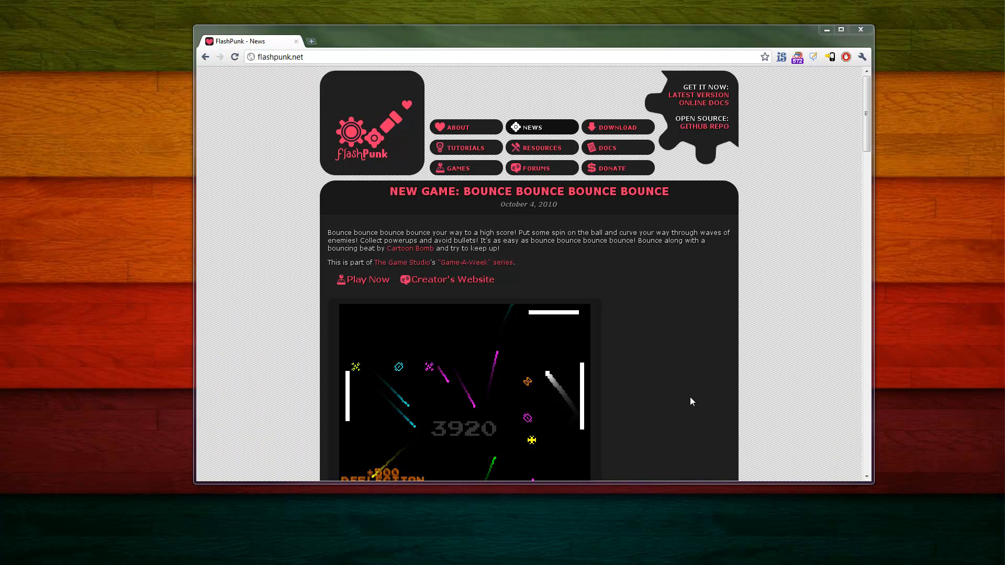
{"action": "mouse_move", "coordinate": [525, 159]}
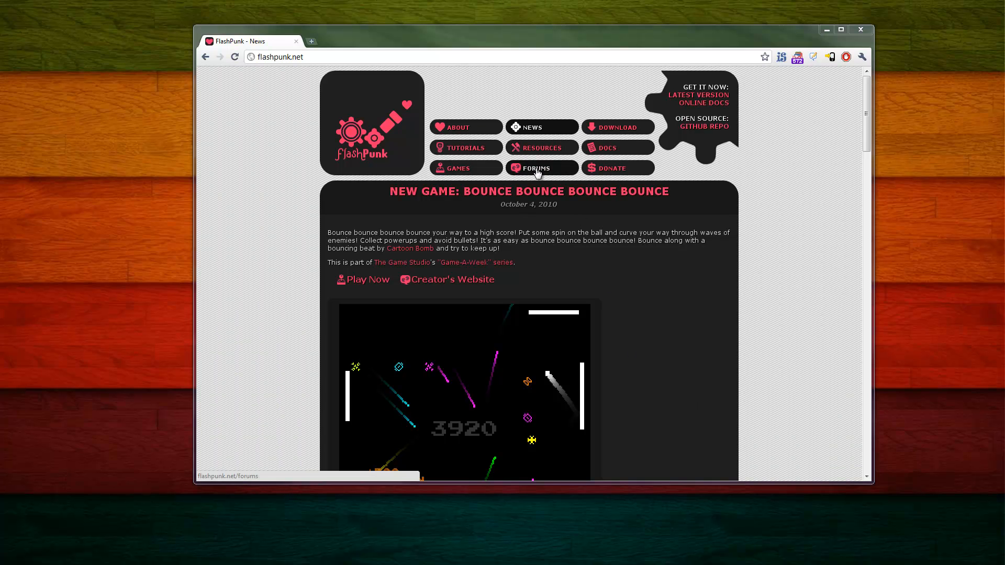
- Follow the Forums link in the flashpunk.net navigation to the forums index
{"action": "left_click", "coordinate": [536, 168]}
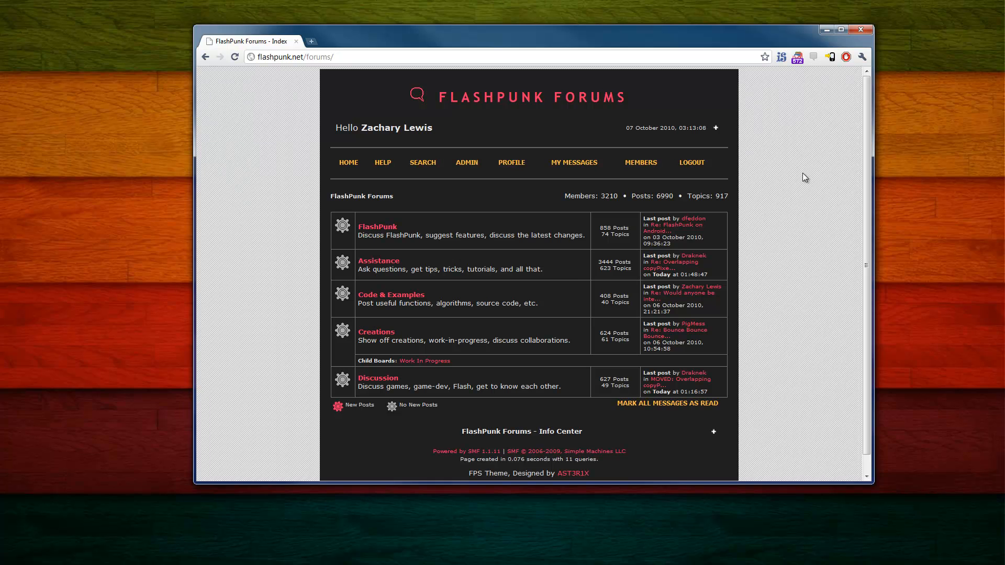
{"action": "mouse_move", "coordinate": [528, 254]}
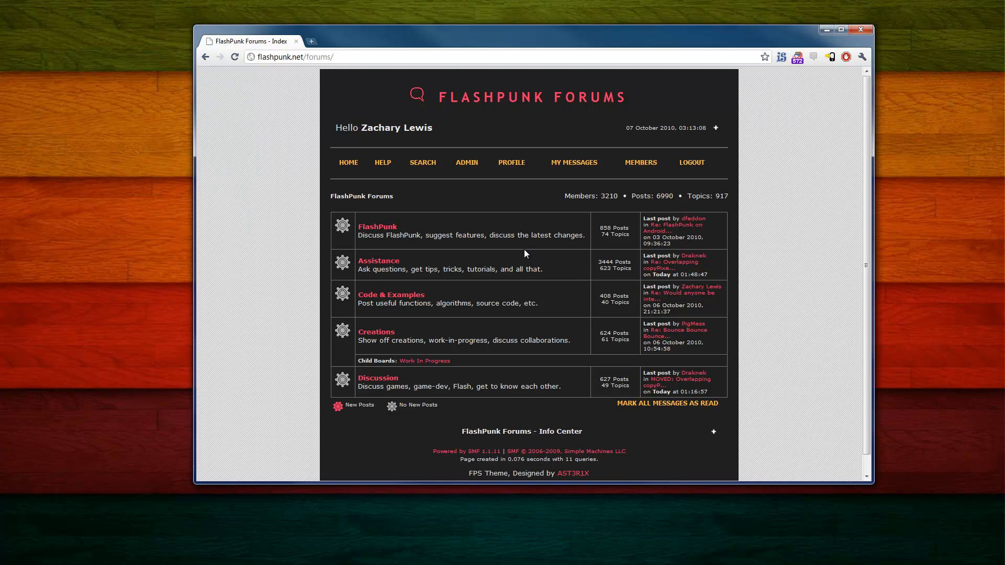
{"action": "mouse_move", "coordinate": [519, 255]}
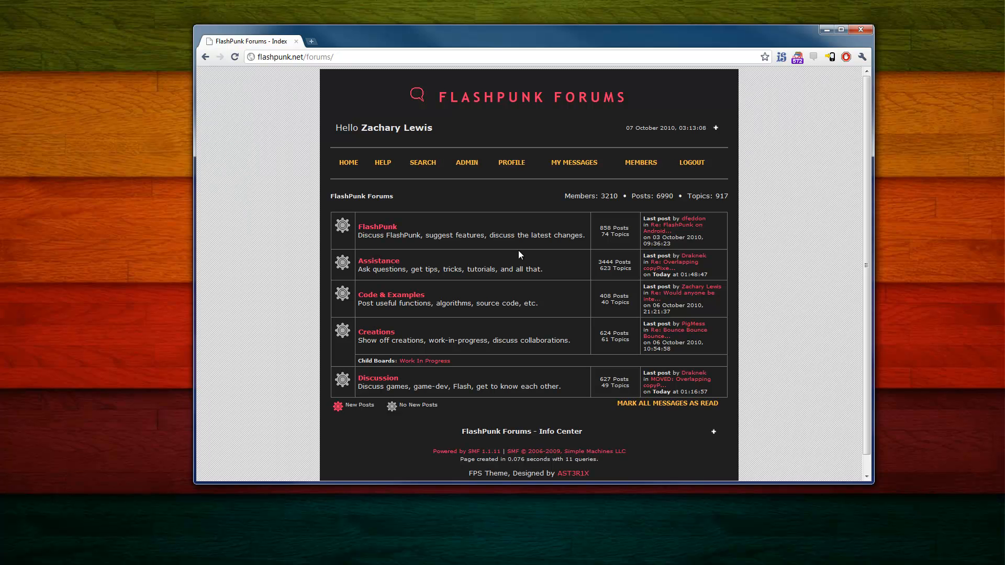
{"action": "mouse_move", "coordinate": [800, 53]}
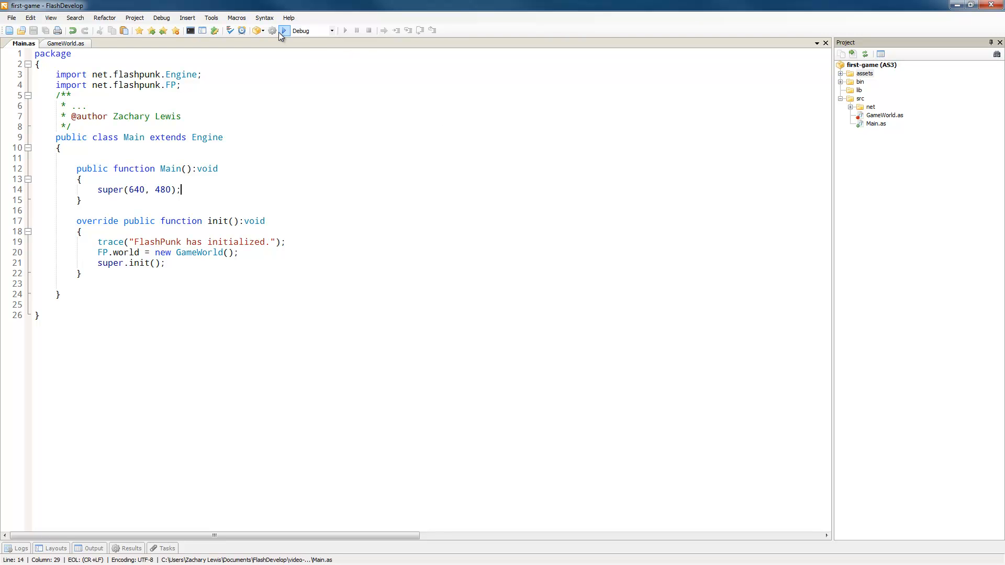
{"action": "left_click", "coordinate": [283, 31]}
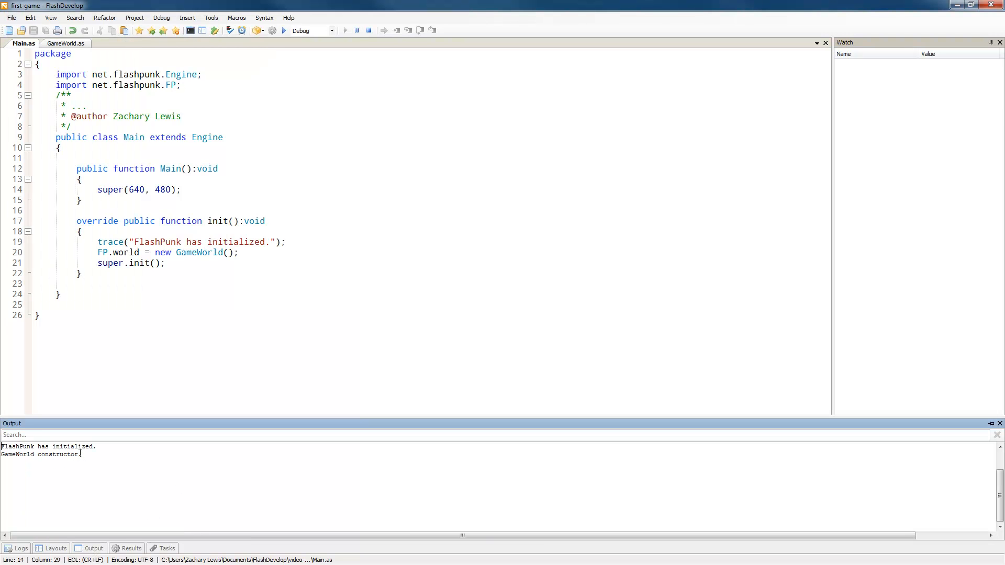
{"action": "left_click", "coordinate": [283, 30]}
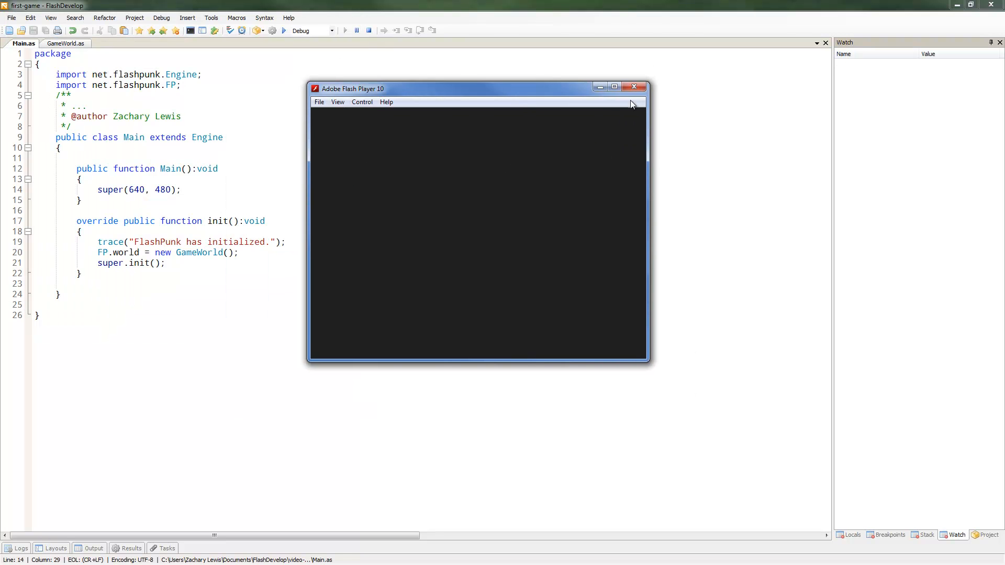
{"action": "left_click", "coordinate": [634, 87]}
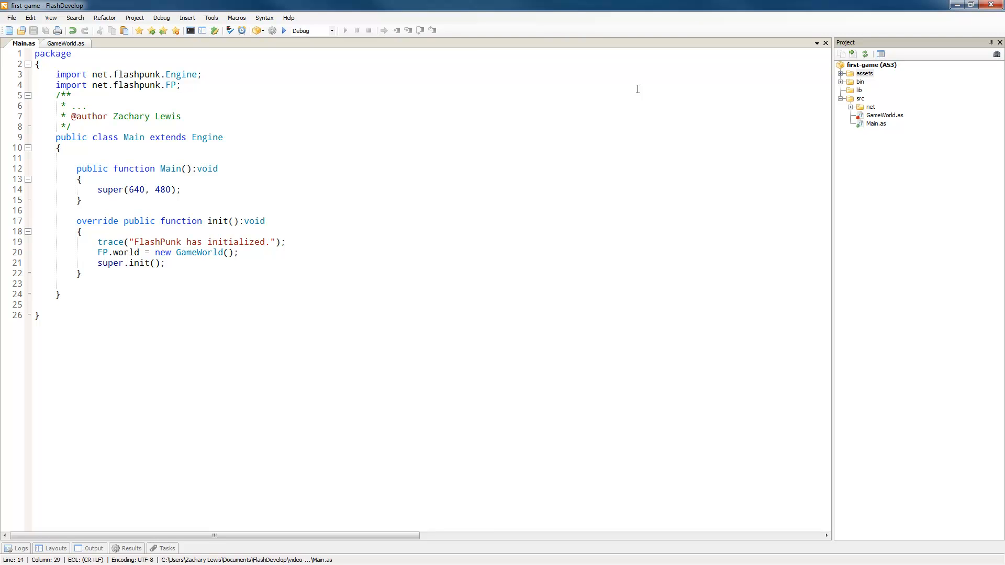
{"action": "mouse_move", "coordinate": [693, 106]}
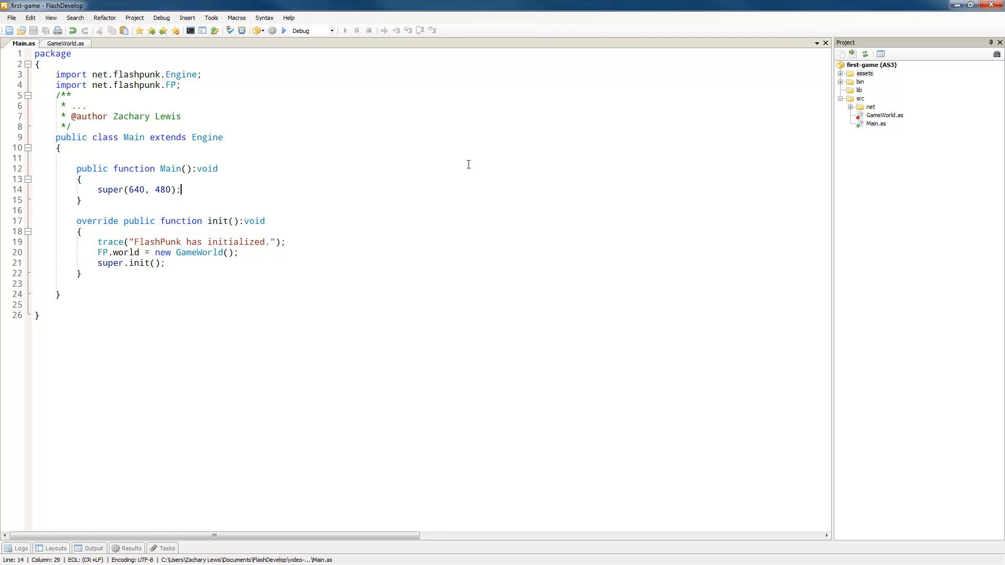
{"action": "mouse_move", "coordinate": [574, 166]}
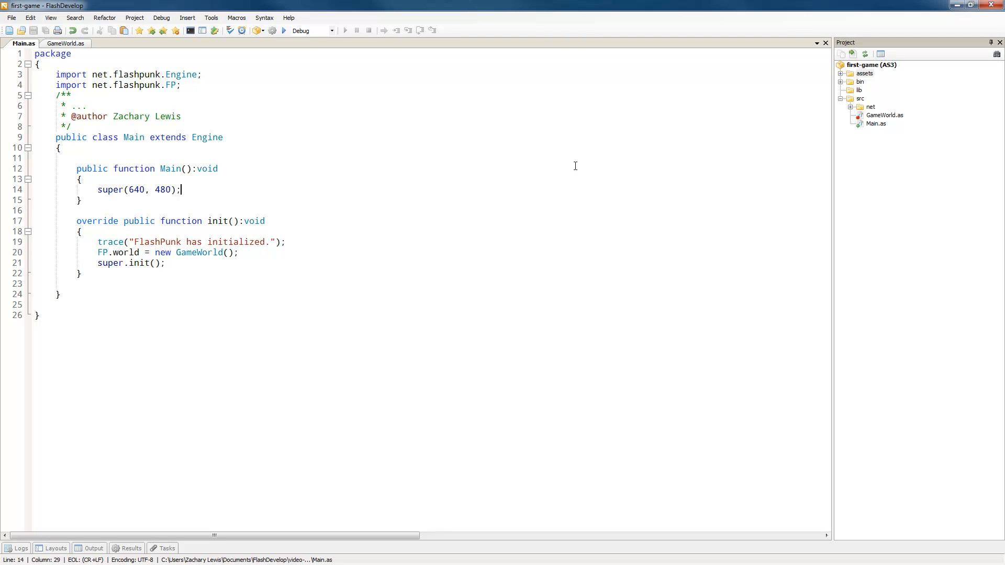
{"action": "mouse_move", "coordinate": [559, 174]}
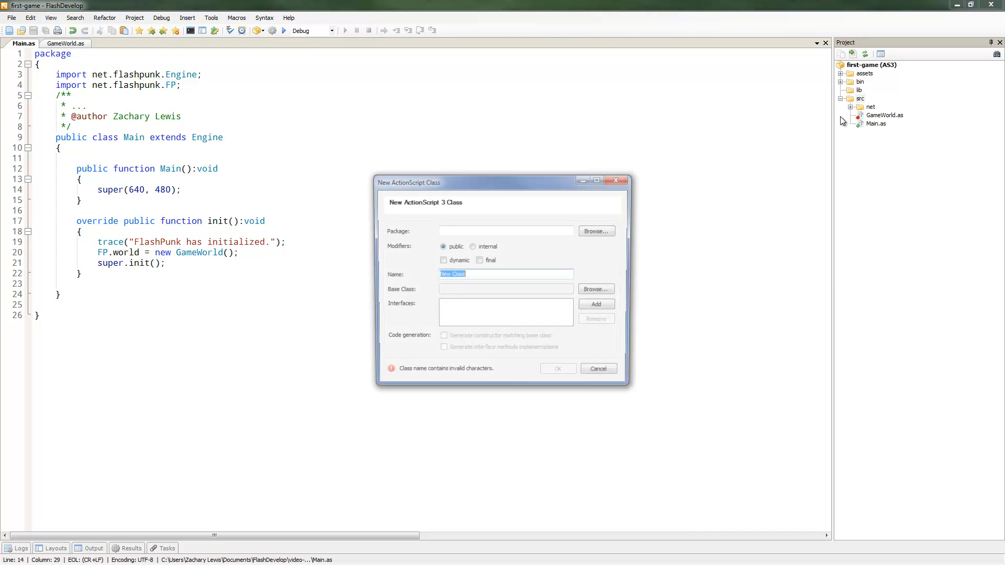
- Name the new class Player and set its base class to net.flashpunk.Entity
{"action": "type", "text": "Play"}
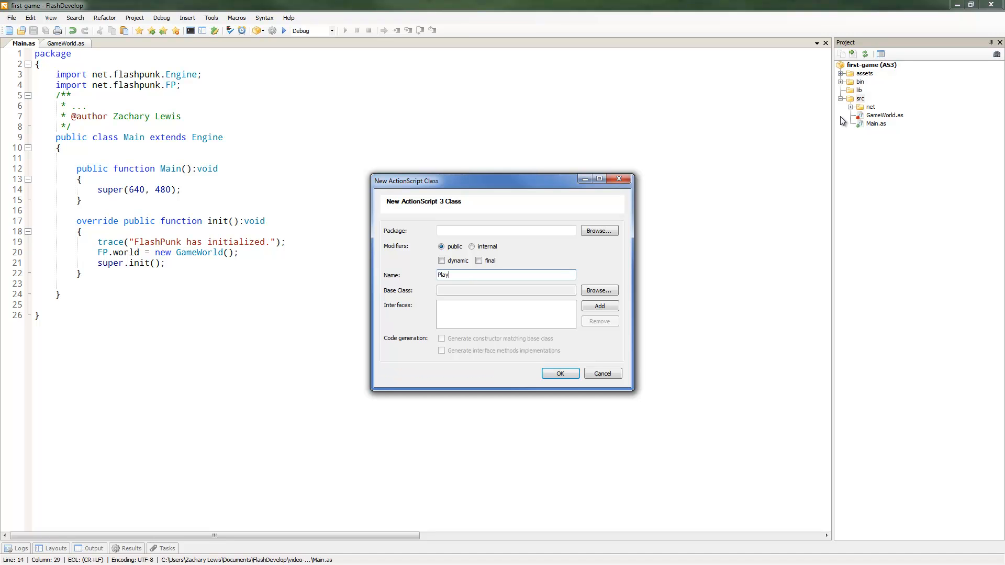
{"action": "left_click", "coordinate": [598, 291]}
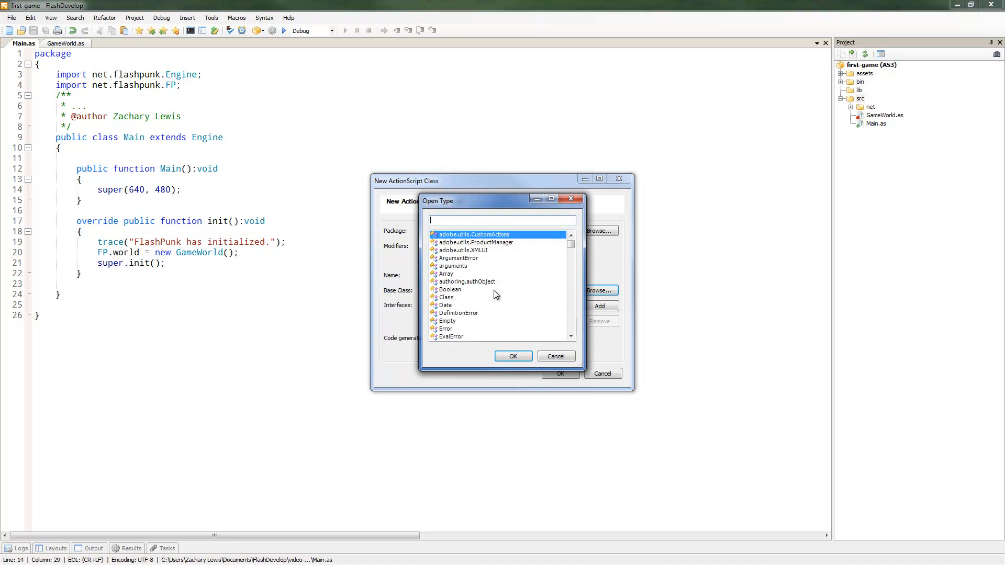
{"action": "type", "text": "Entity"}
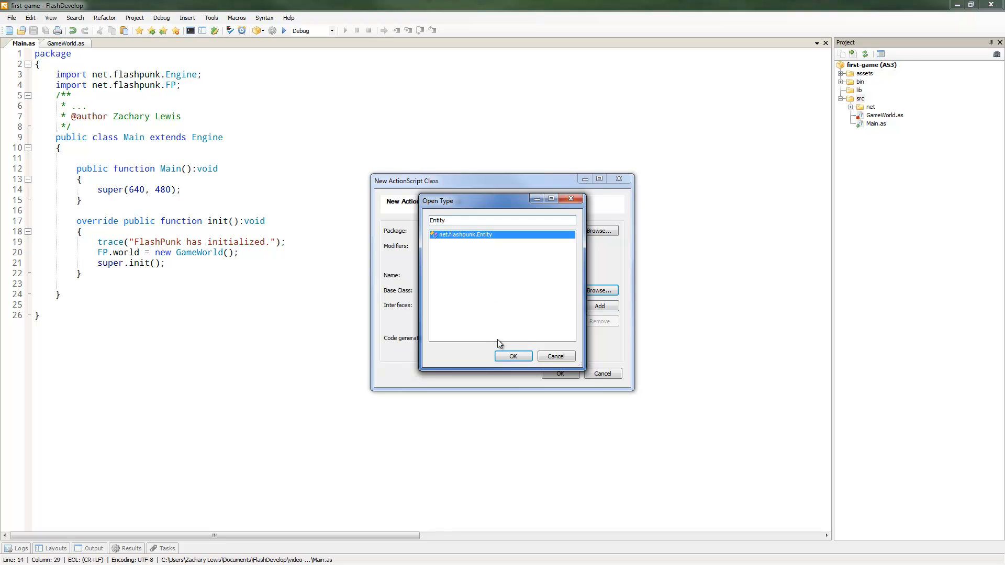
{"action": "left_click", "coordinate": [513, 356]}
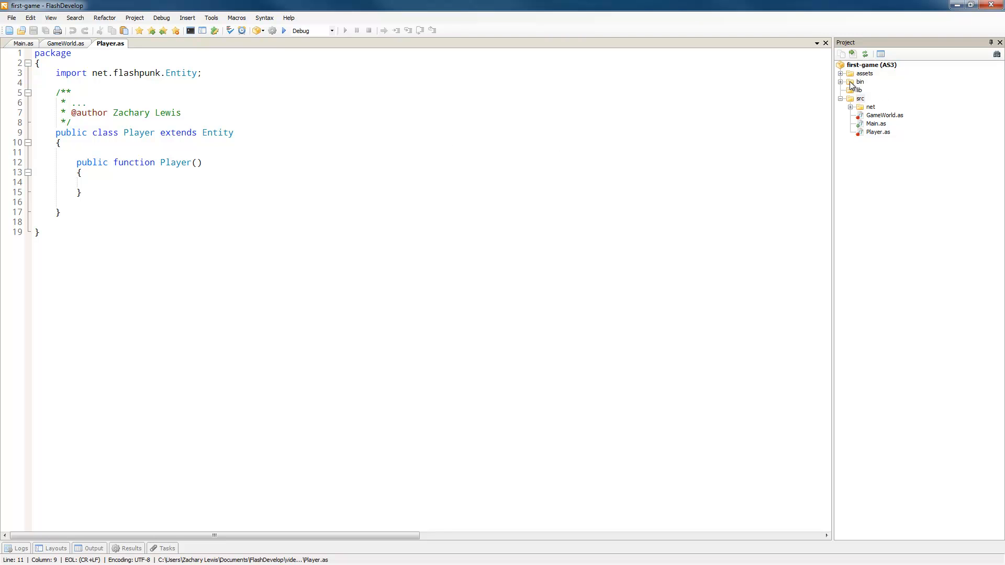
- Insert an embed statement for assets/graphics/player.png into Player.as
{"action": "left_click", "coordinate": [841, 73]}
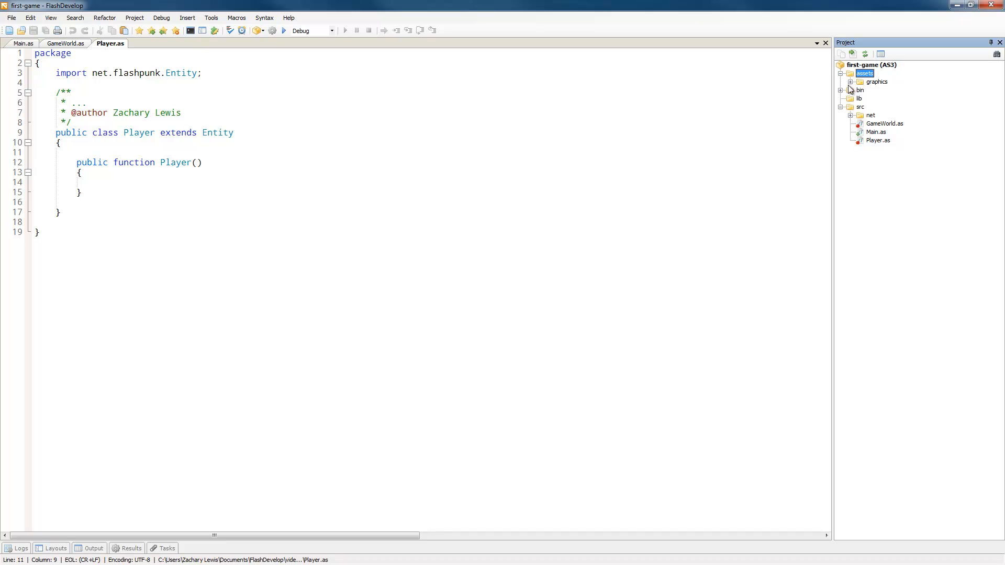
{"action": "left_click", "coordinate": [875, 82]}
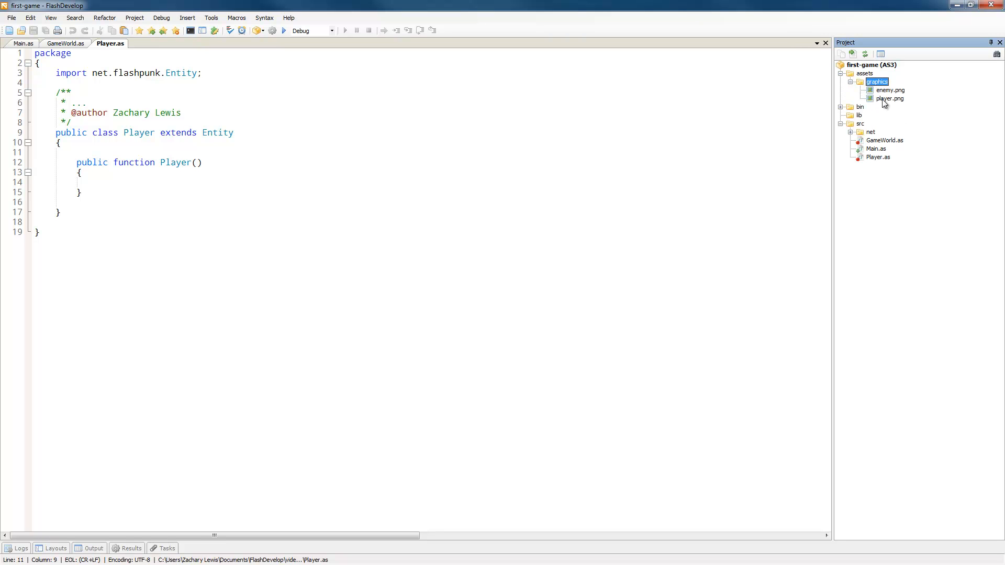
{"action": "right_click", "coordinate": [890, 98]}
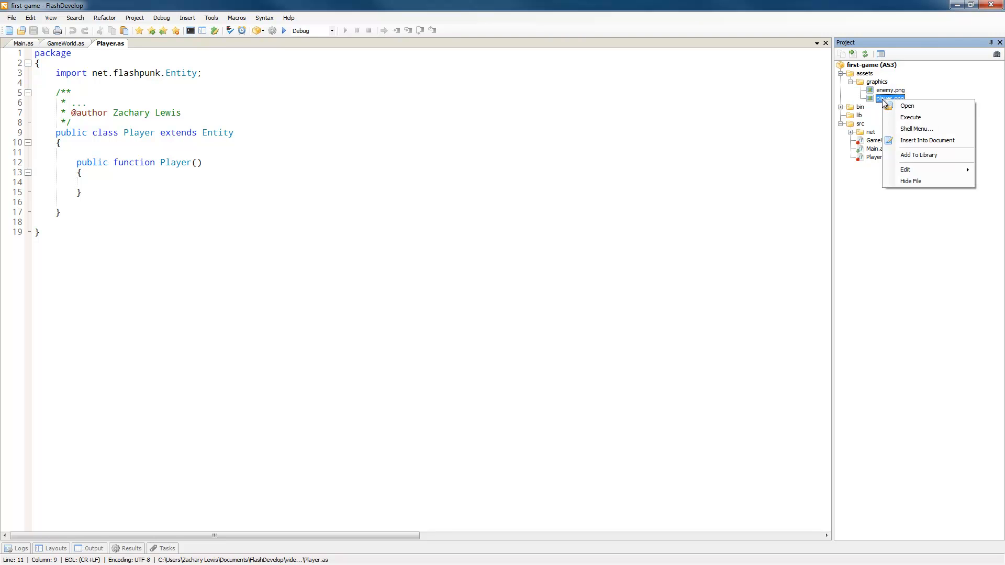
{"action": "left_click", "coordinate": [928, 140]}
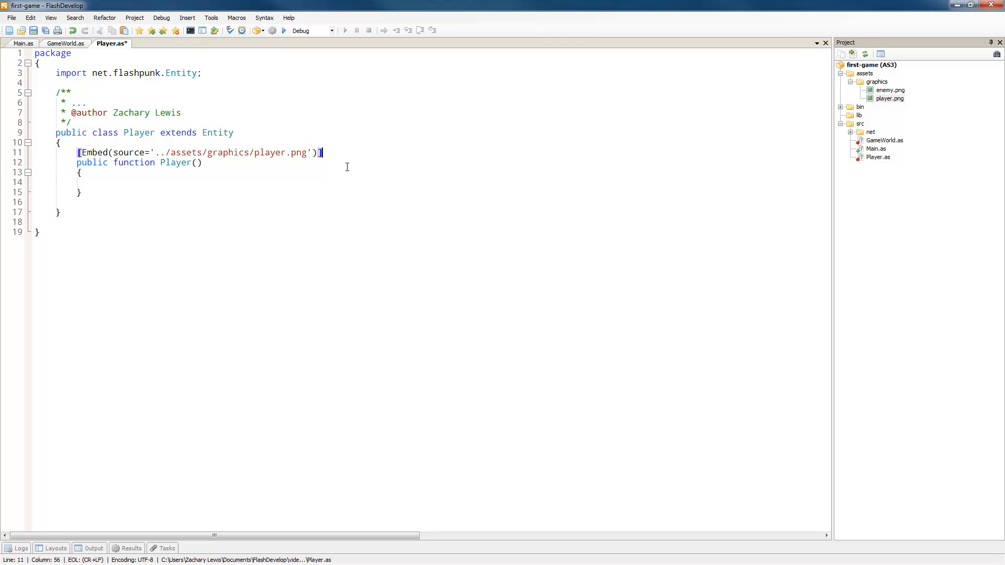
- Declare the embed as private const PLAYER_GRAPHIC:Class
{"action": "type", "text": "private"}
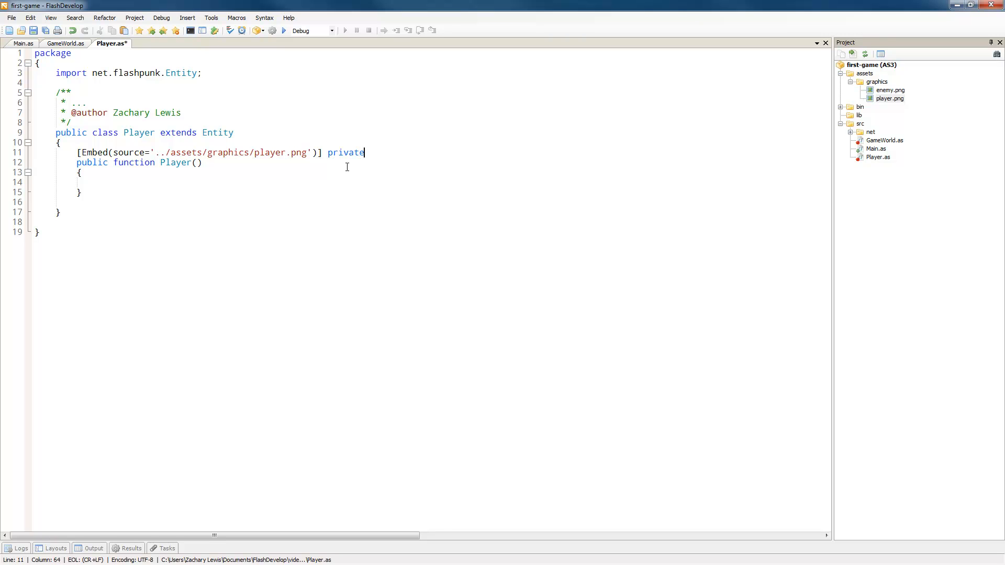
{"action": "type", "text": "const"}
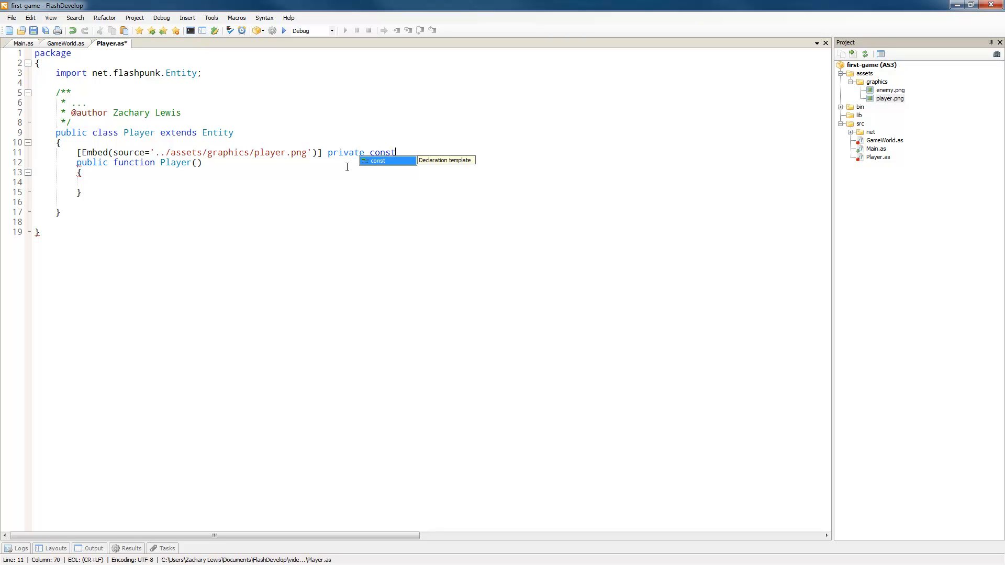
{"action": "type", "text": "PLAYER"}
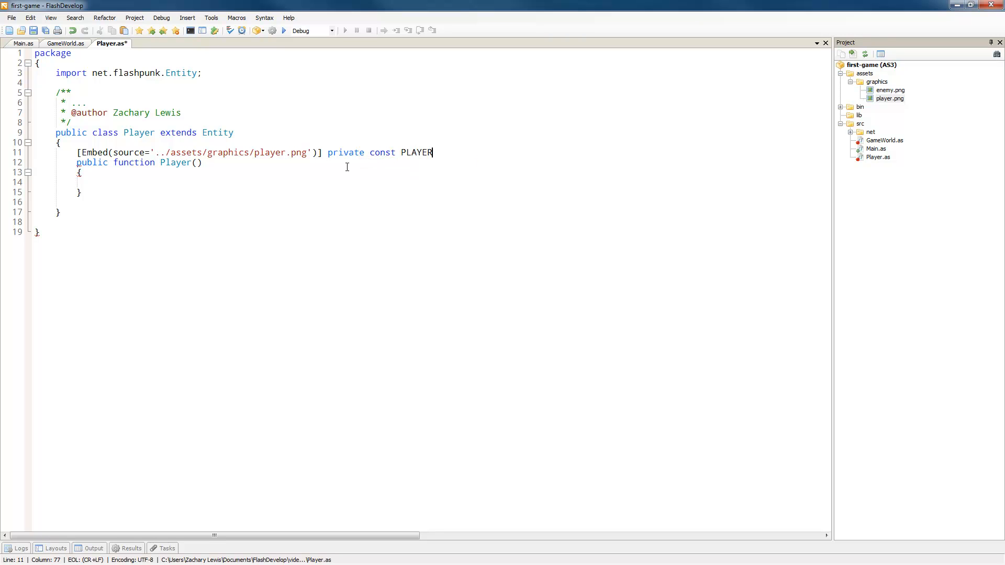
{"action": "type", "text": "_GRAPHIC:Class;"}
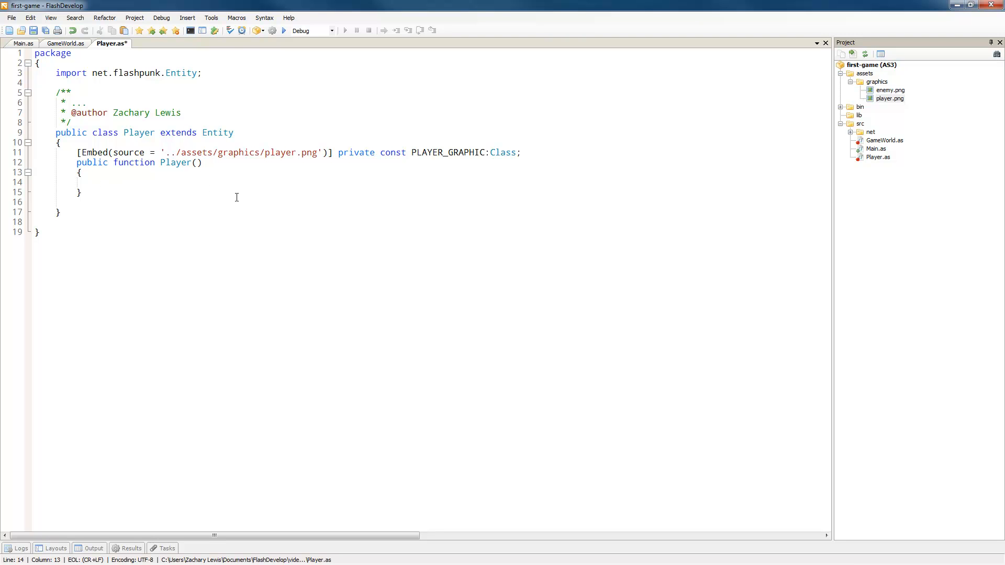
- Declare a public var image:Image in the Player class
{"action": "left_click", "coordinate": [96, 183]}
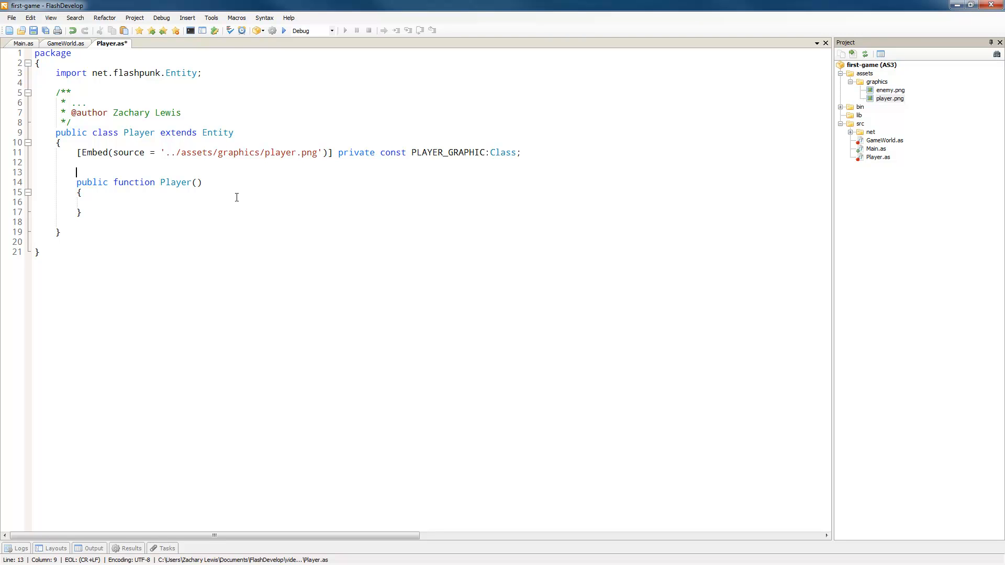
{"action": "type", "text": "pu"}
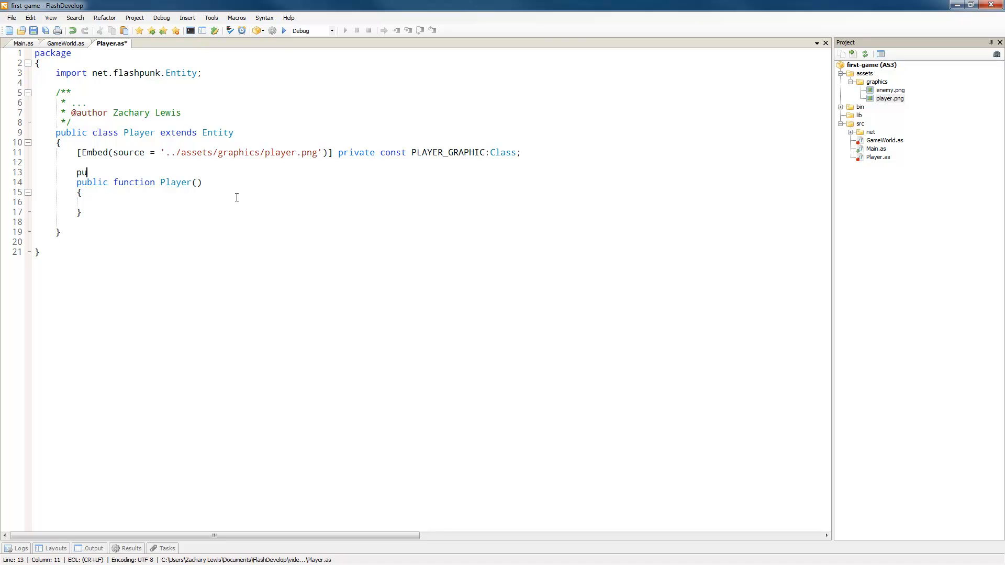
{"action": "type", "text": "blic var"}
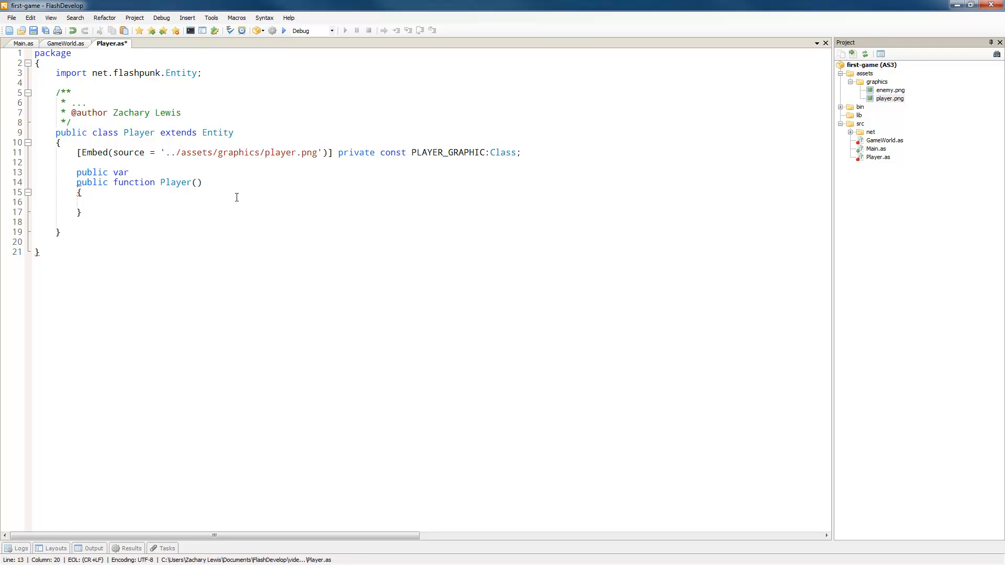
{"action": "type", "text": "image:I"}
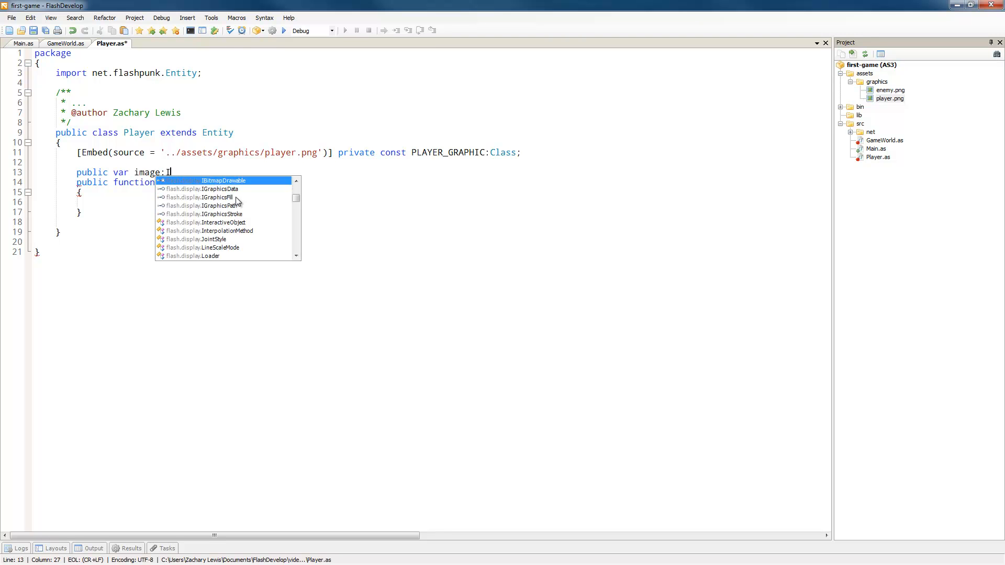
{"action": "type", "text": "mage;"}
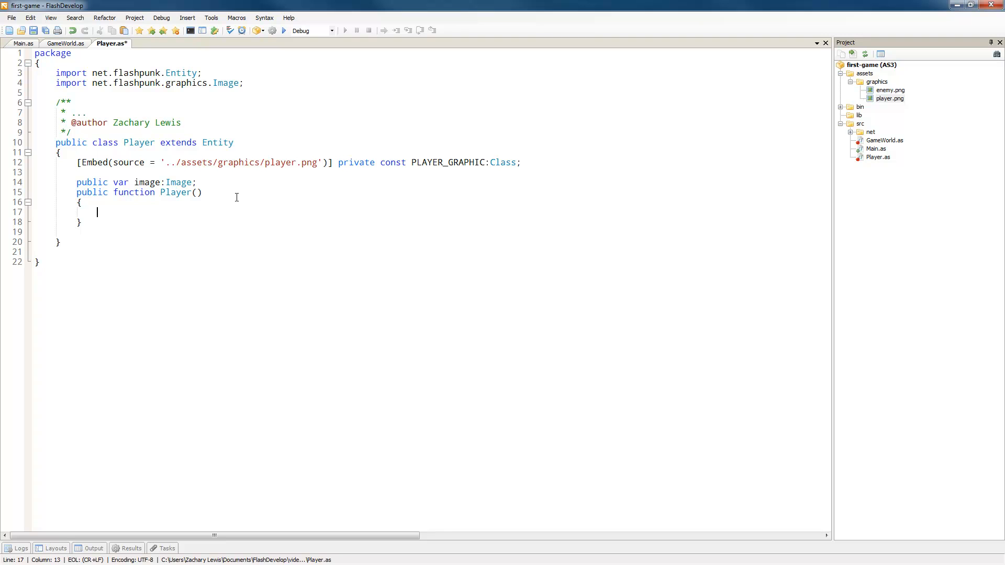
- In the constructor, create image = new Image(PLAYER_GRAPHIC) and assign graphic = image
{"action": "type", "text": "img"}
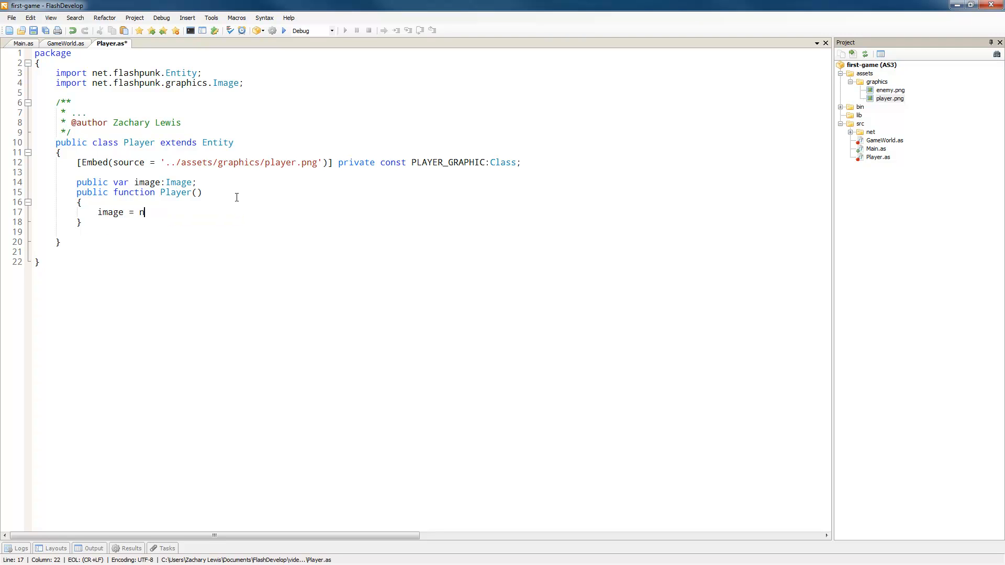
{"action": "type", "text": "ew Image"}
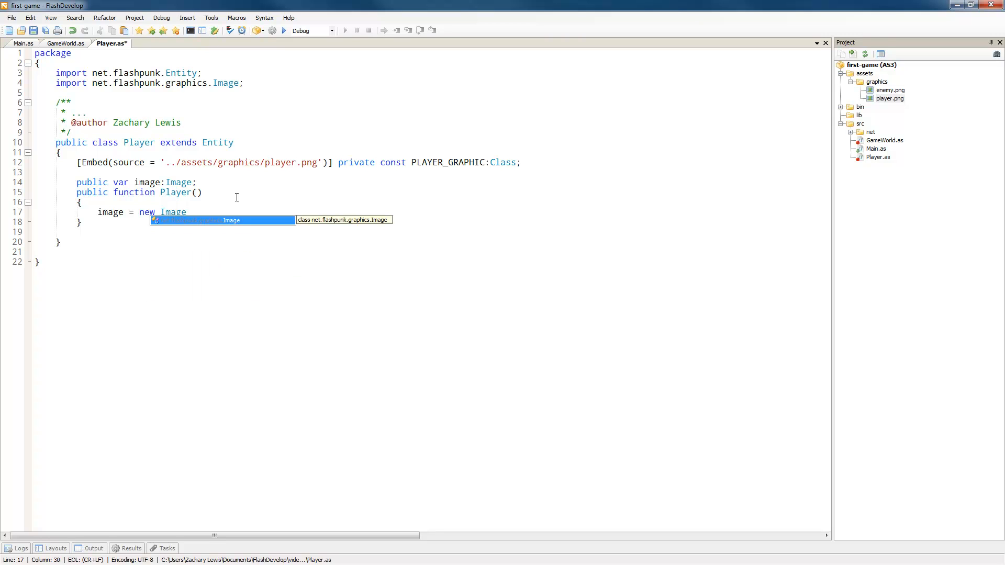
{"action": "type", "text": "(P"}
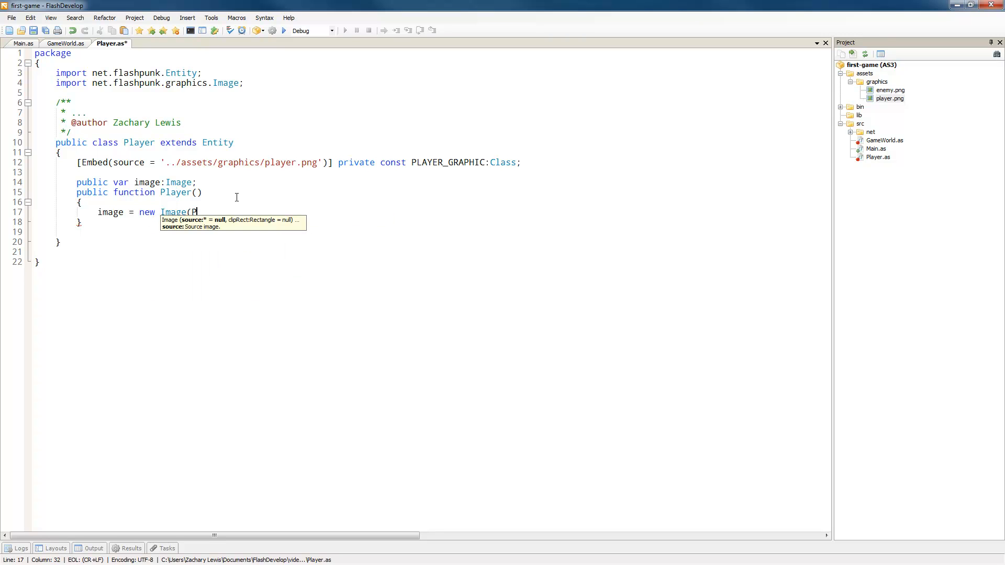
{"action": "type", "text": "LAYER_GRAPHIC"}
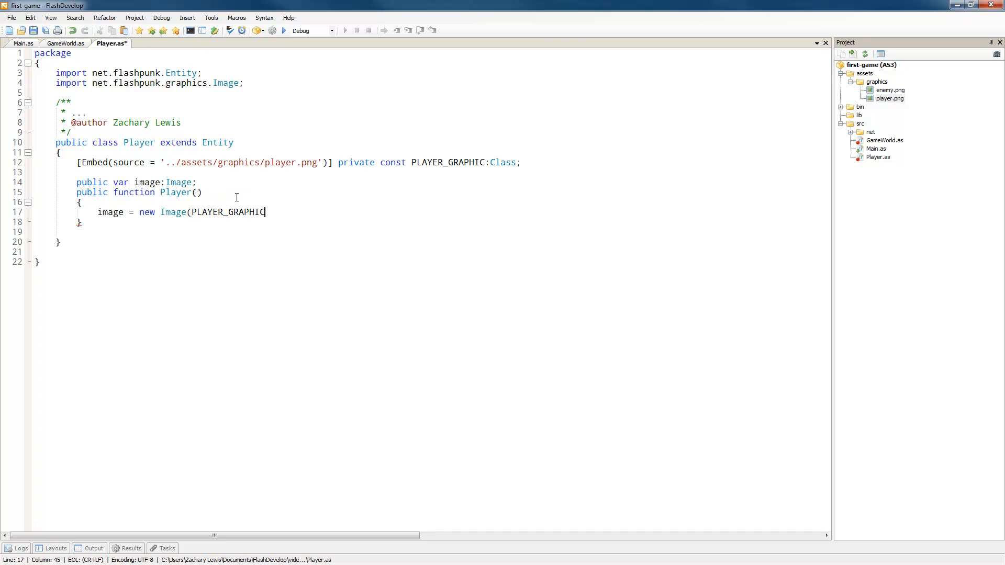
{"action": "type", "text": "."}
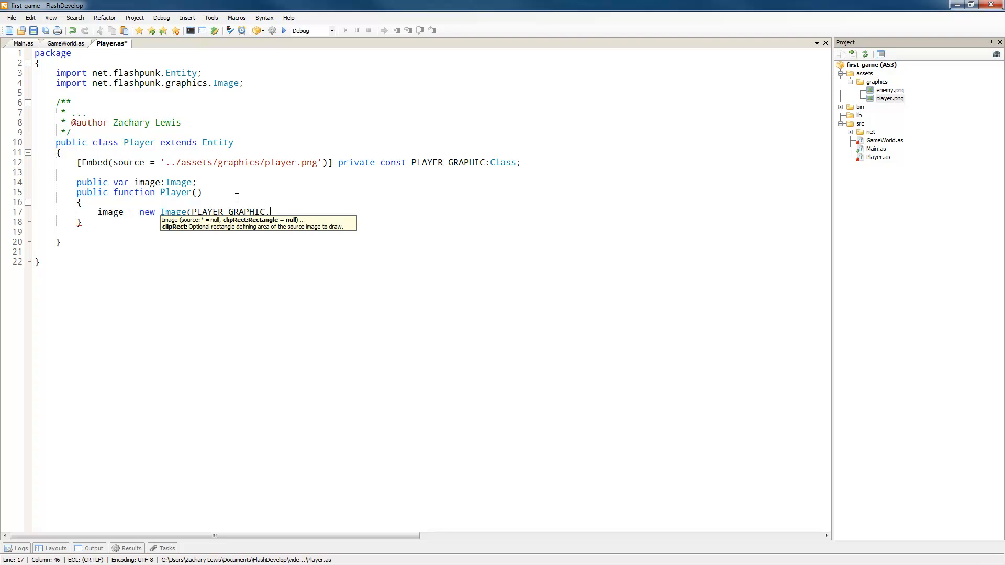
{"action": "key", "text": "Backspace"}
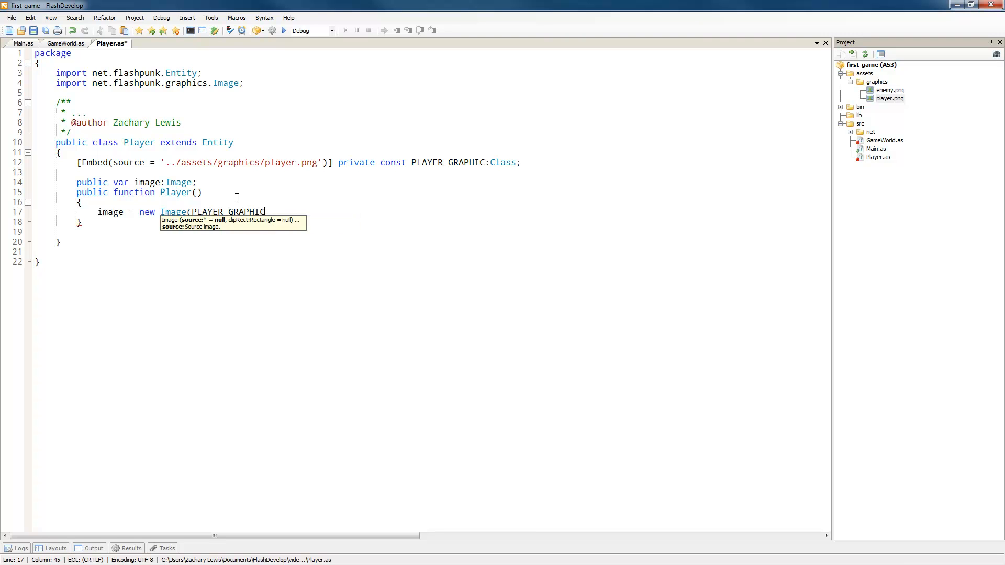
{"action": "type", "text": ");"}
{"action": "type", "text": "graphic ="}
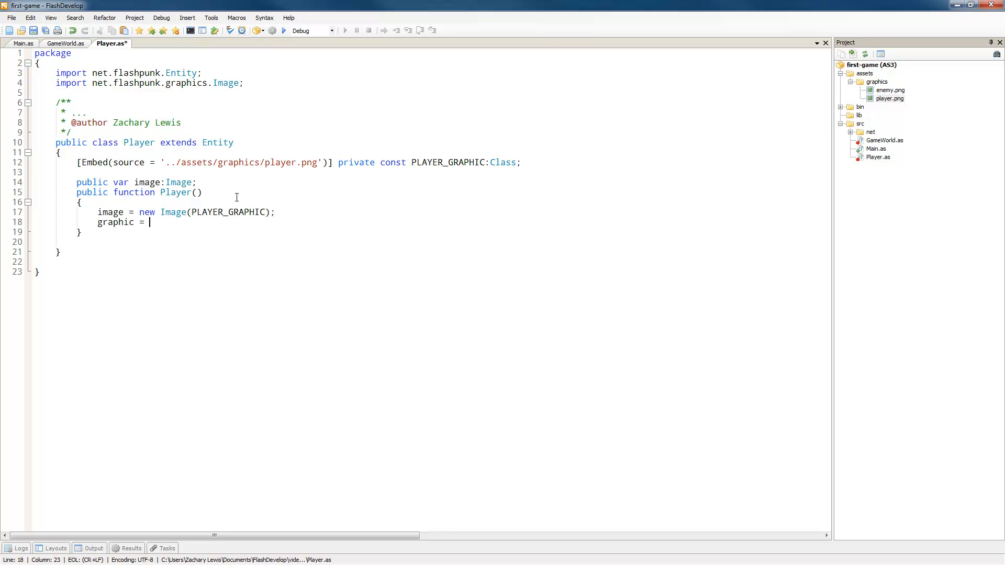
{"action": "type", "text": "image;"}
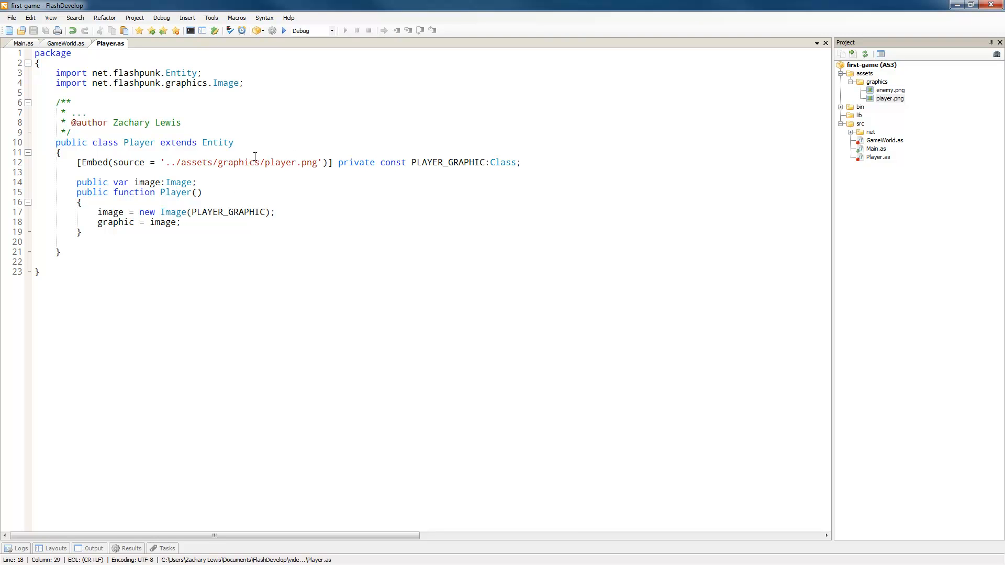
{"action": "double_click", "coordinate": [163, 222]}
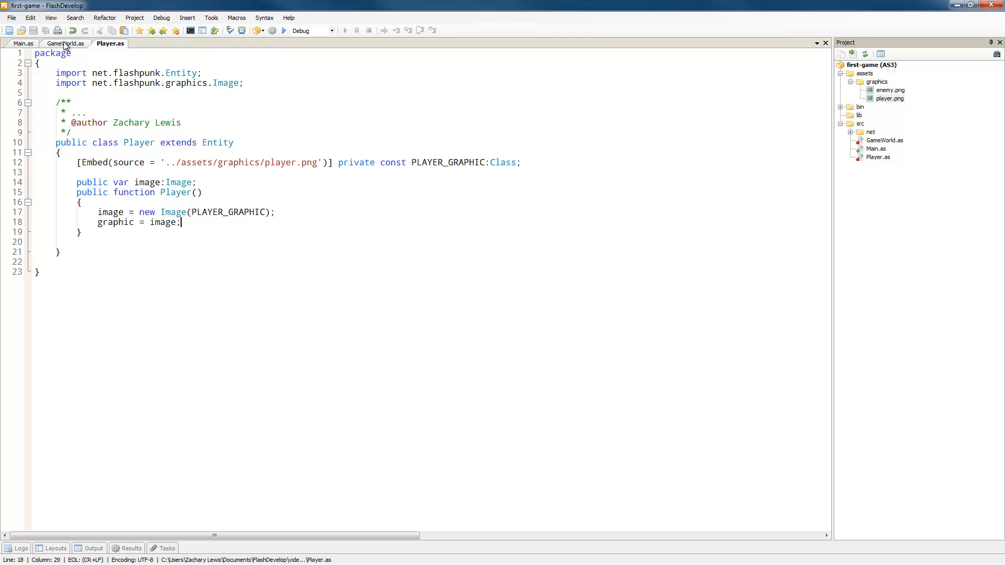
- In GameWorld.as, write add(new Player()); at the start of begin()
{"action": "left_click", "coordinate": [65, 43]}
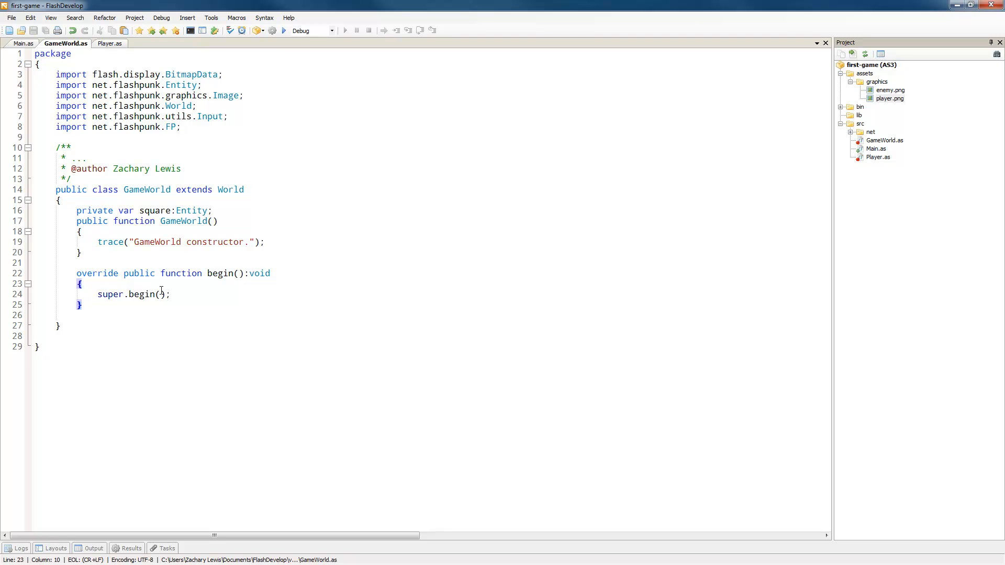
{"action": "type", "text": "add(new"}
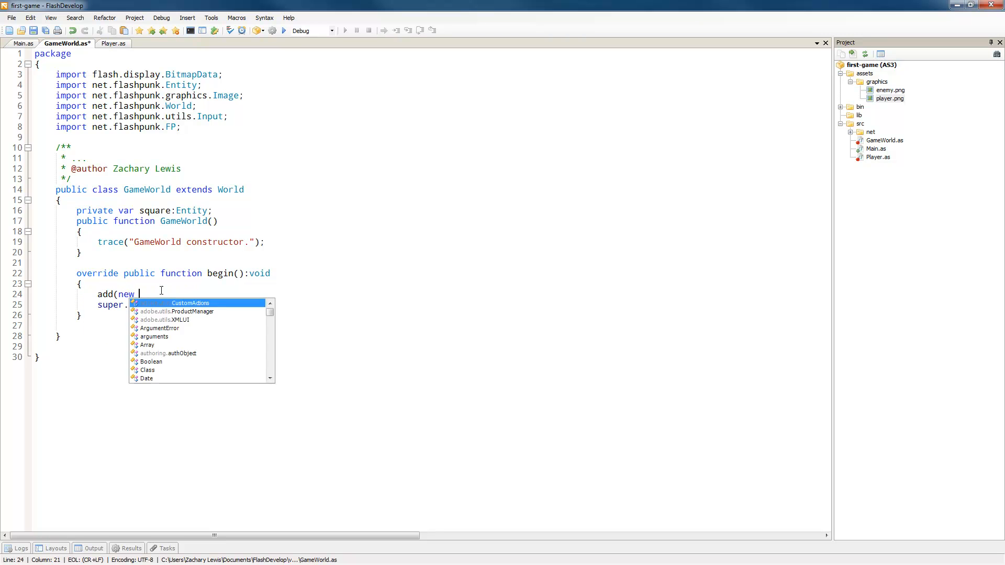
{"action": "type", "text": "Player"}
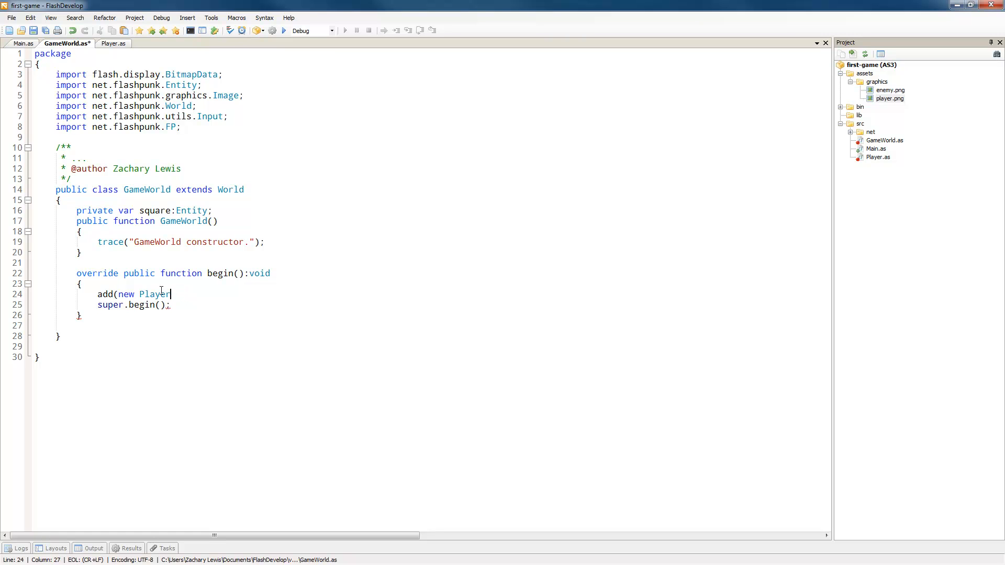
{"action": "type", "text": "("}
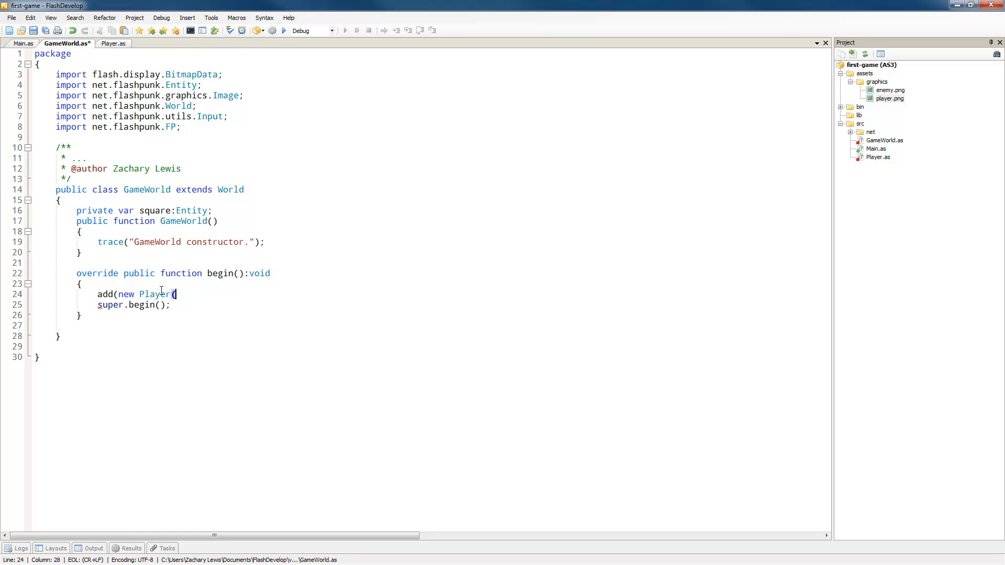
{"action": "type", "text": ")"}
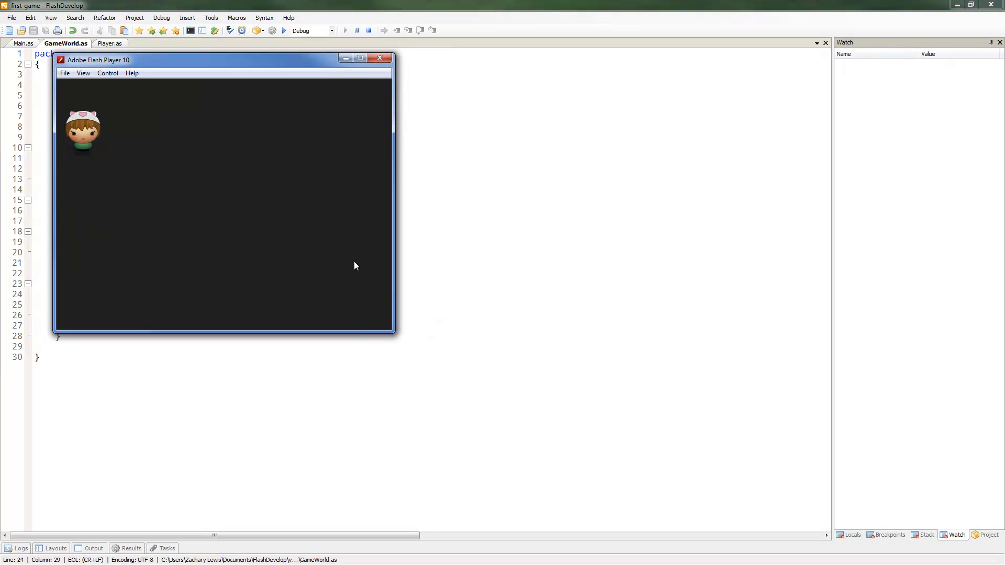
{"action": "mouse_move", "coordinate": [144, 169]}
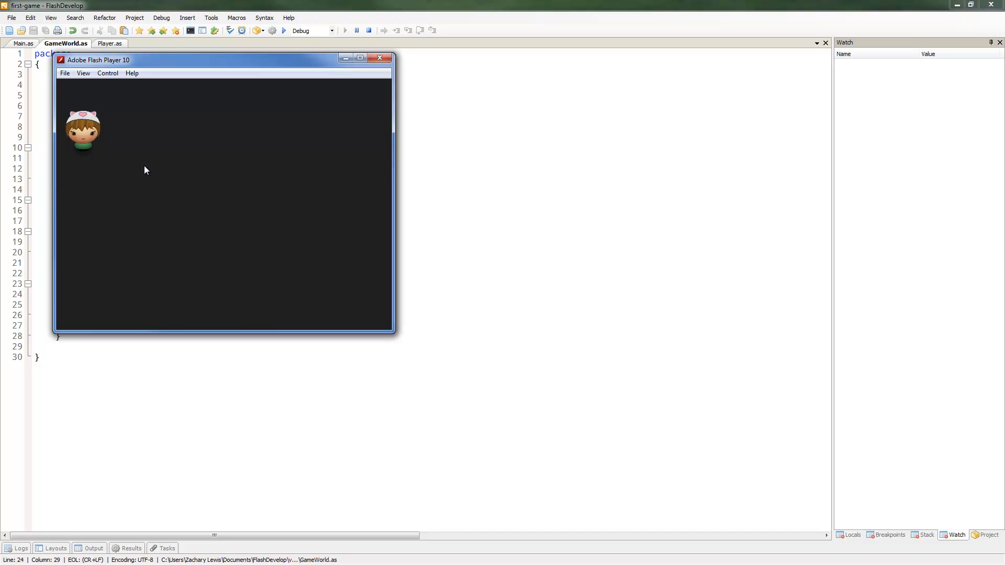
{"action": "mouse_move", "coordinate": [134, 159]}
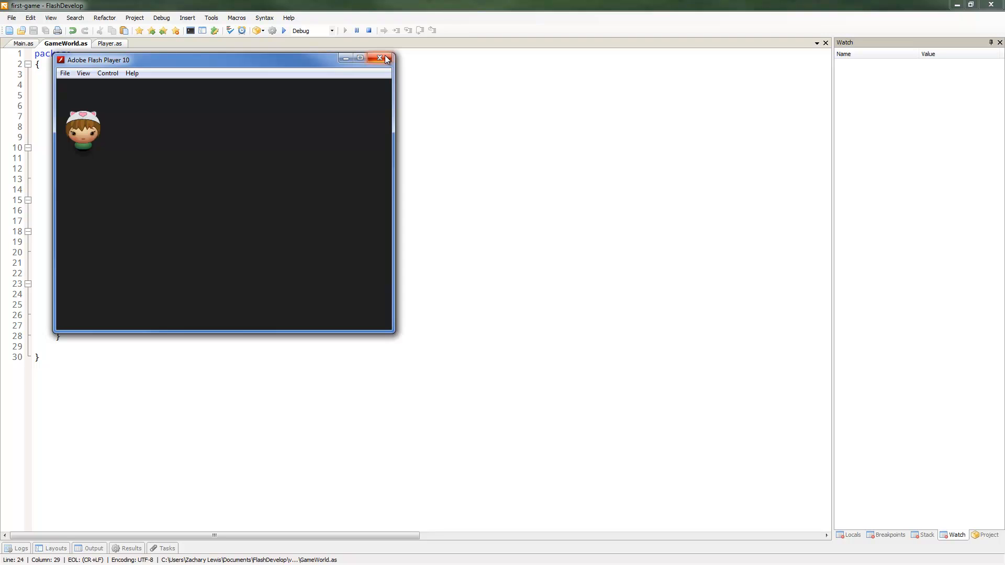
{"action": "left_click", "coordinate": [379, 58]}
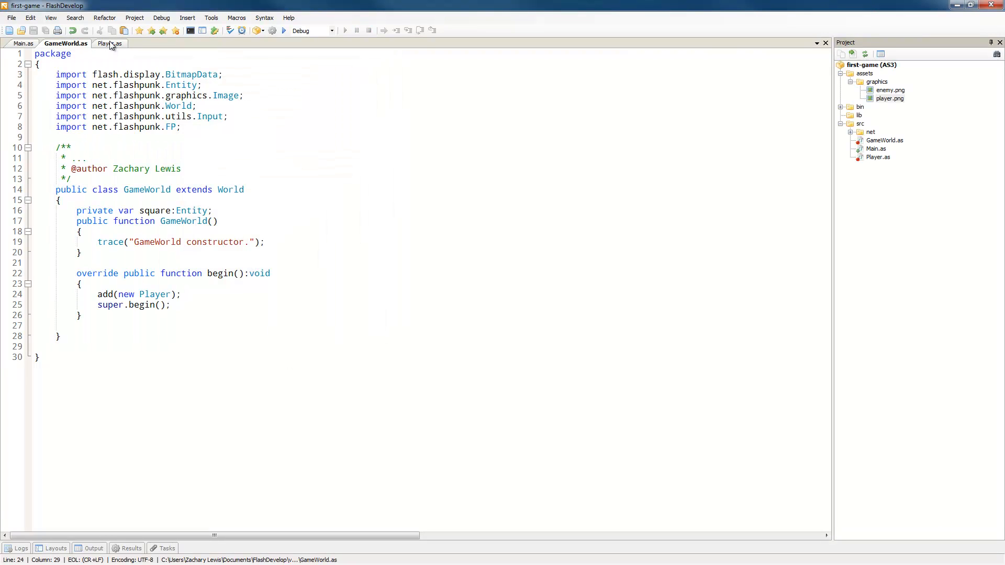
- In Player.as, add override update() calling super.update(), importing Input and Key
{"action": "left_click", "coordinate": [109, 43]}
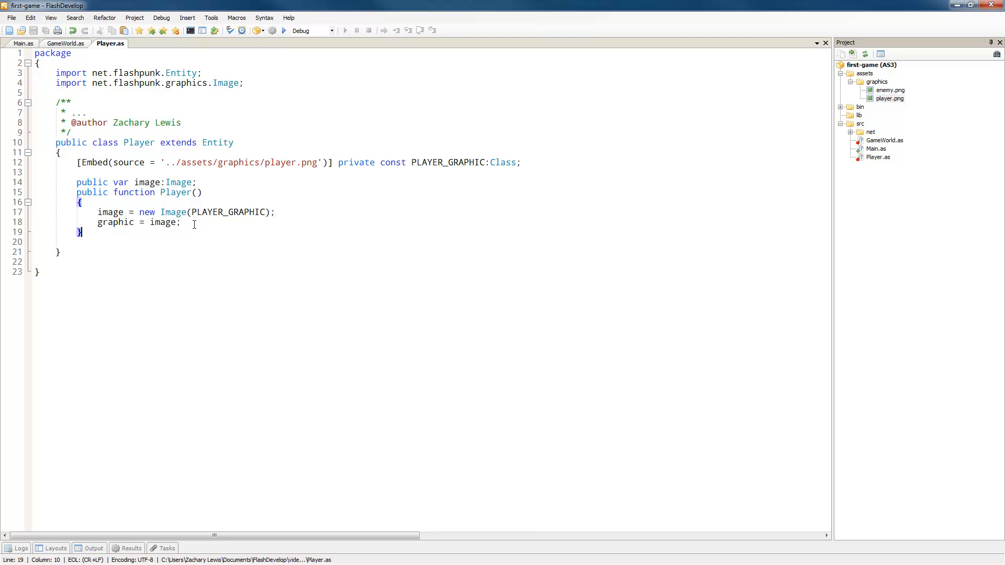
{"action": "mouse_move", "coordinate": [219, 225]}
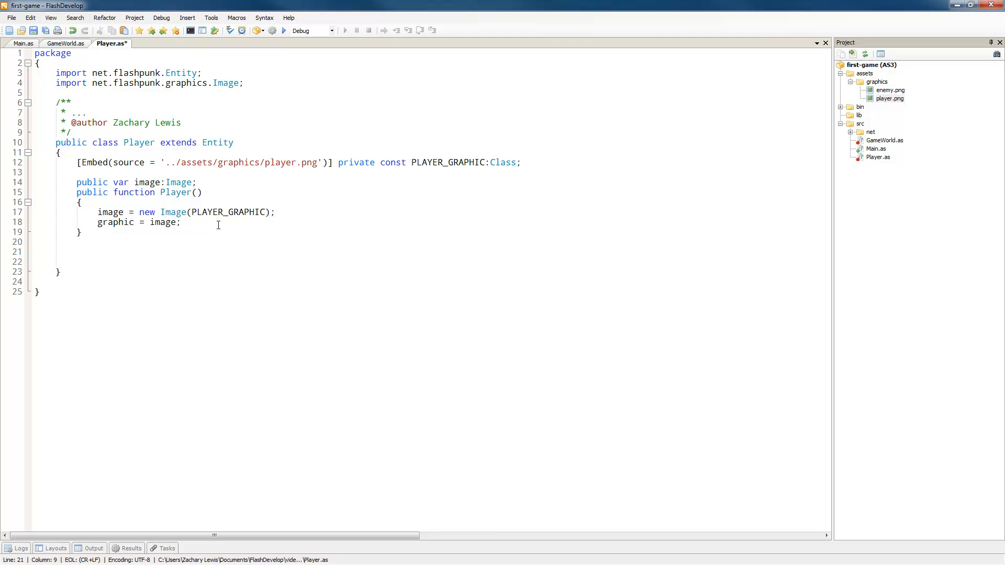
{"action": "type", "text": "ov"}
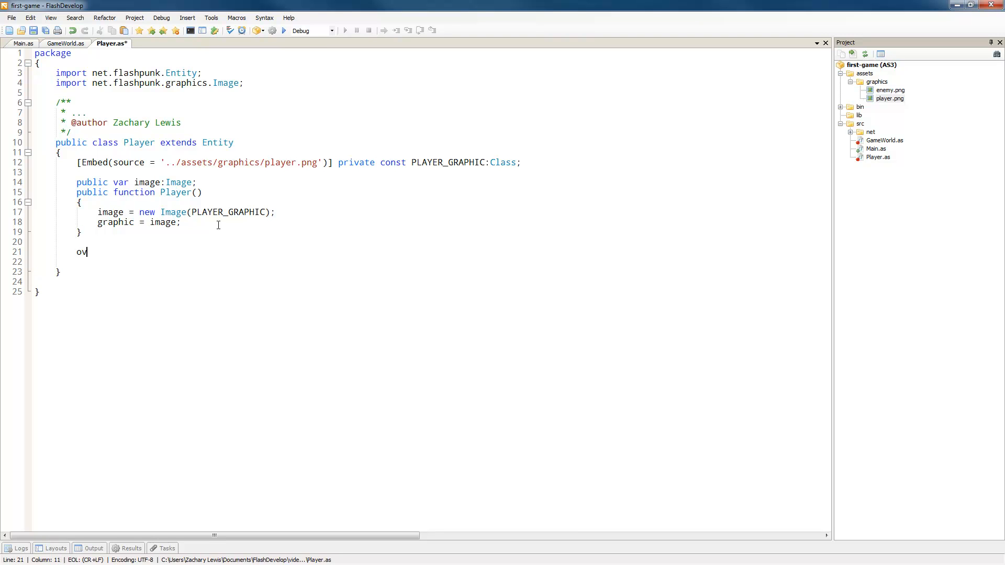
{"action": "type", "text": "erride public function update():void"}
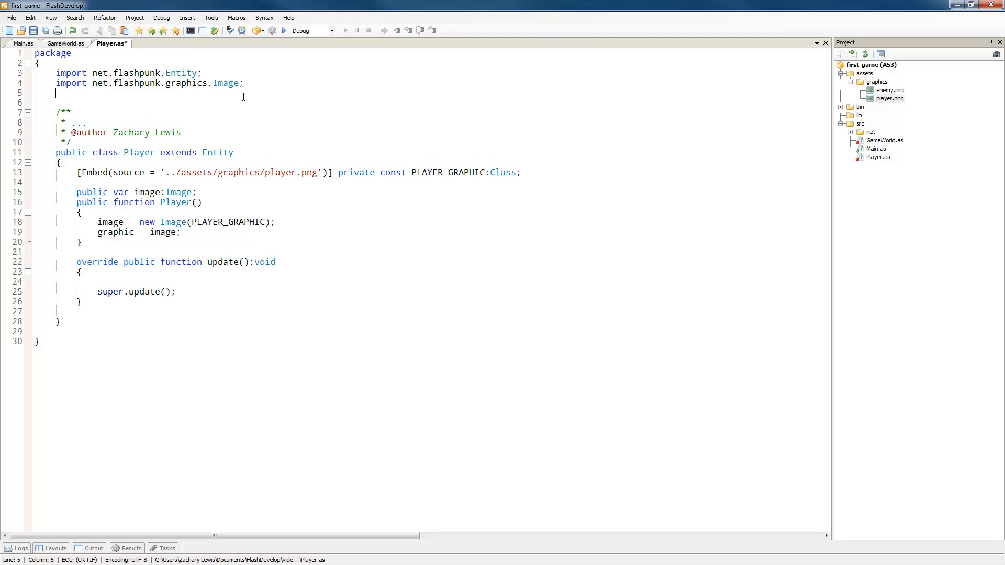
{"action": "type", "text": "Input;"}
{"action": "type", "text": "import net.flashpunk.utils.Key;"}
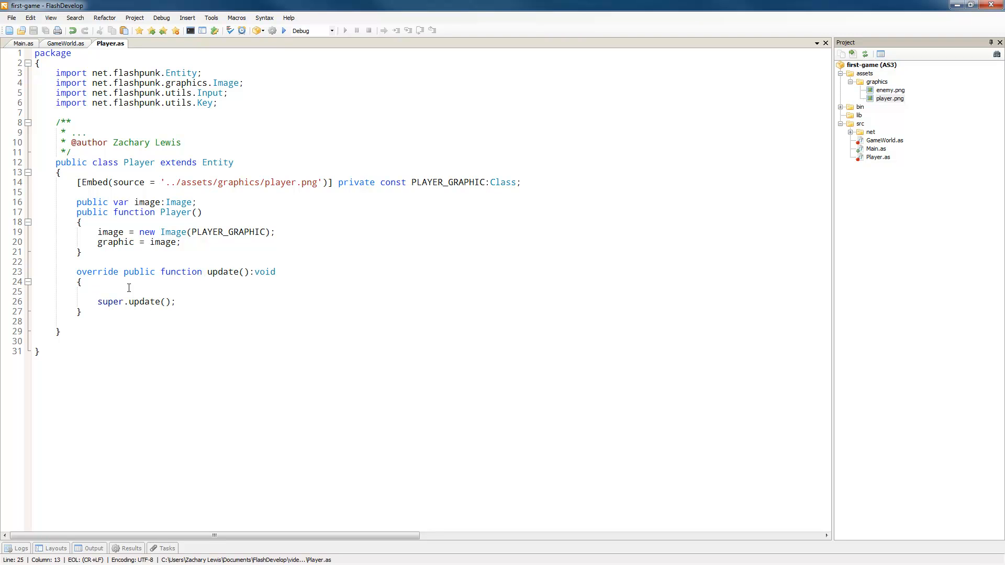
- Start an if block in update() checking Input.pressed with a Key constant
{"action": "left_click", "coordinate": [98, 291]}
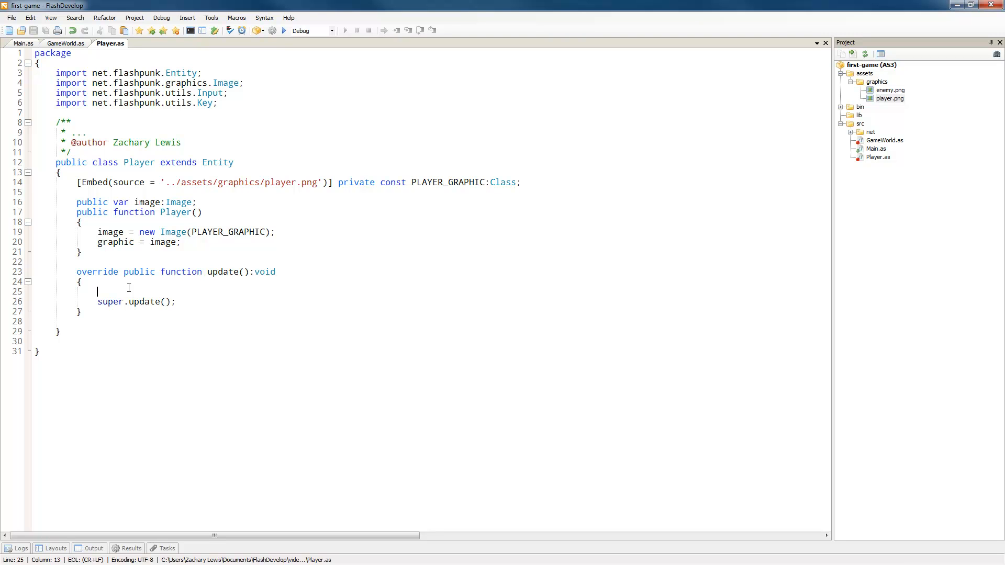
{"action": "type", "text": "if("}
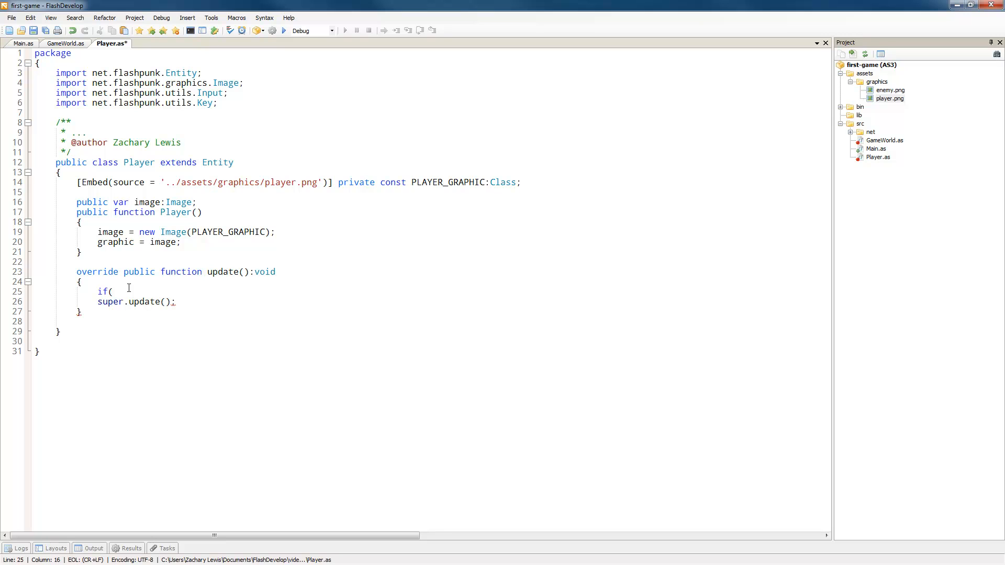
{"action": "type", "text": "Input.pressed("}
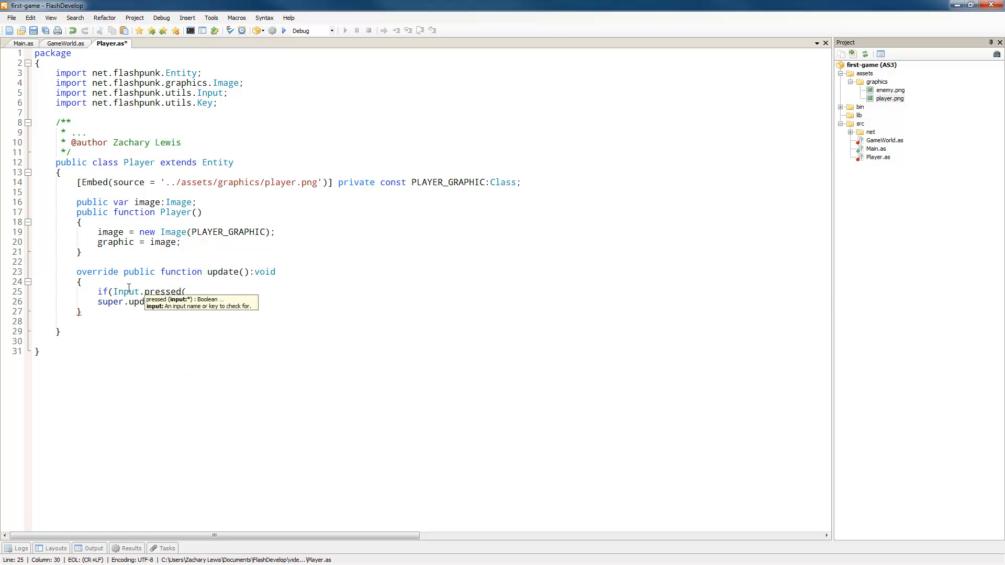
{"action": "type", "text": "Key."}
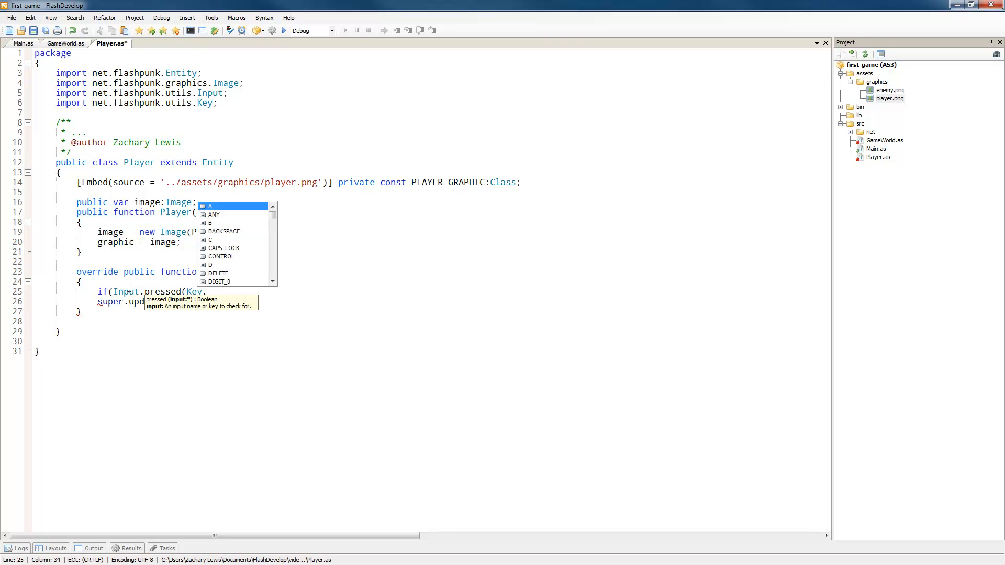
{"action": "type", "text": "LE"}
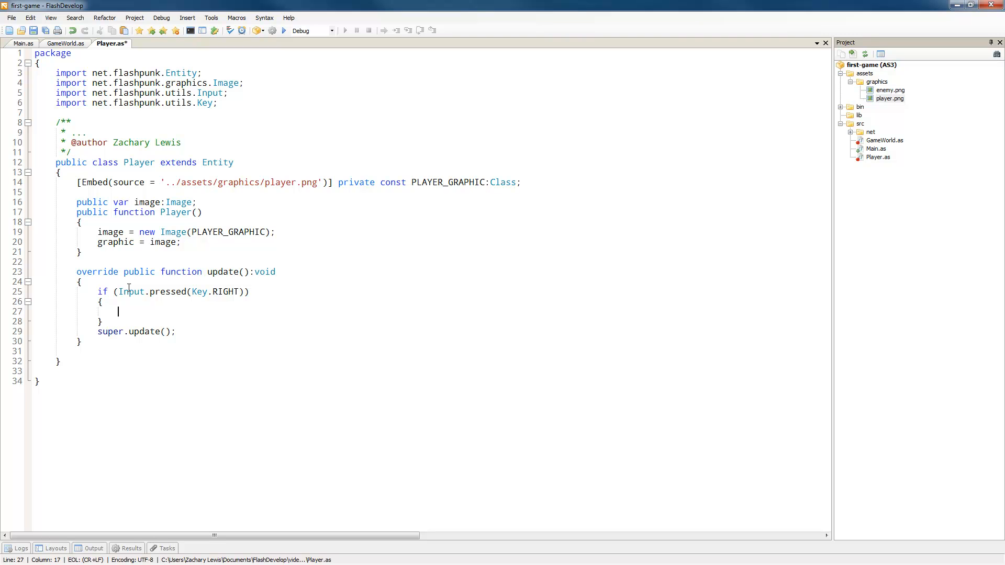
- Add x += 100 * FP.elapsed inside the check, import net.flashpunk.FP, and select the key name
{"action": "type", "text": "x +"}
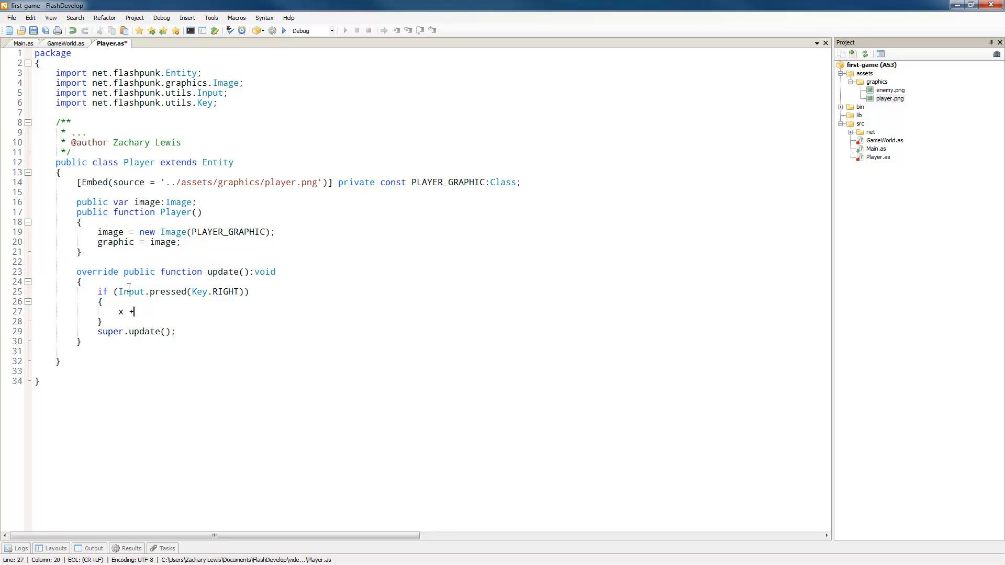
{"action": "type", "text": "="}
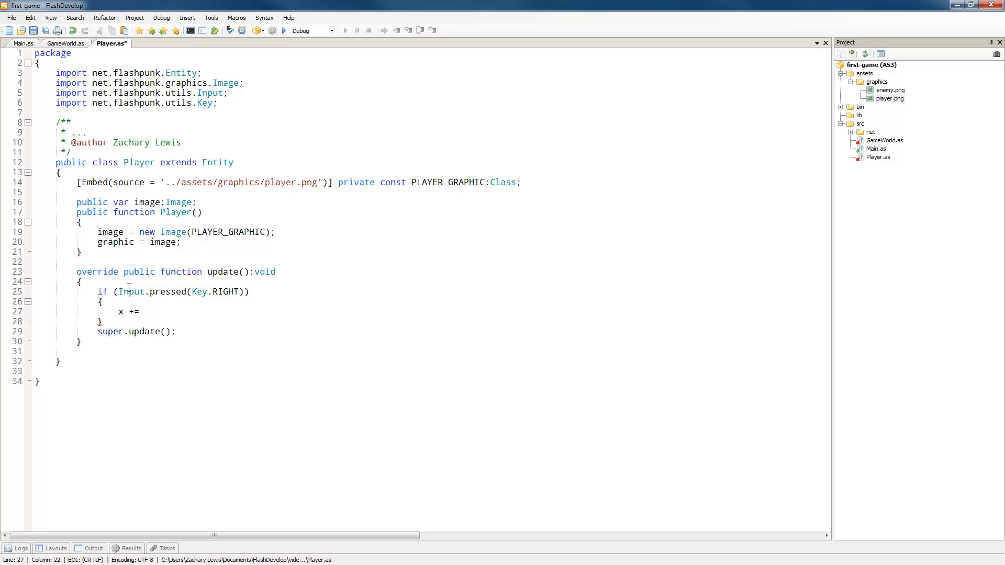
{"action": "type", "text": "100"}
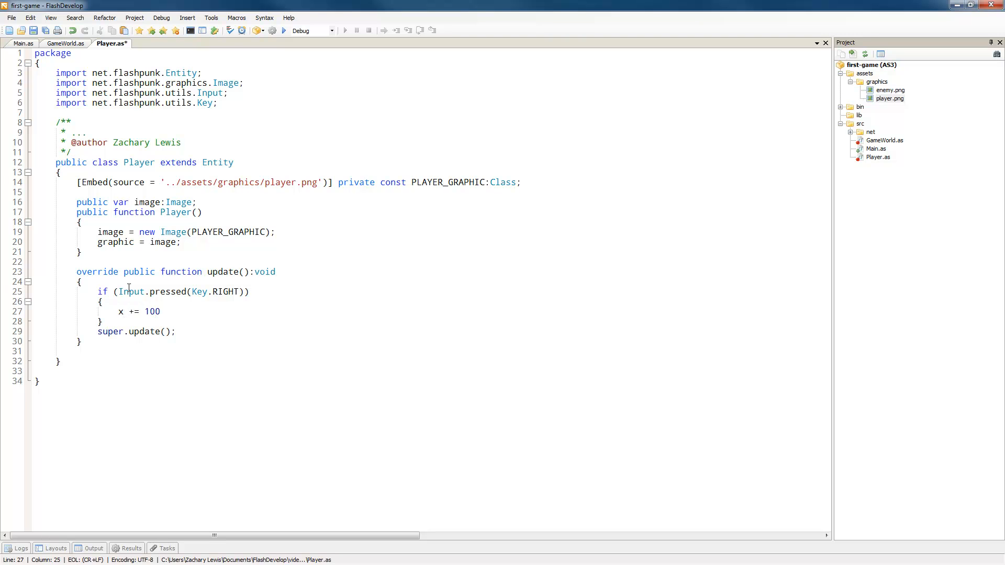
{"action": "type", "text": "* FP"}
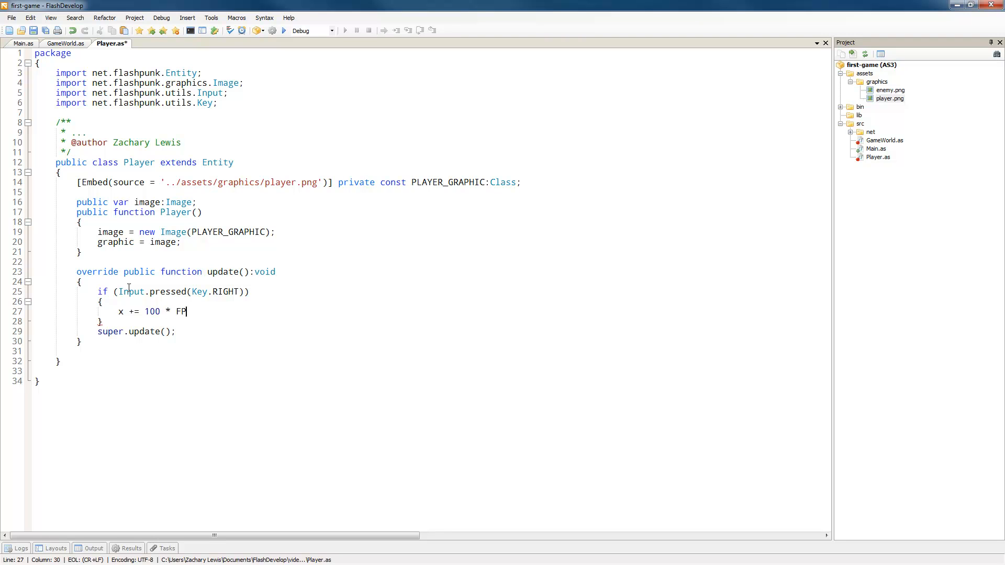
{"action": "type", "text": ".elapsed;"}
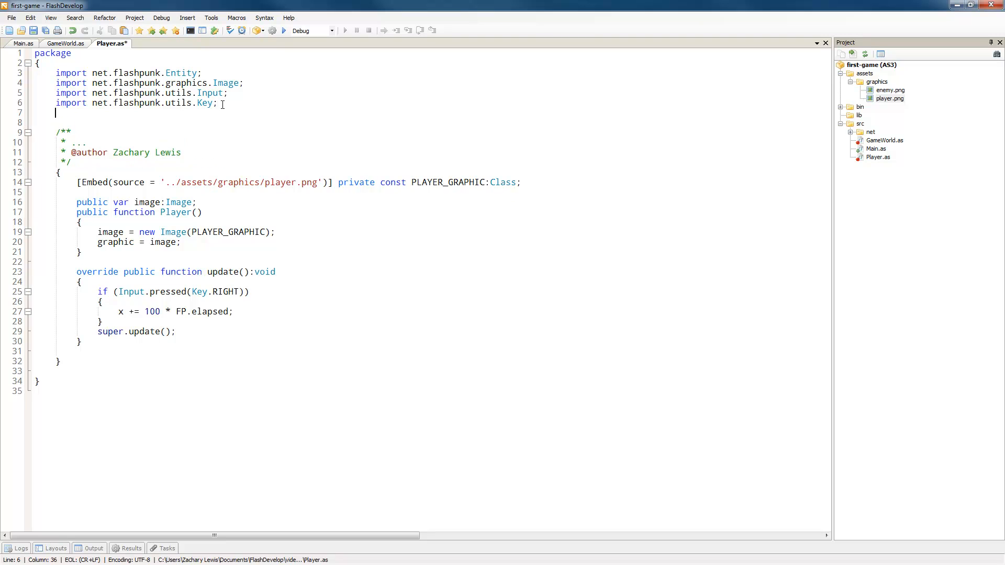
{"action": "type", "text": "import net.flashpunk.FP;"}
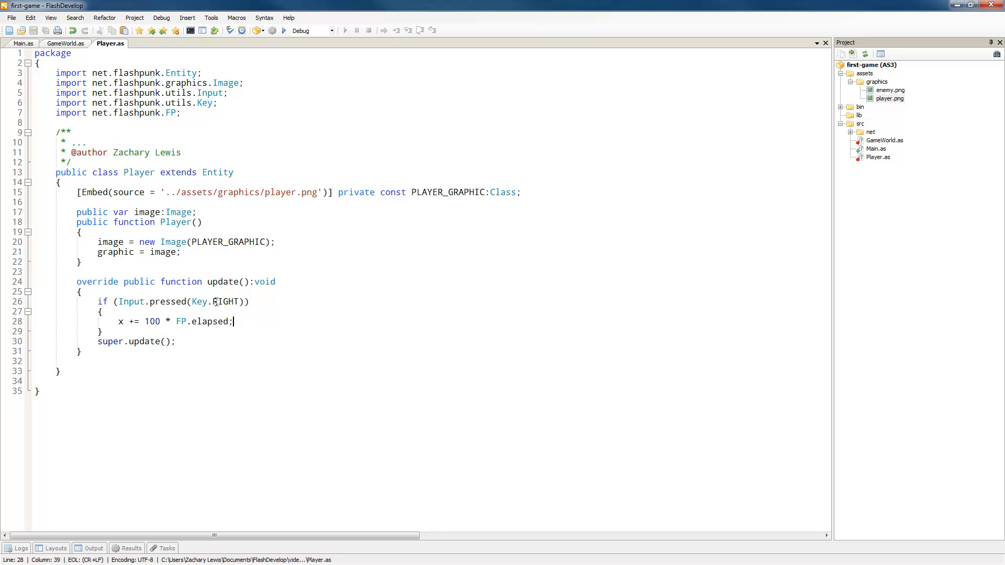
{"action": "double_click", "coordinate": [225, 302]}
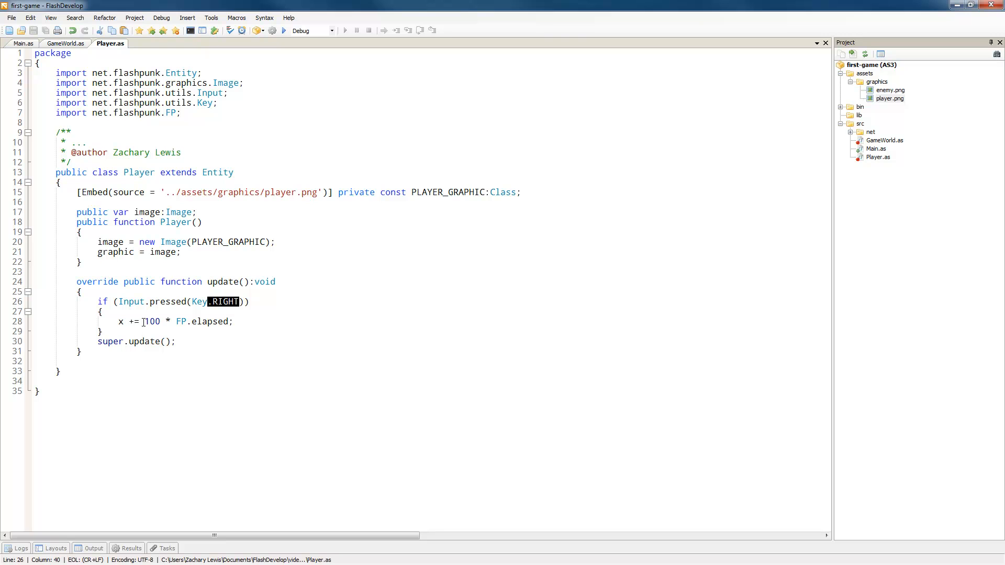
{"action": "mouse_move", "coordinate": [249, 333]}
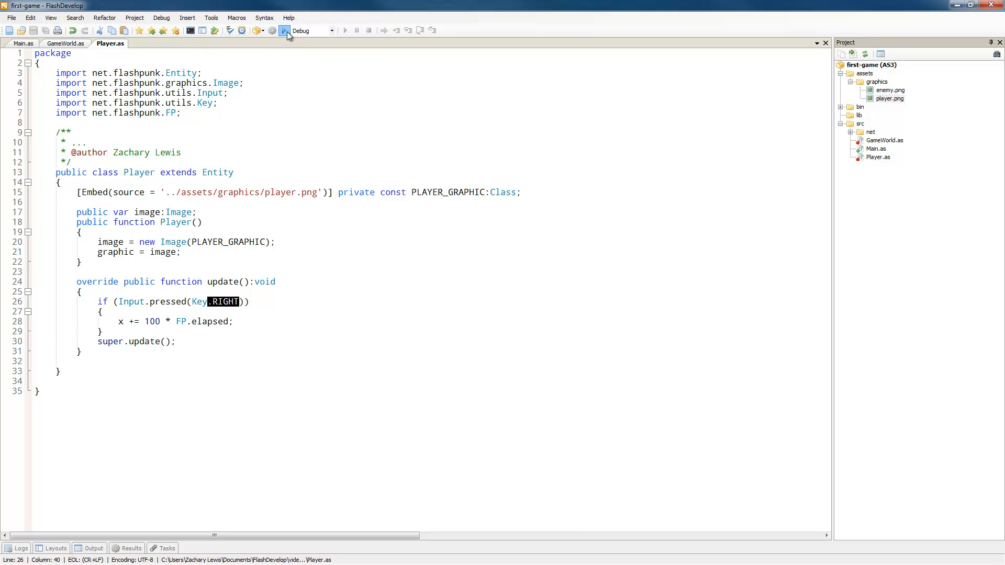
- Build and run the game, focus its window to test movement, then close it
{"action": "left_click", "coordinate": [285, 31]}
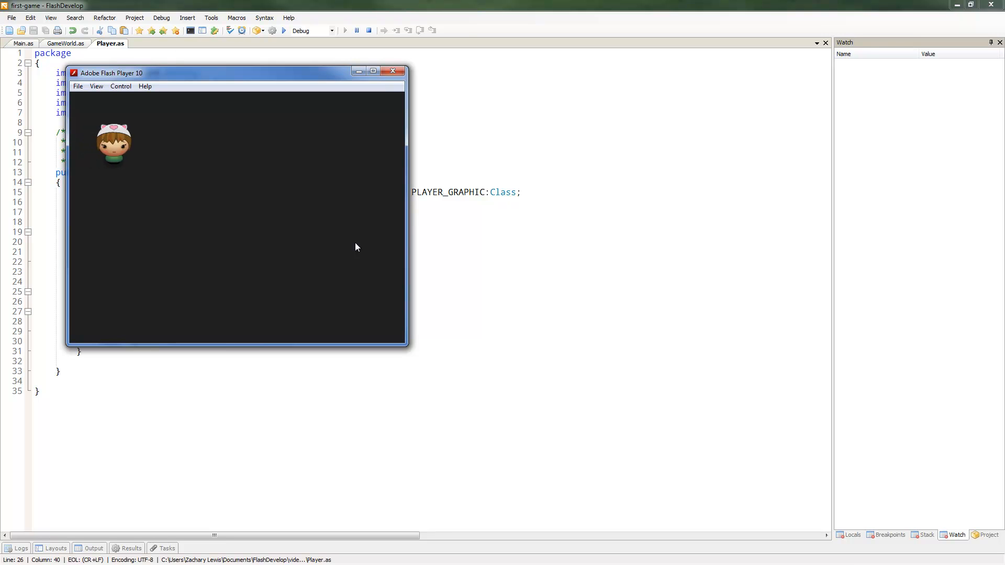
{"action": "left_click", "coordinate": [393, 71]}
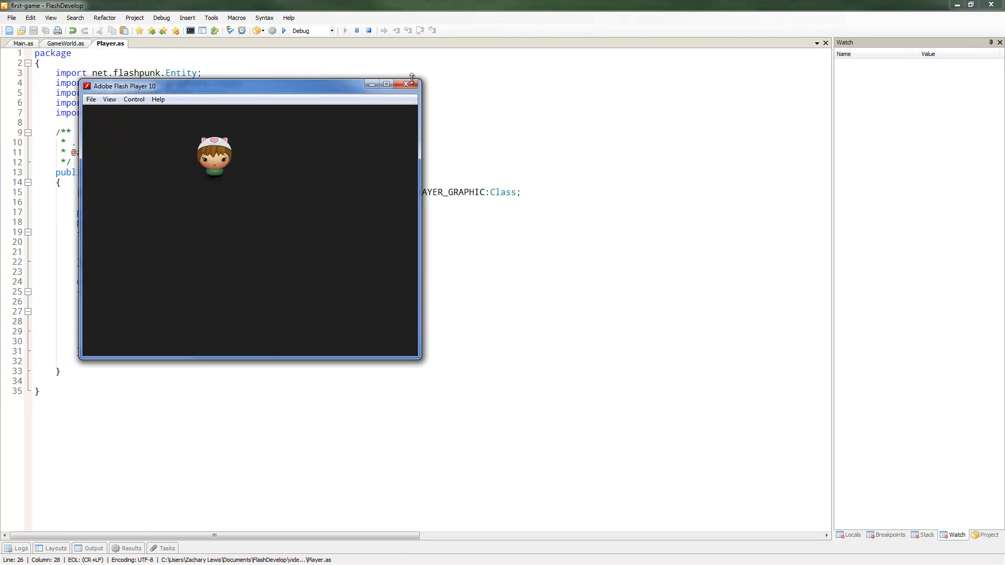
{"action": "left_click", "coordinate": [411, 84]}
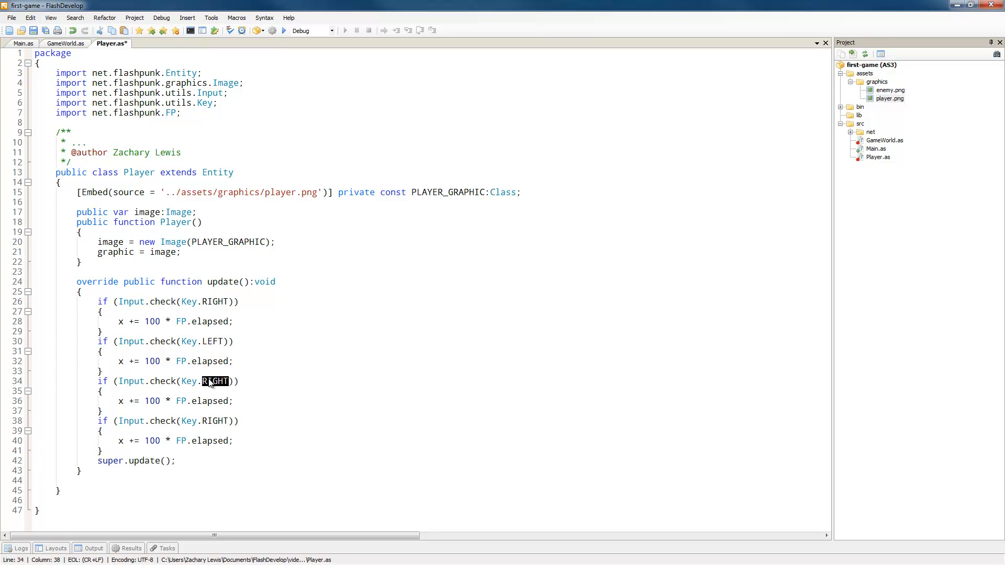
- Switch copied checks to Key.UP/Key.DOWN, use y and -= for left/up, and rerun
{"action": "type", "text": "UP"}
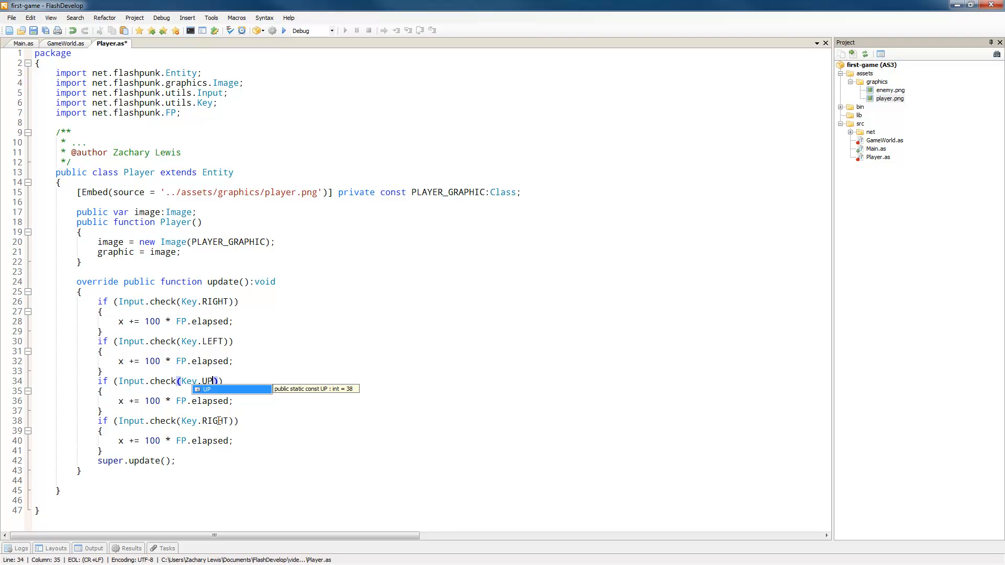
{"action": "type", "text": "D"}
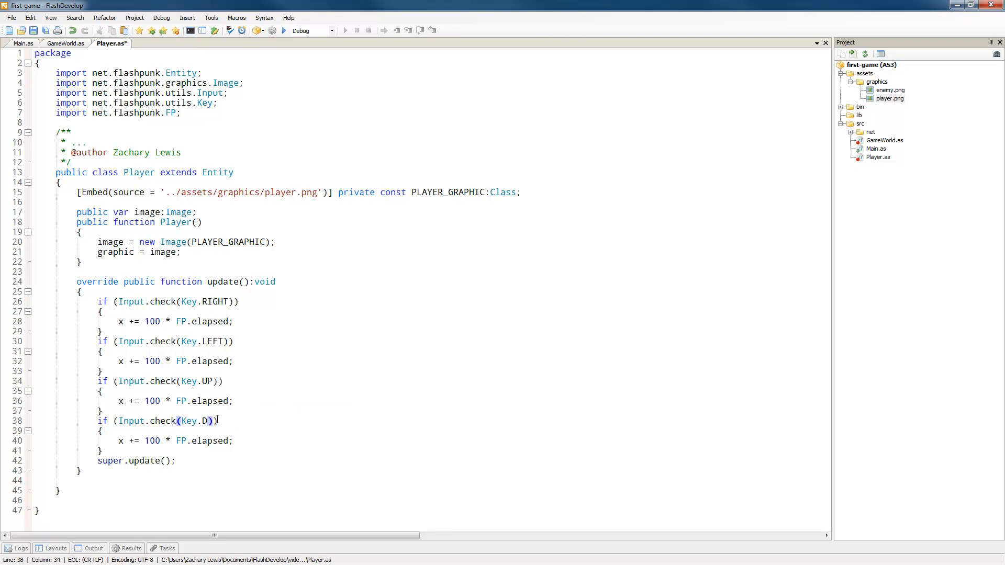
{"action": "type", "text": "OWN"}
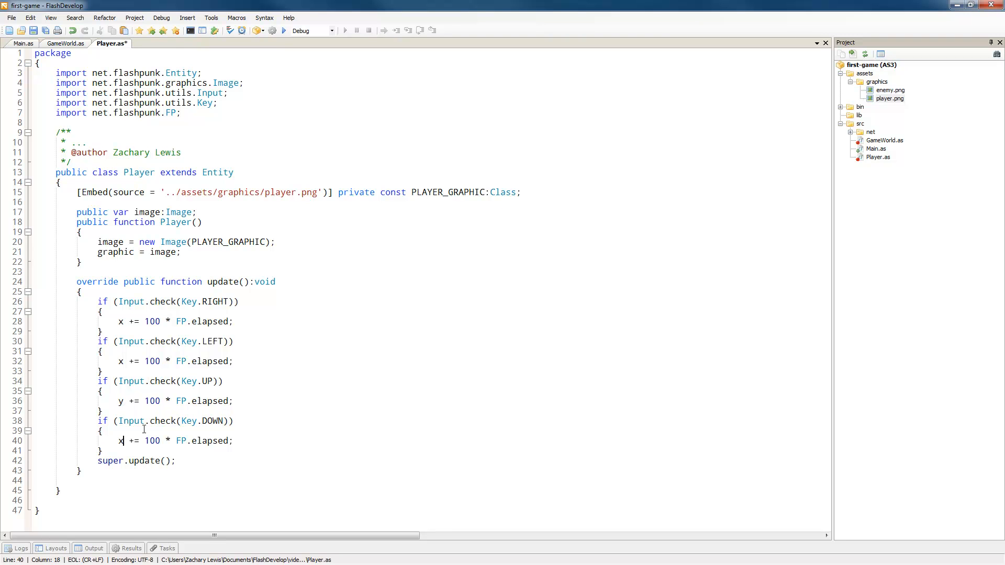
{"action": "type", "text": "y"}
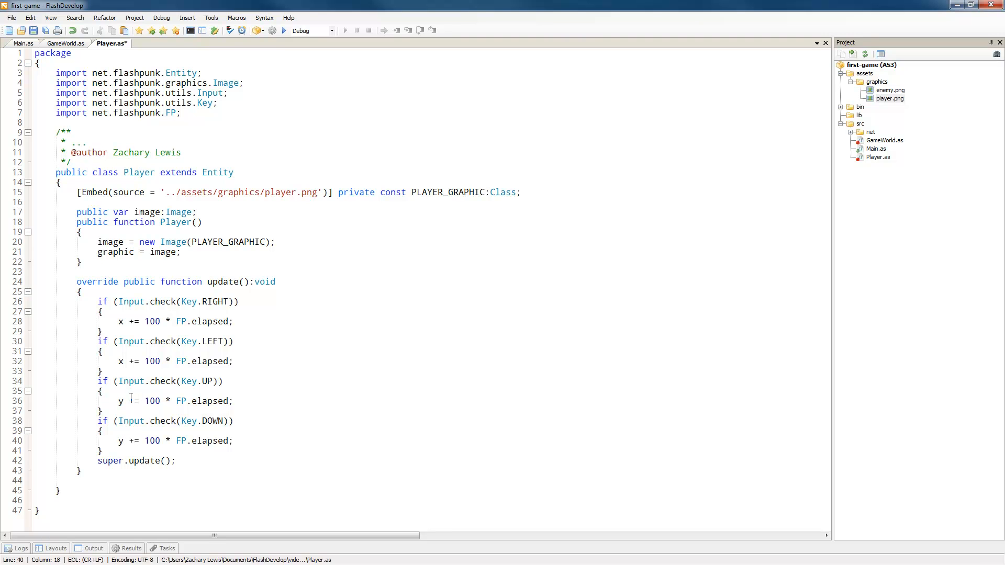
{"action": "key", "text": "Backspace"}
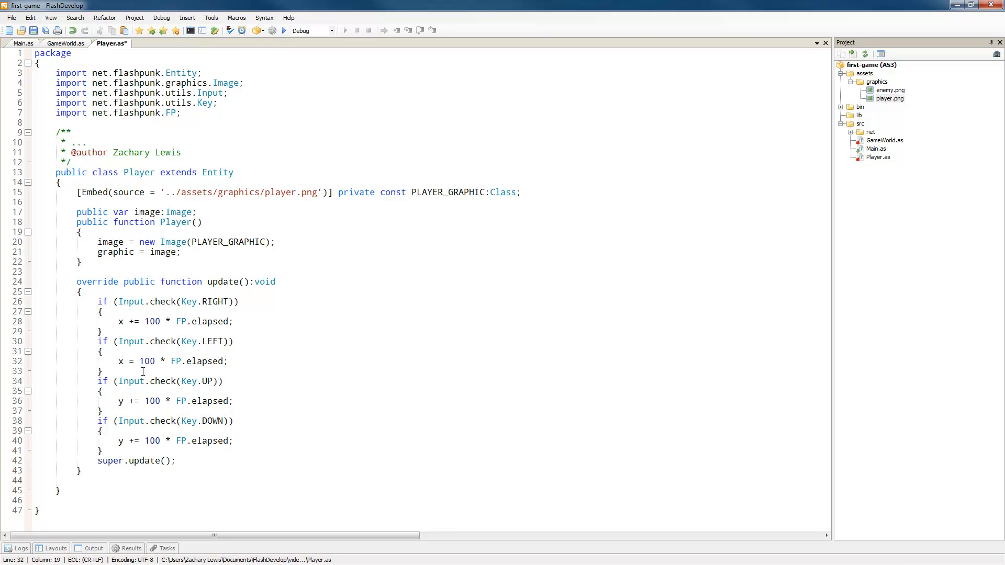
{"action": "type", "text": "-"}
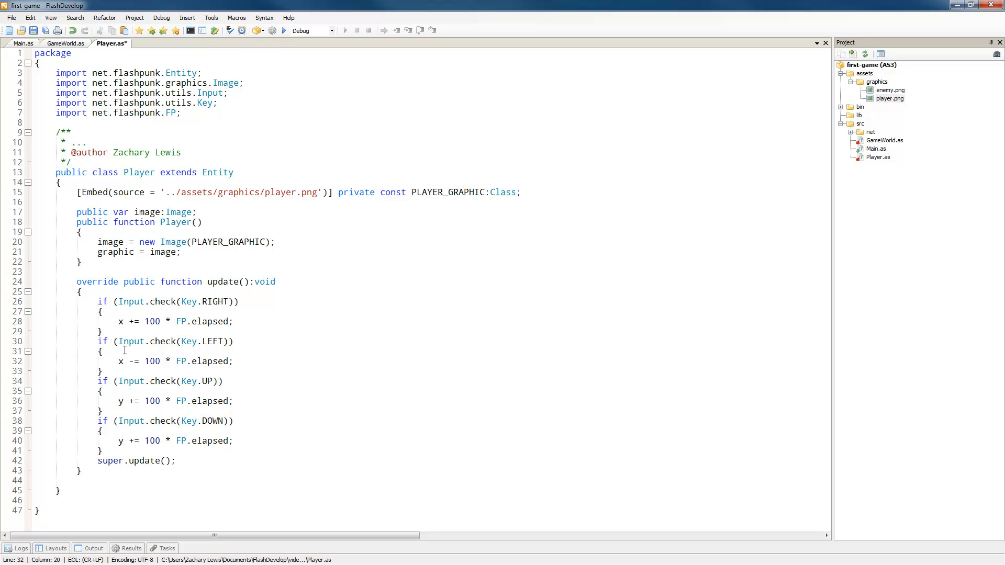
{"action": "mouse_move", "coordinate": [134, 365]}
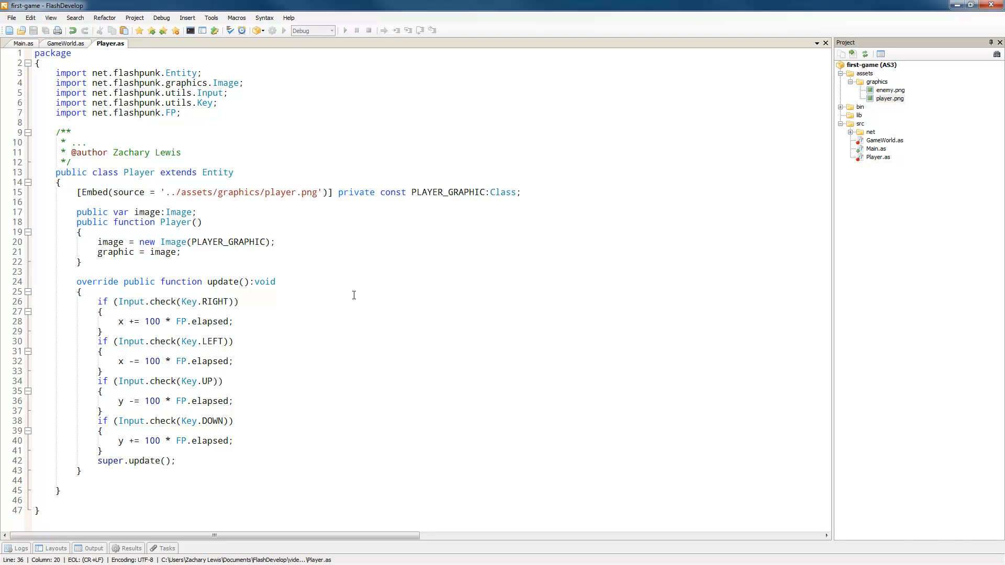
{"action": "left_click", "coordinate": [283, 31]}
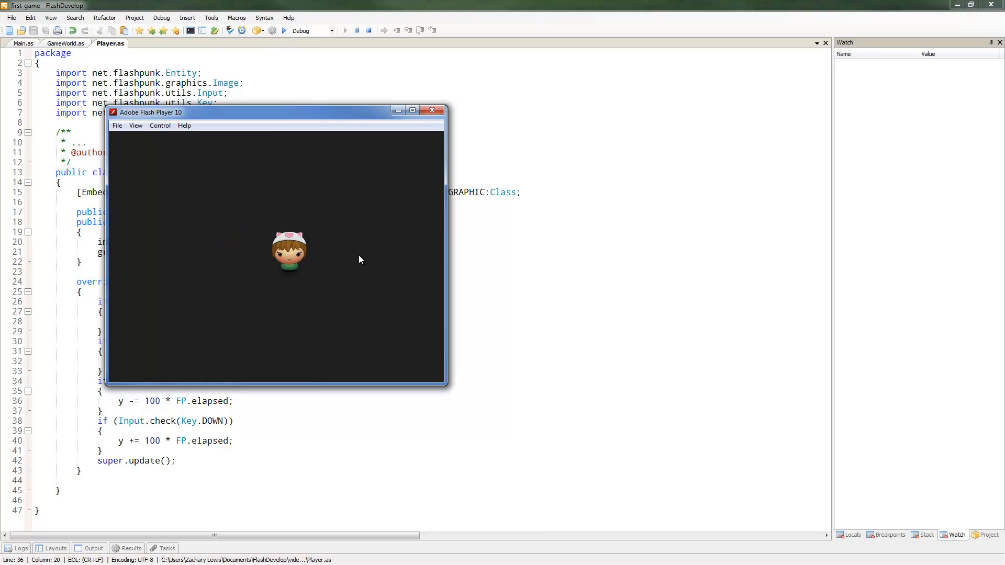
{"action": "mouse_move", "coordinate": [341, 262]}
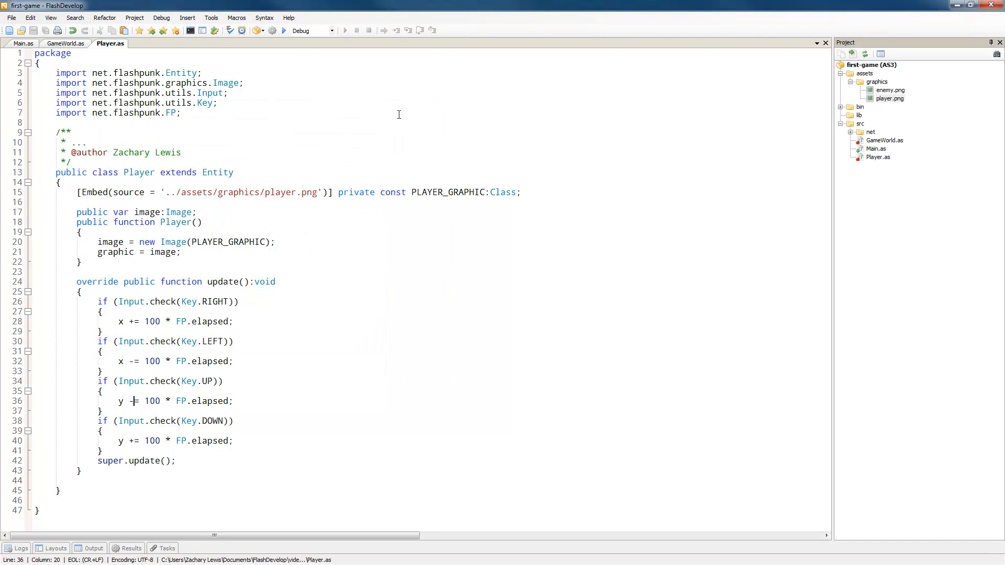
- In Main.as, add a new line in the constructor and begin typing FP.con
{"action": "left_click", "coordinate": [24, 43]}
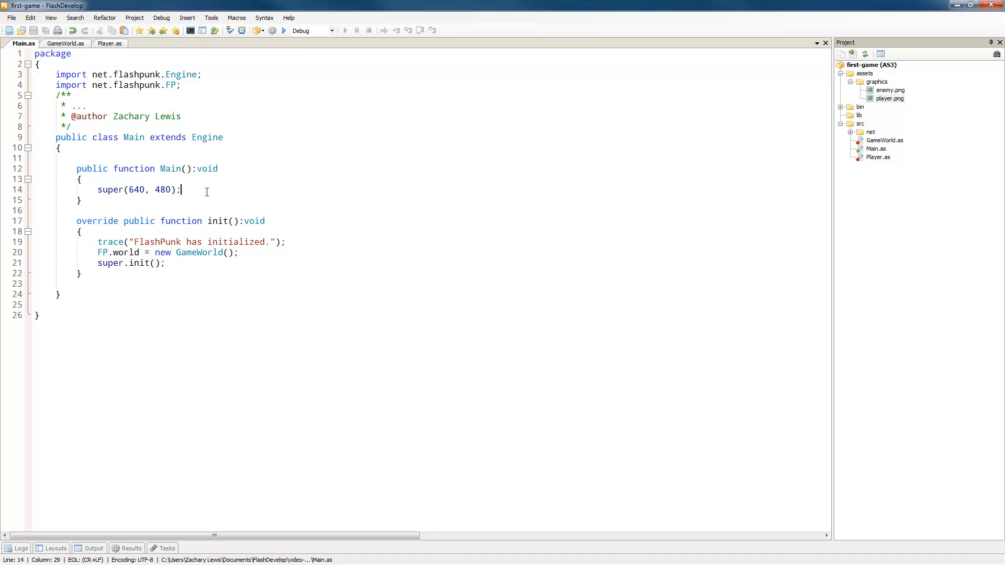
{"action": "key", "text": "enter"}
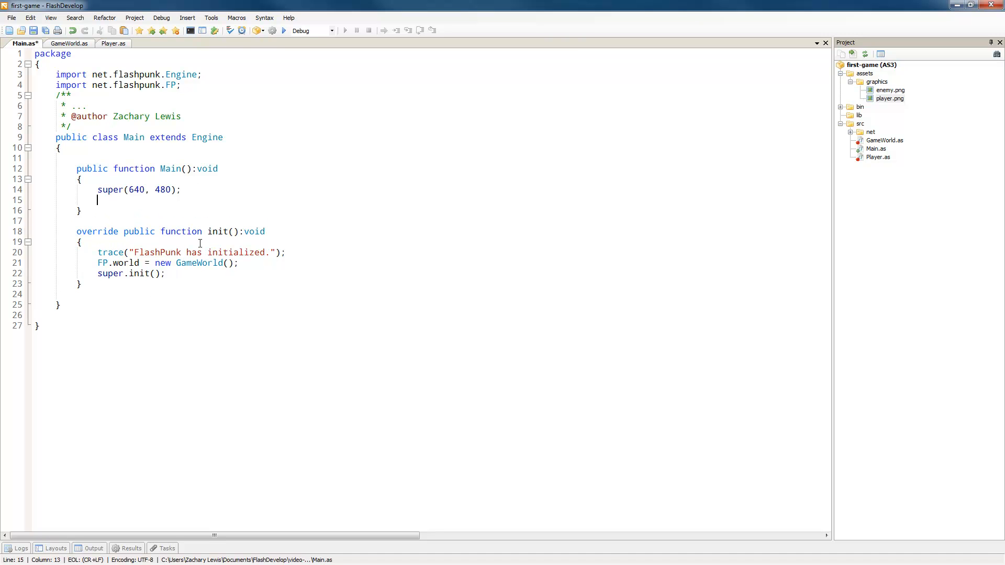
{"action": "type", "text": "FP.con"}
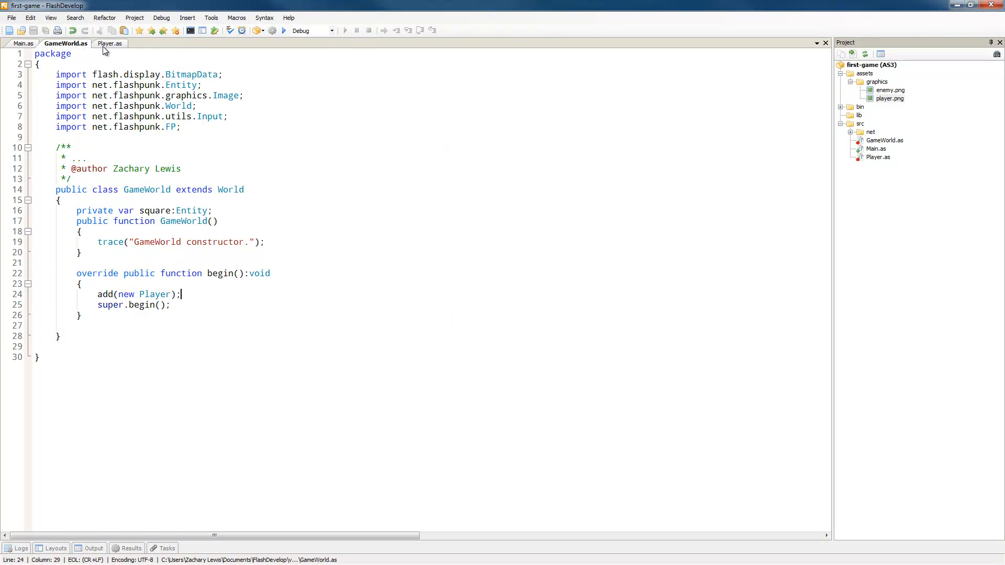
- Add setHitbox(100, 100, 0, 70) after graphic = image in the Player constructor
{"action": "left_click", "coordinate": [109, 43]}
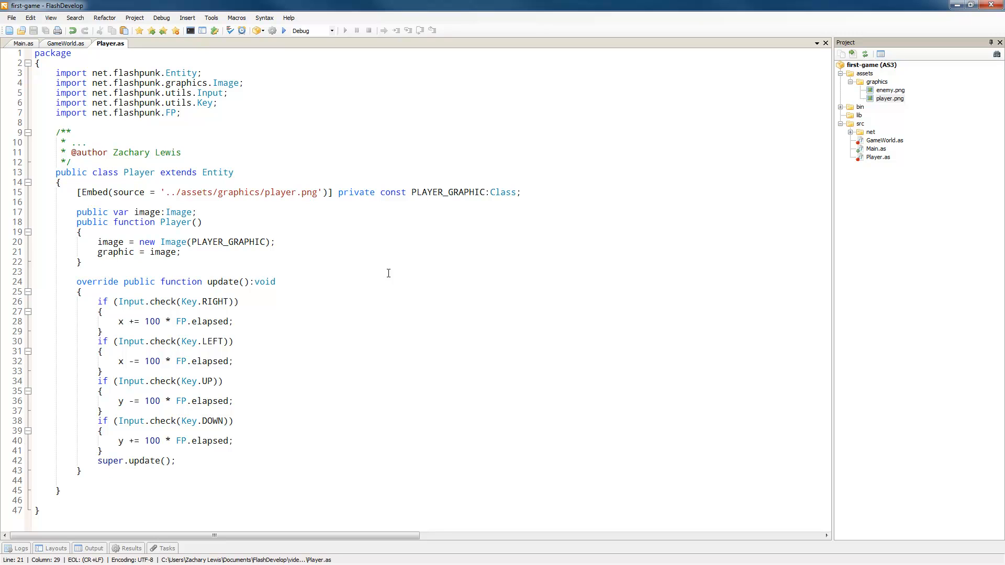
{"action": "type", "text": "setHitbox"}
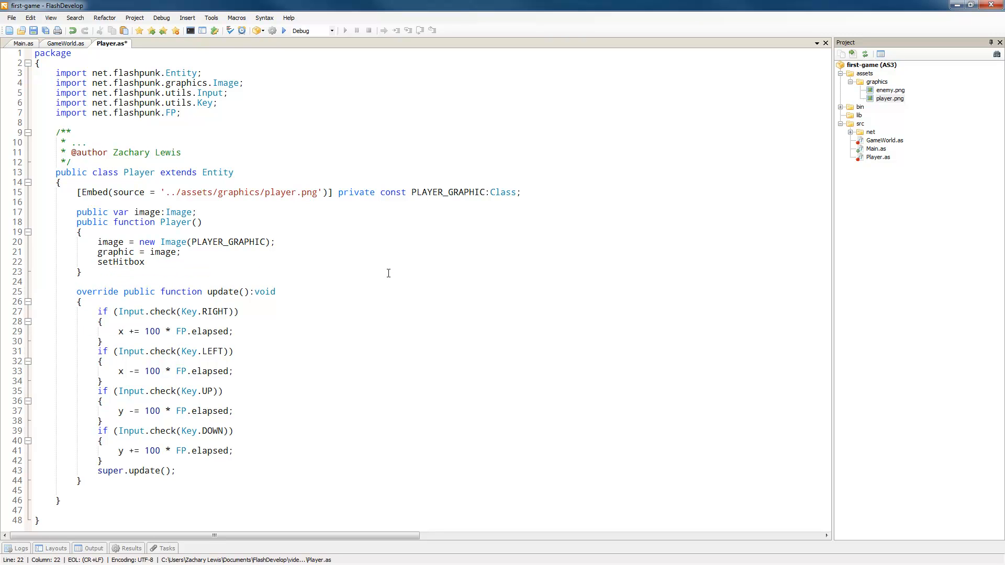
{"action": "type", "text": "("}
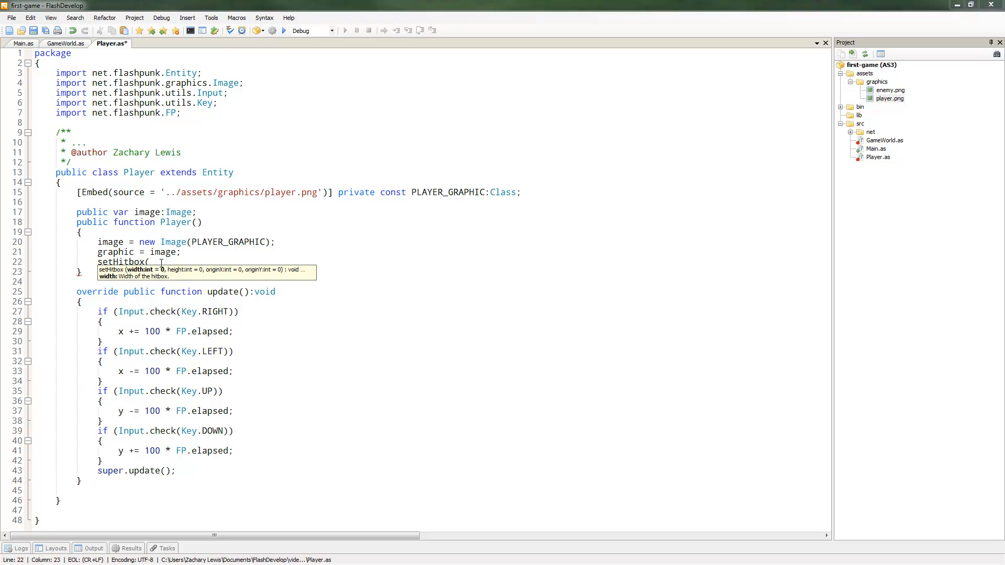
{"action": "type", "text": "100"}
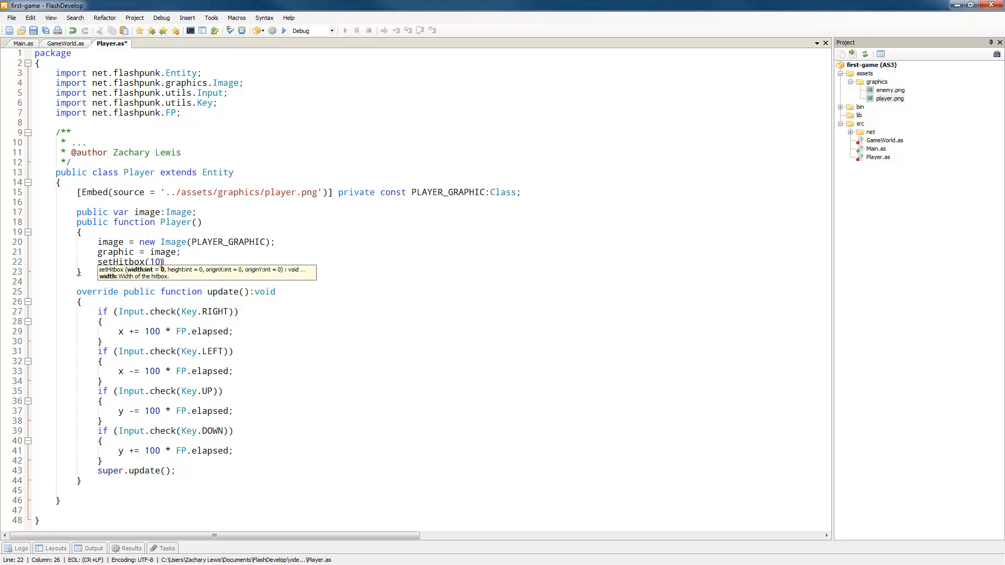
{"action": "type", "text": ","}
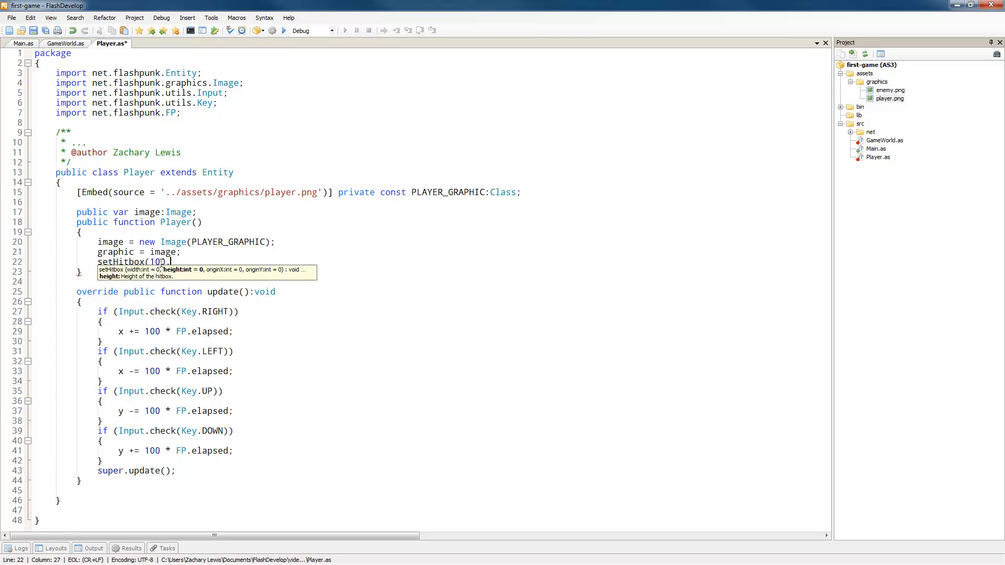
{"action": "type", "text": ",100."}
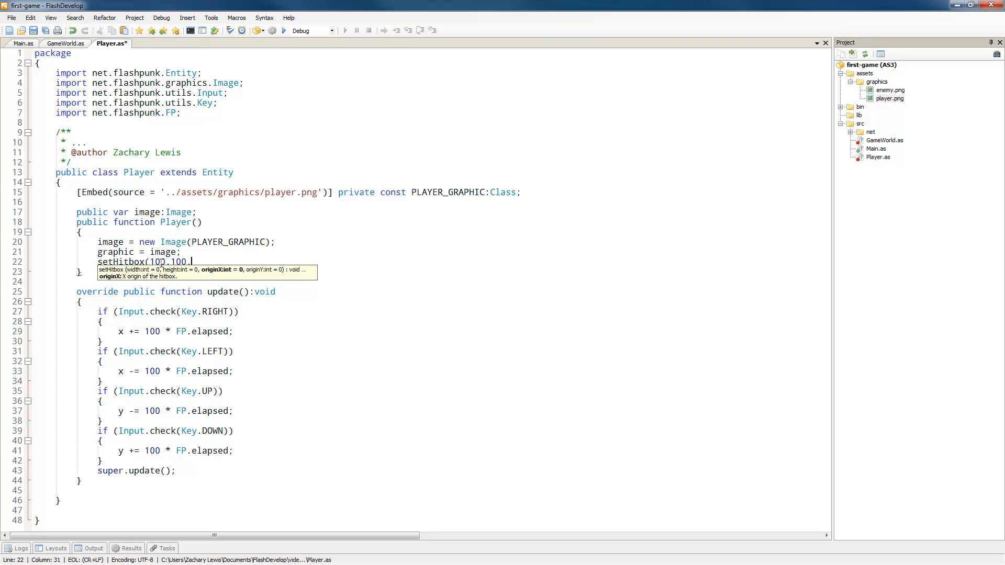
{"action": "type", "text": "0, 70);"}
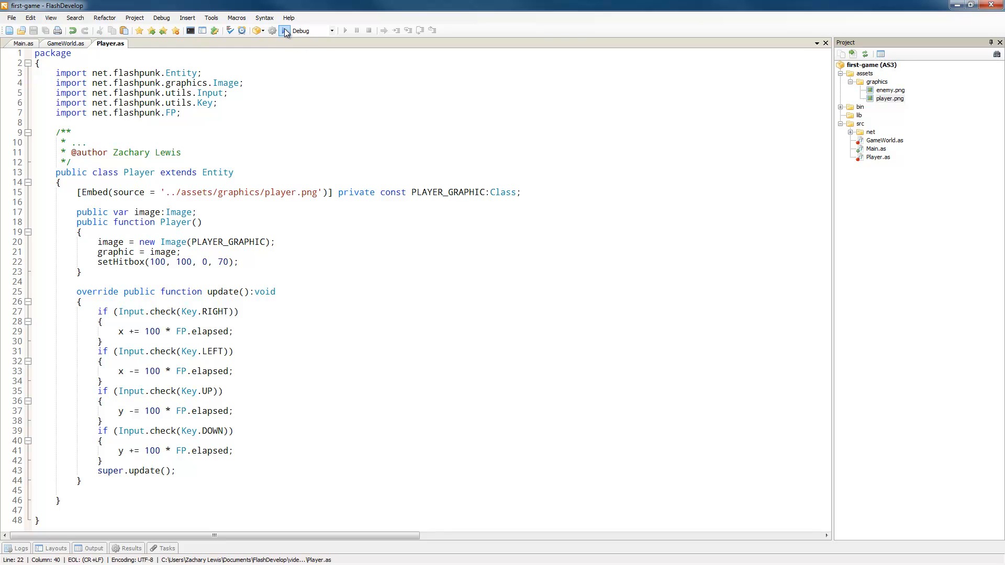
{"action": "mouse_move", "coordinate": [283, 31]}
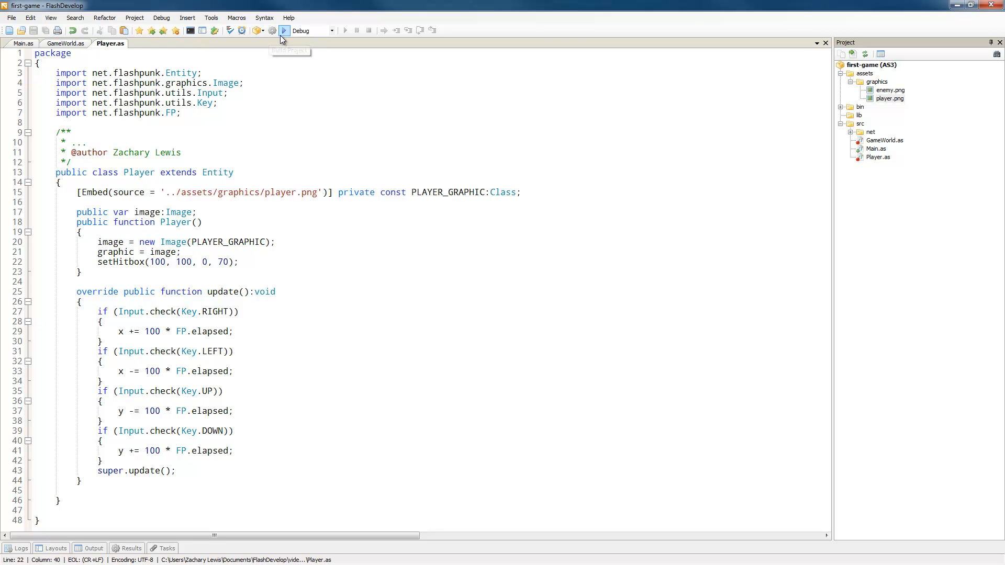
- Test-run the game and change the hitbox vertical offset to -40
{"action": "left_click", "coordinate": [284, 30]}
{"action": "type", "text": "-"}
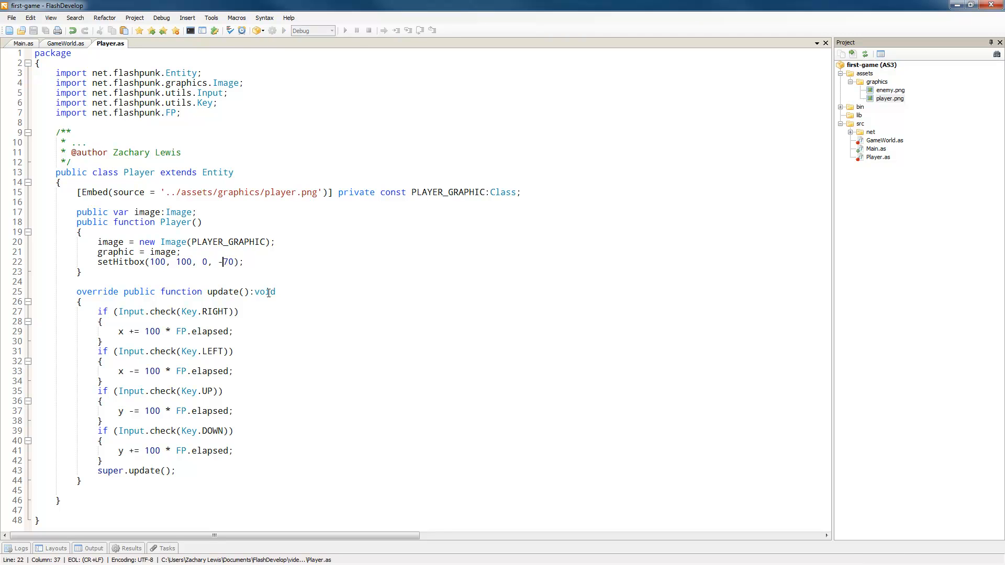
{"action": "left_click", "coordinate": [345, 30]}
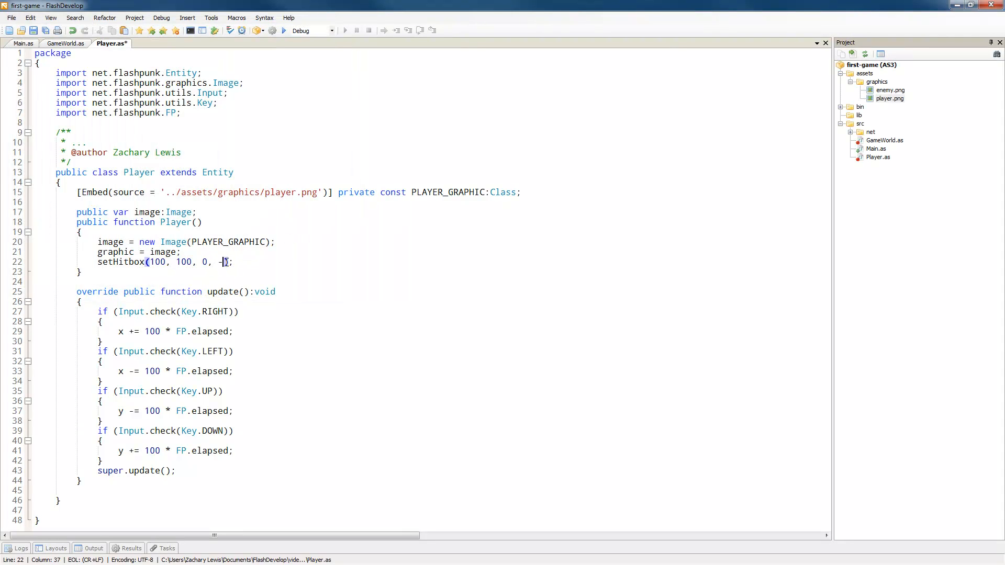
{"action": "type", "text": "40"}
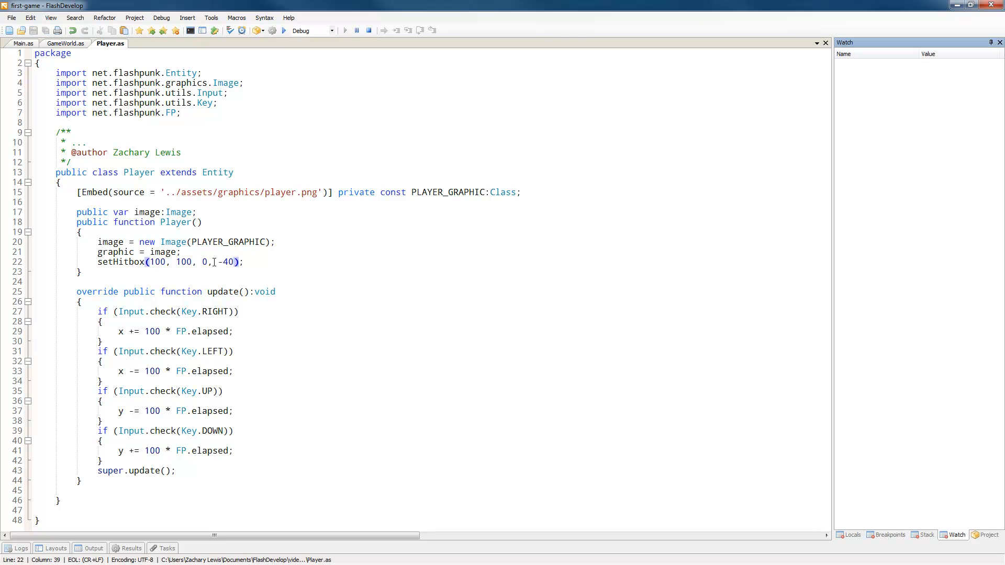
{"action": "left_click", "coordinate": [282, 30]}
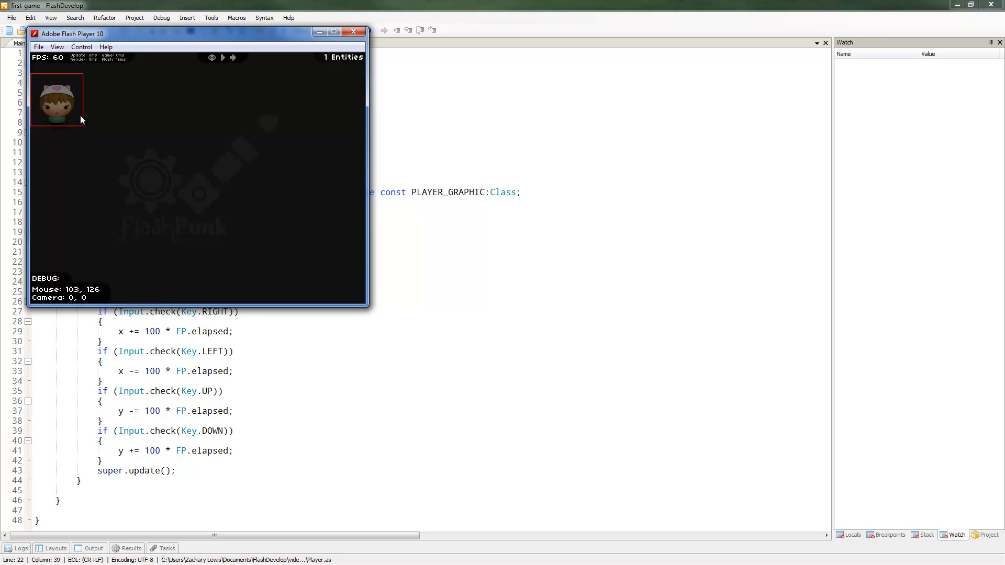
{"action": "mouse_move", "coordinate": [107, 136]}
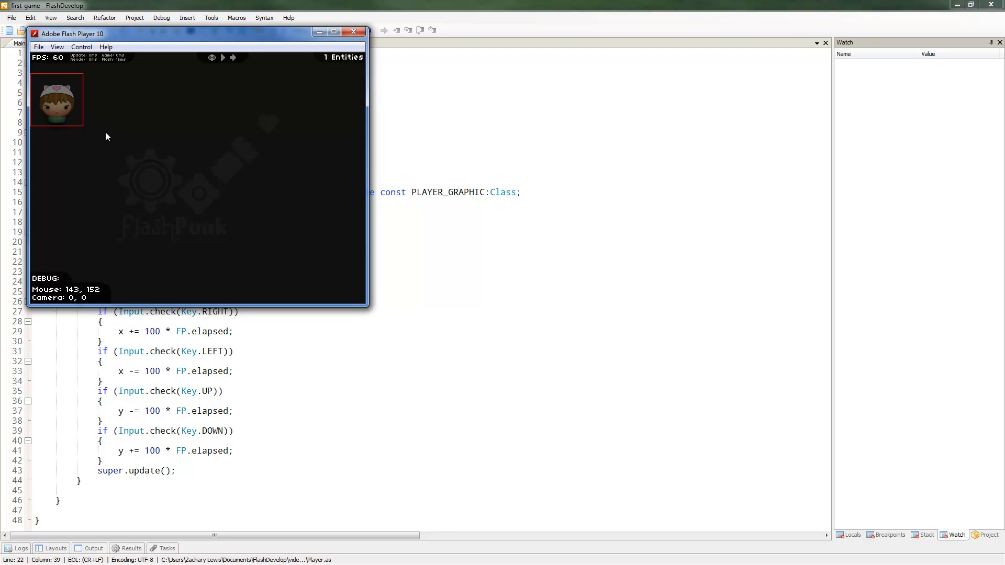
{"action": "left_click", "coordinate": [353, 32]}
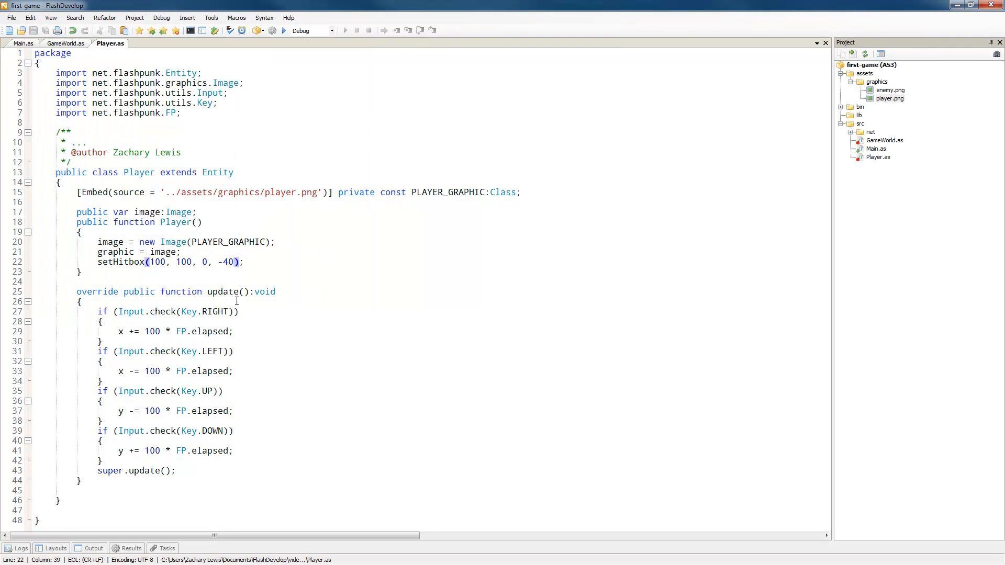
- Narrow the hitbox to setHitbox(80, 100, -20, -40) and run the game again
{"action": "double_click", "coordinate": [155, 262]}
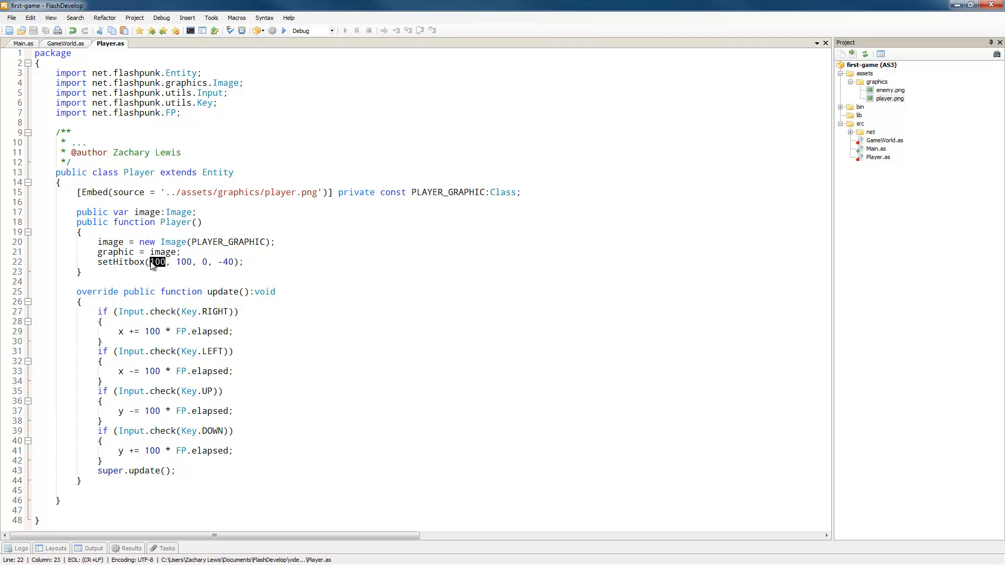
{"action": "type", "text": "80"}
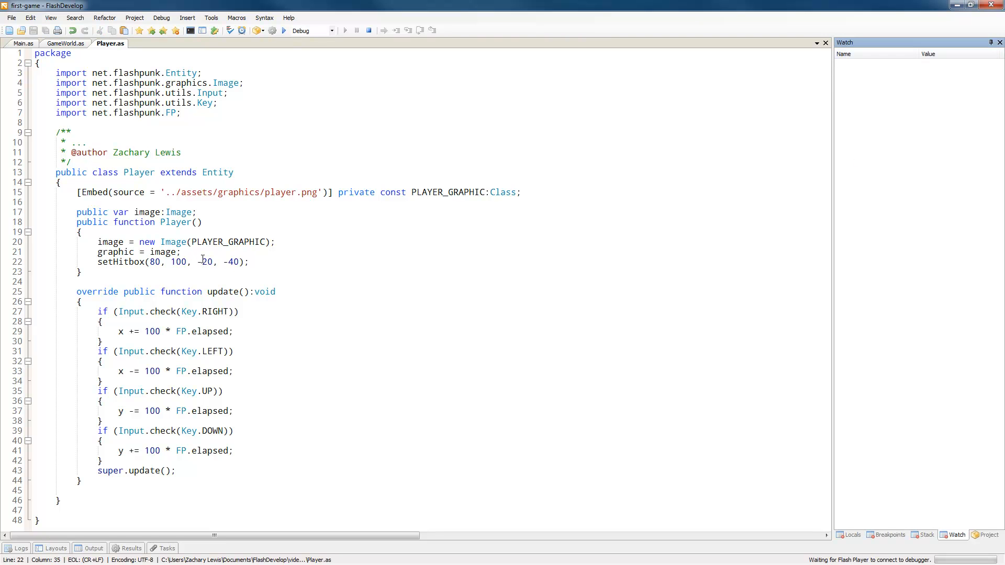
{"action": "left_click", "coordinate": [282, 30]}
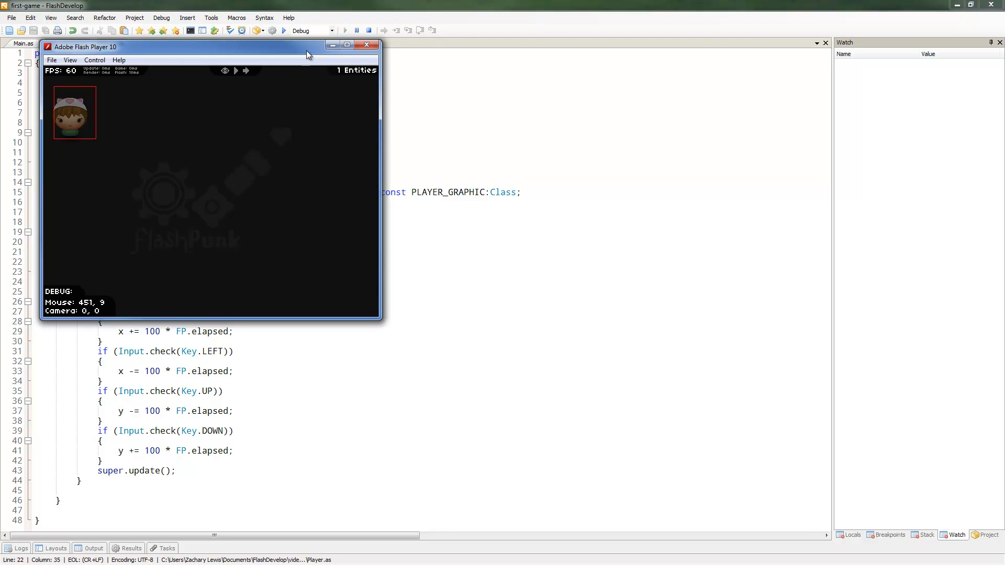
{"action": "left_click", "coordinate": [366, 44]}
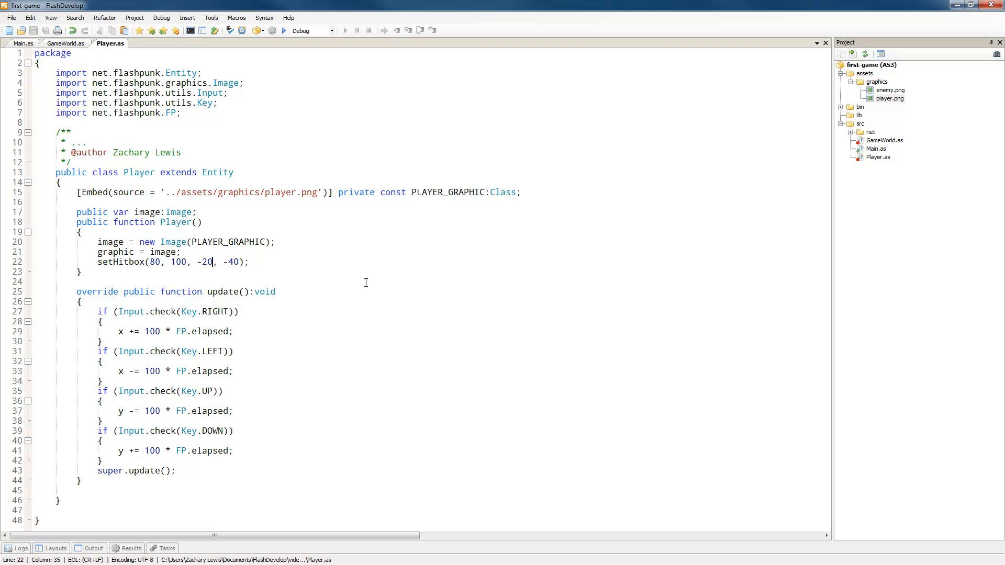
- Set type = "player" on the line after the Player's hitbox call
{"action": "left_click", "coordinate": [250, 262]}
{"action": "type", "text": "t"}
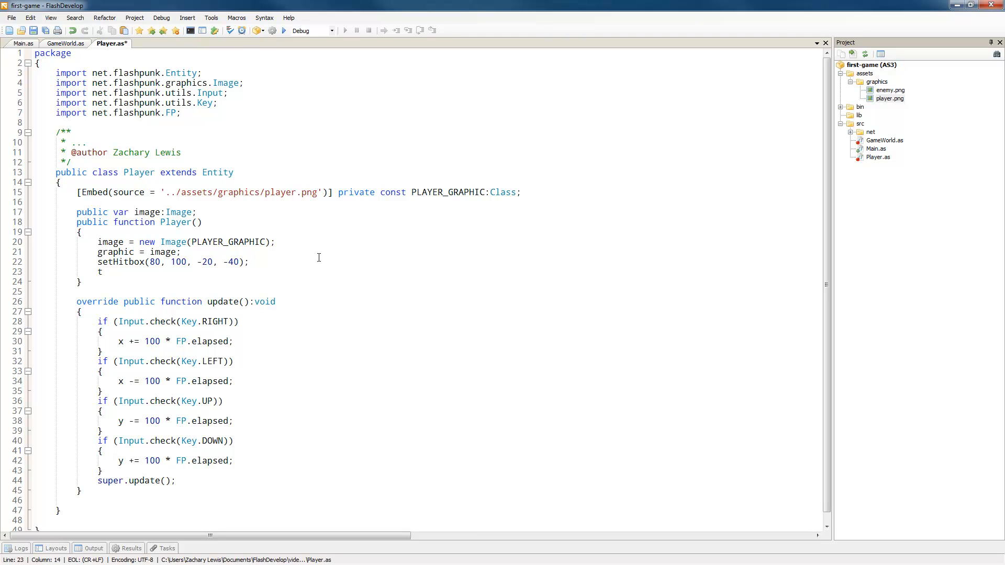
{"action": "type", "text": "ype = \"pla"}
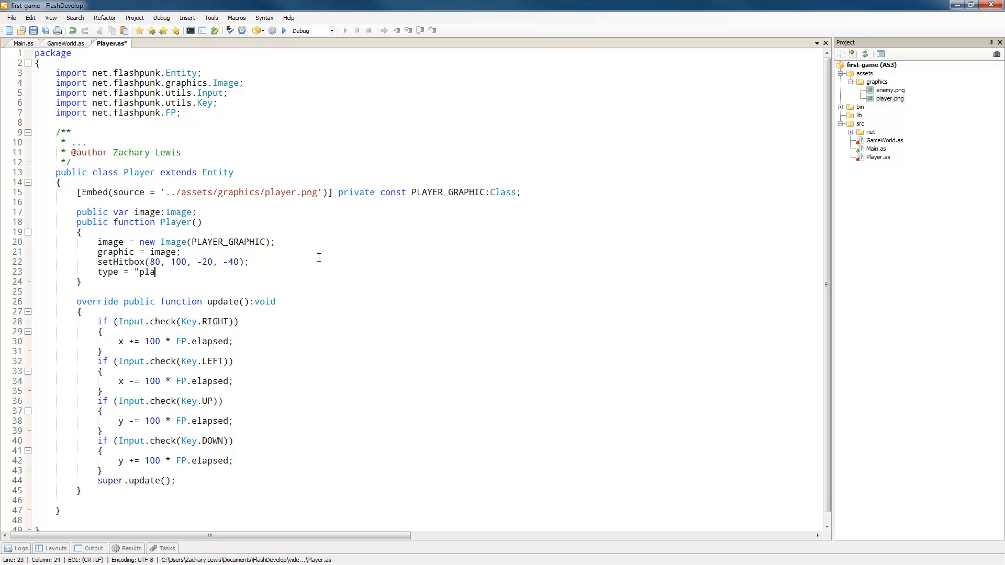
{"action": "type", "text": "yer\";"}
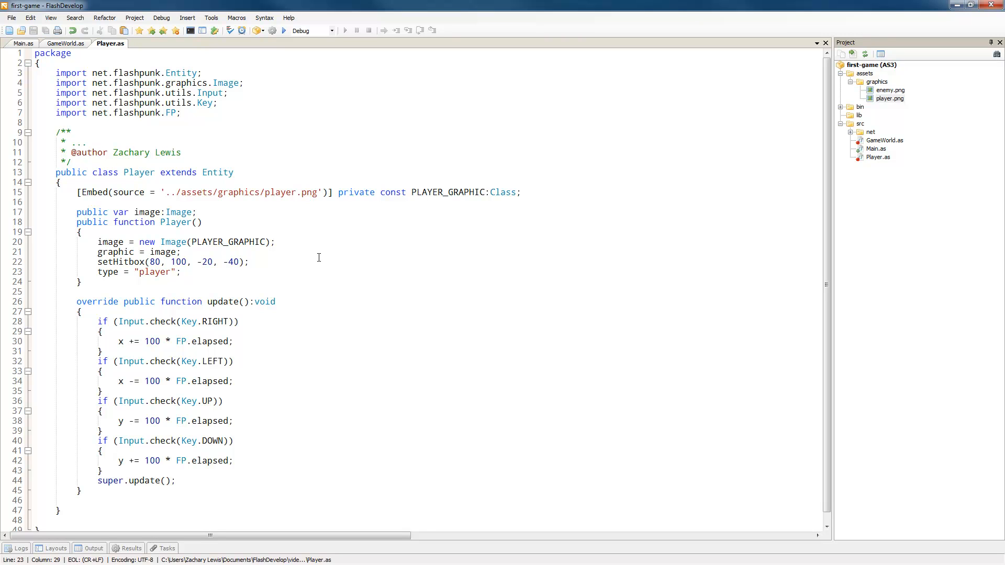
{"action": "mouse_move", "coordinate": [858, 131]}
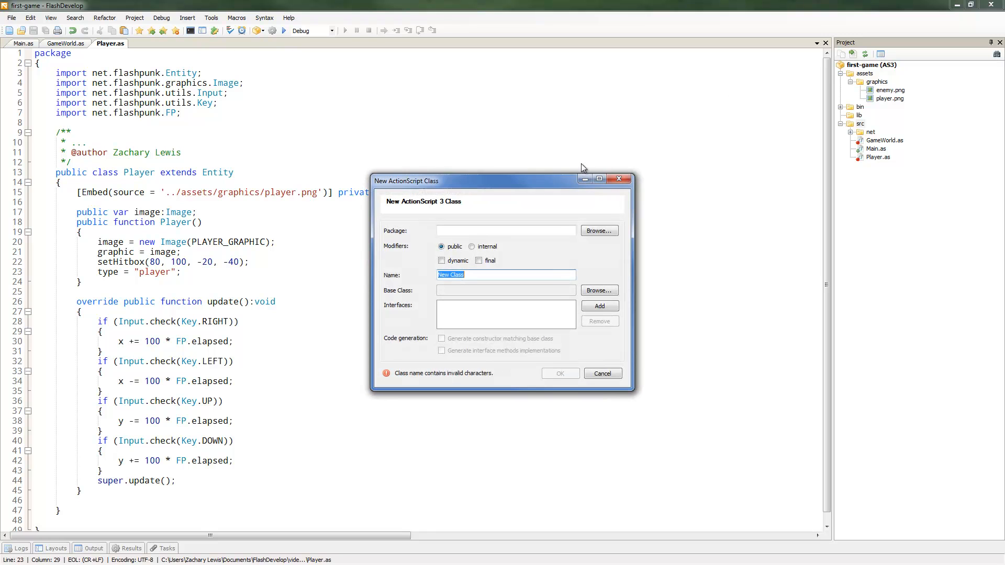
- Name the new class Enemy with base class net.flashpunk.Entity and confirm
{"action": "type", "text": "Enemy"}
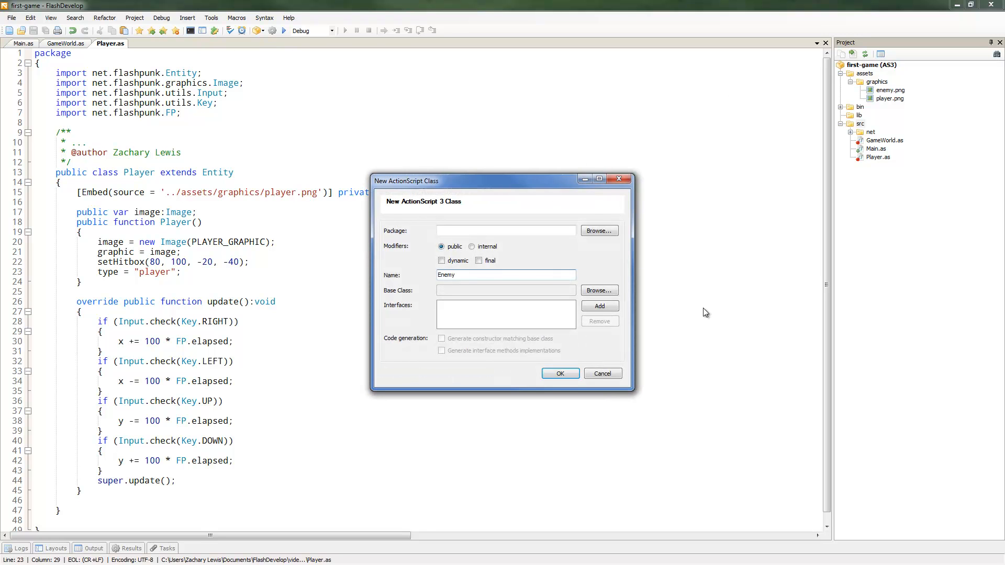
{"action": "left_click", "coordinate": [598, 290]}
{"action": "type", "text": "Entity"}
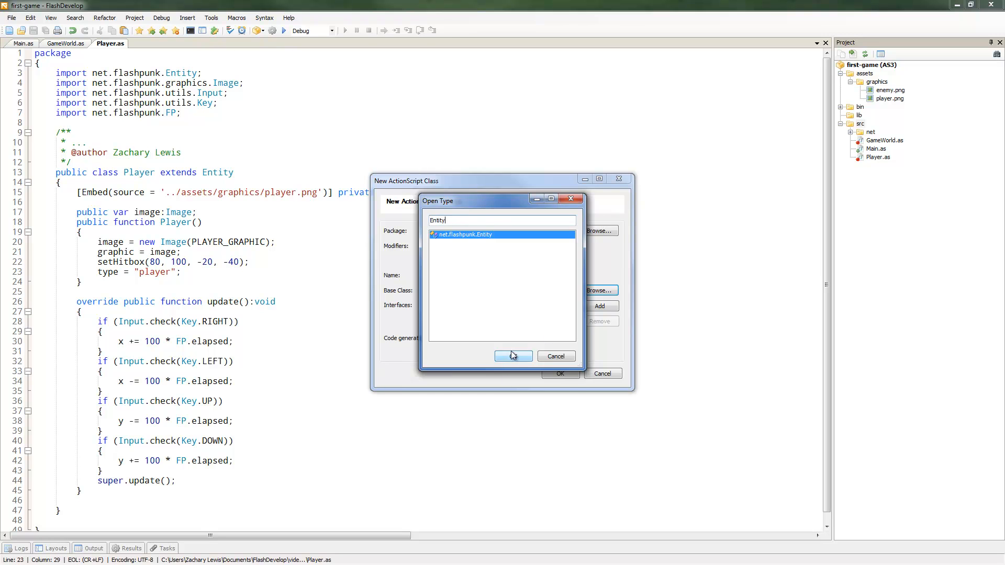
{"action": "left_click", "coordinate": [511, 356]}
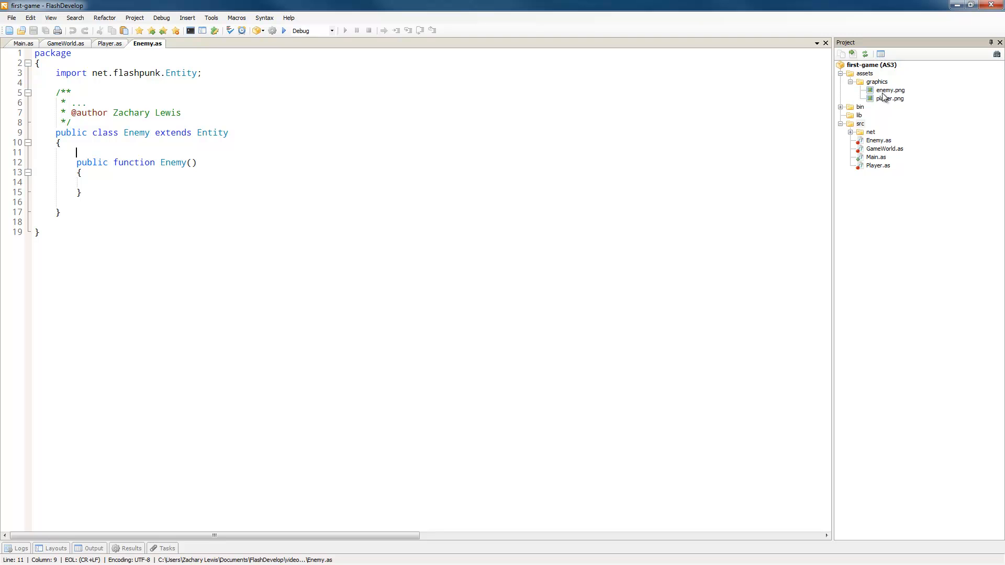
- Embed enemy.png as ENEMY_GRAPHIC and set graphic = new Image(ENEMY_GRAPHIC)
{"action": "type", "text": "[Embed(source='../assets/graphics/enemy.png')]"}
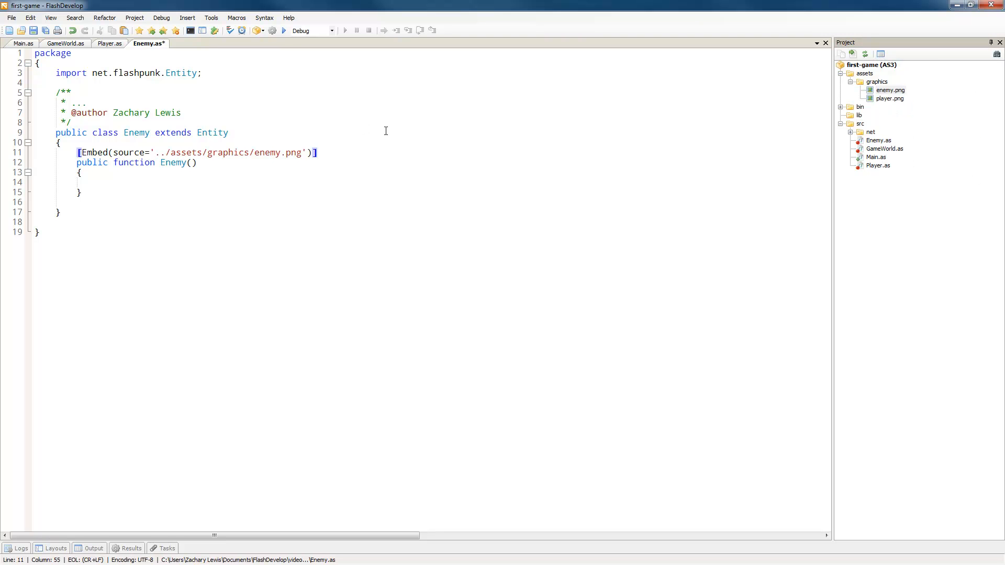
{"action": "type", "text": "p"}
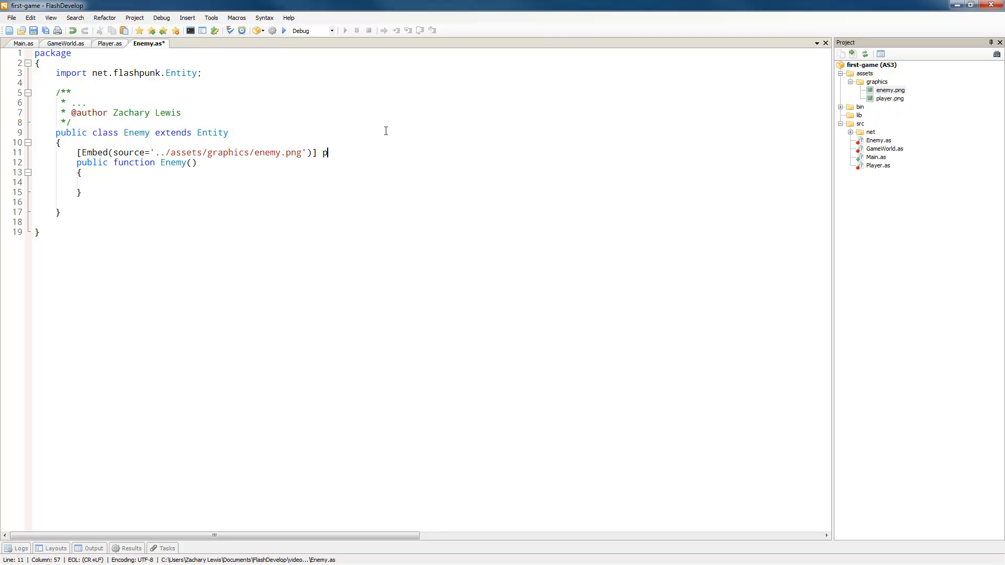
{"action": "type", "text": "ublic const"}
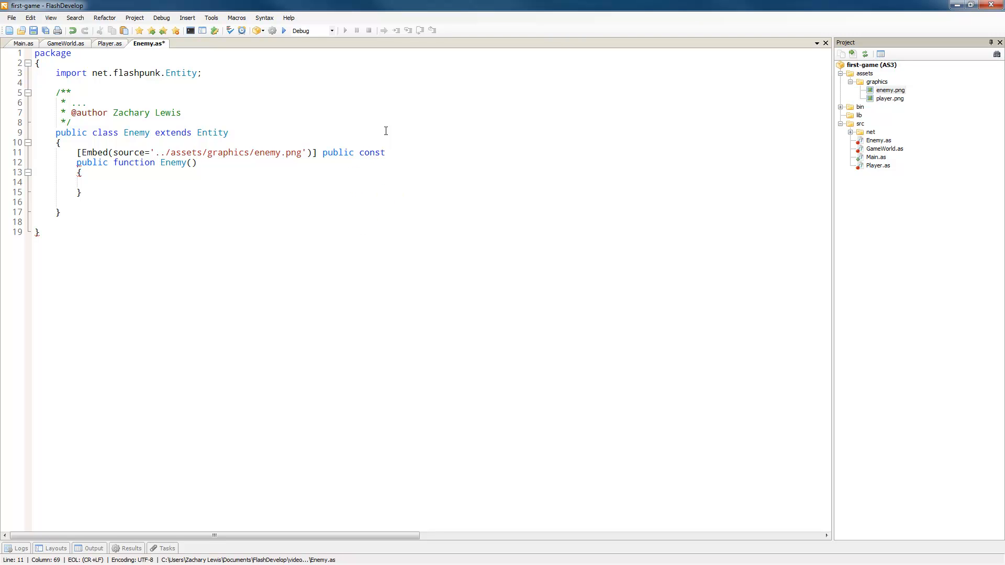
{"action": "type", "text": "ENEMY_GRAPHIC:Class;"}
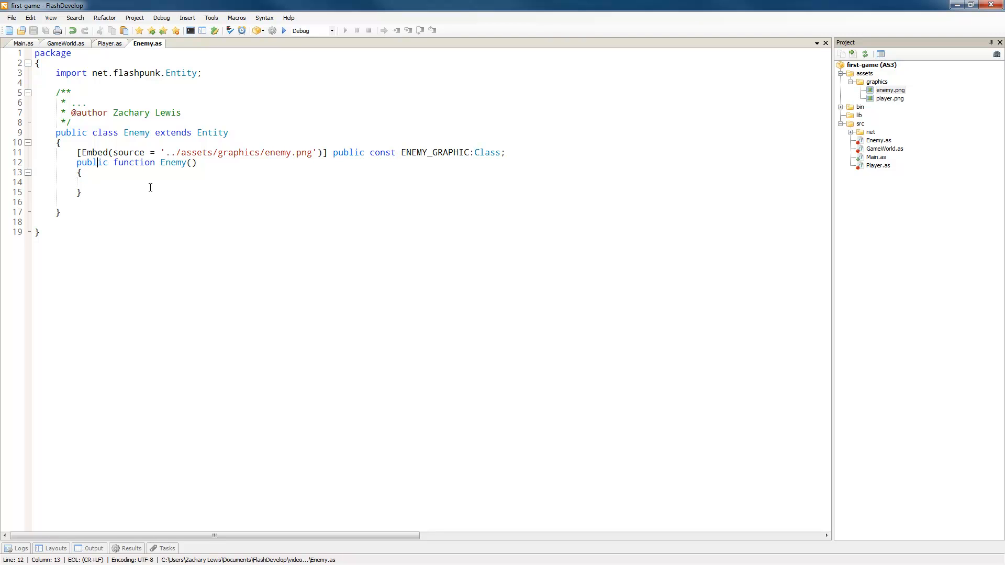
{"action": "type", "text": "va"}
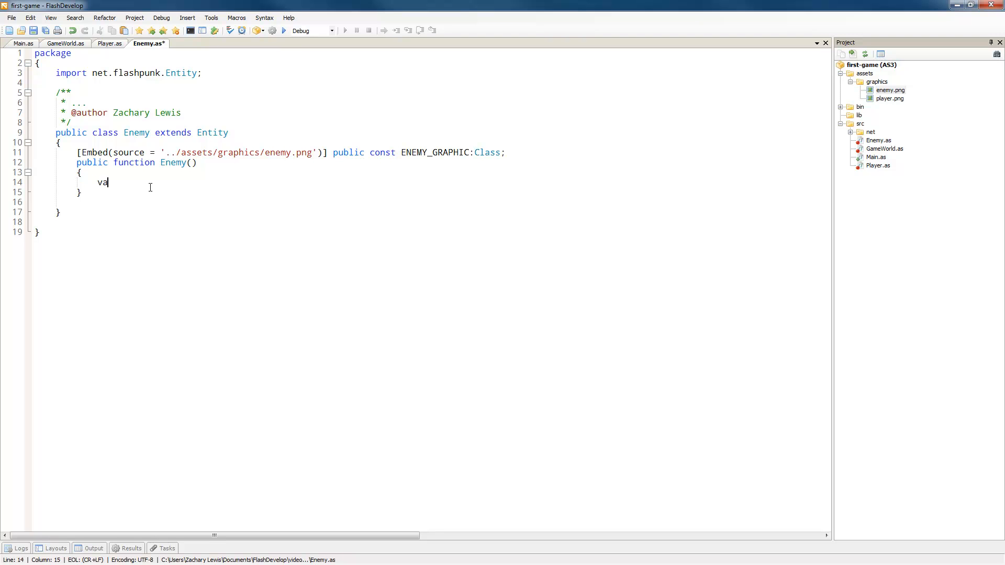
{"action": "key", "text": "BackSpace"}
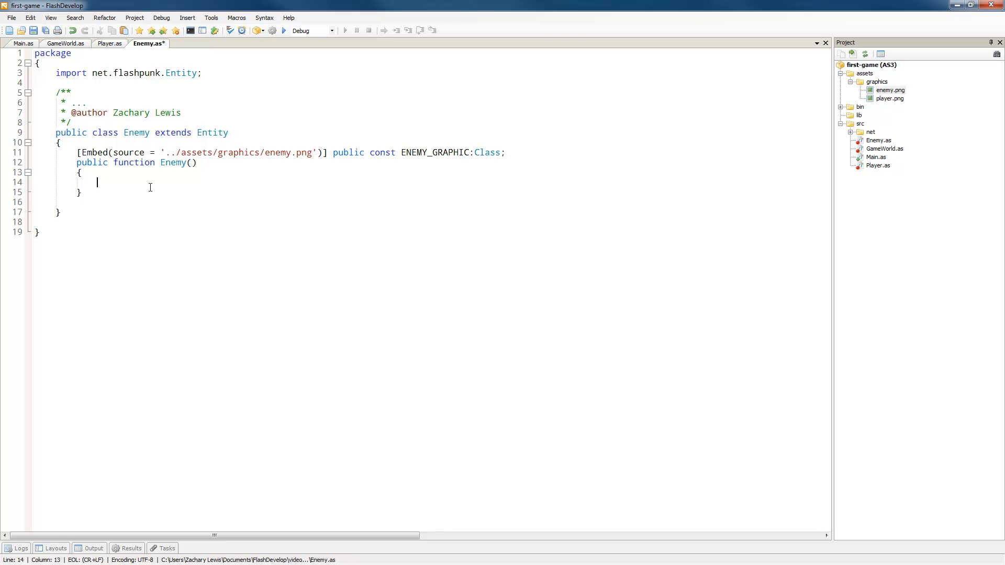
{"action": "type", "text": "graphic = new Image("}
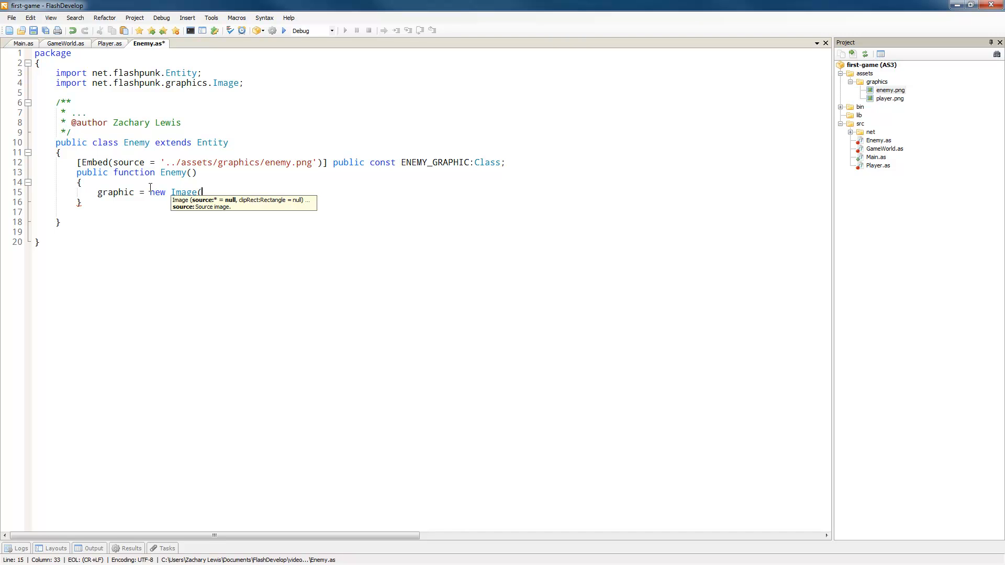
{"action": "type", "text": "ENEMY_GRAPHIC"}
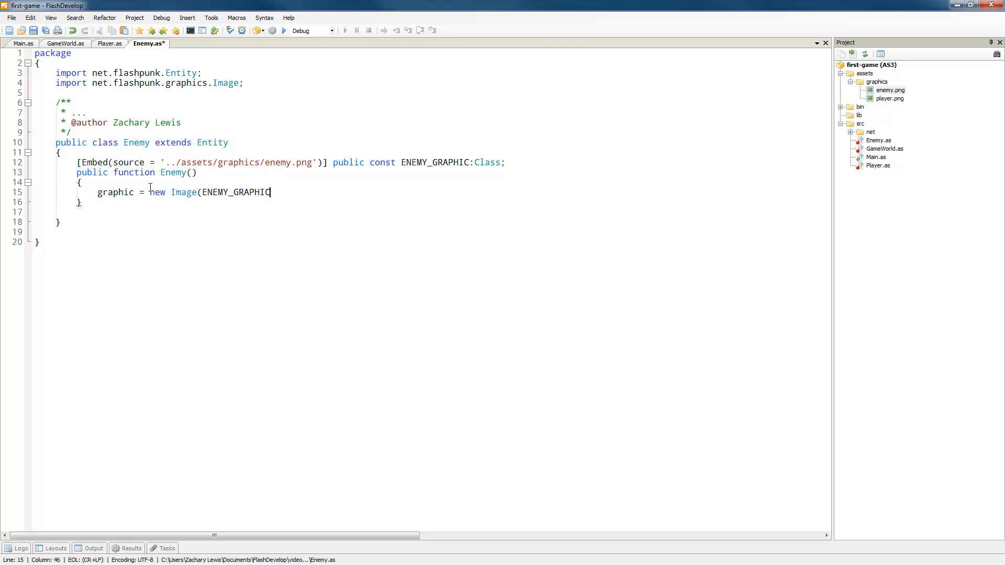
{"action": "type", "text": ");"}
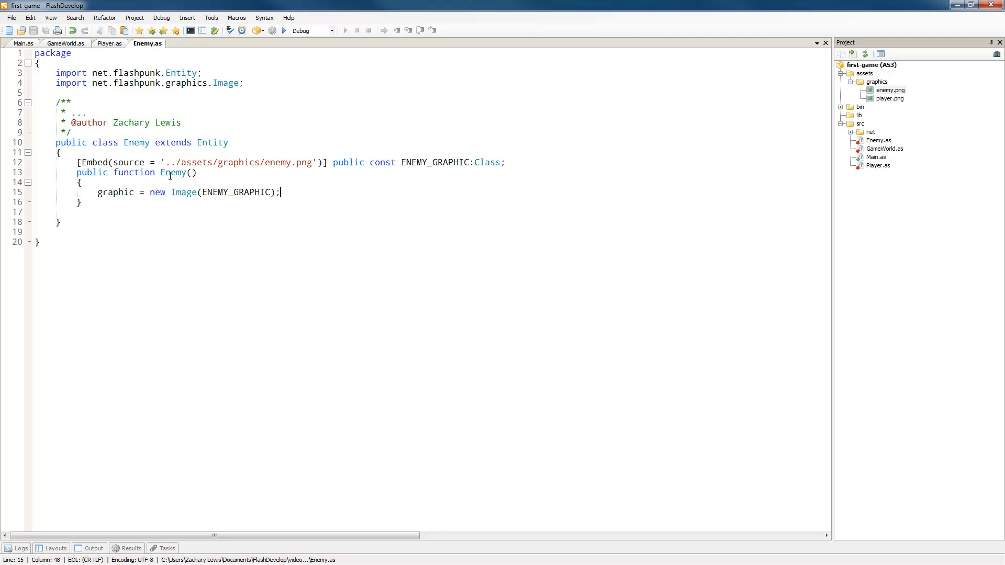
{"action": "mouse_move", "coordinate": [362, 205]}
{"action": "type", "text": "x"}
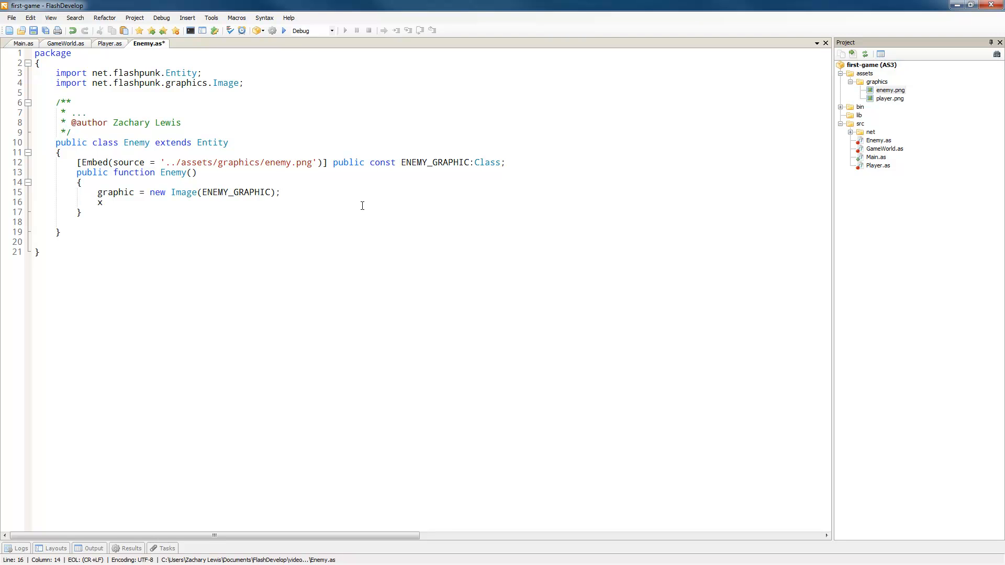
- Import net.flashpunk.FP and set x = FP.rand(FP.screen.width), starting the random y
{"action": "type", "text": "= FP/."}
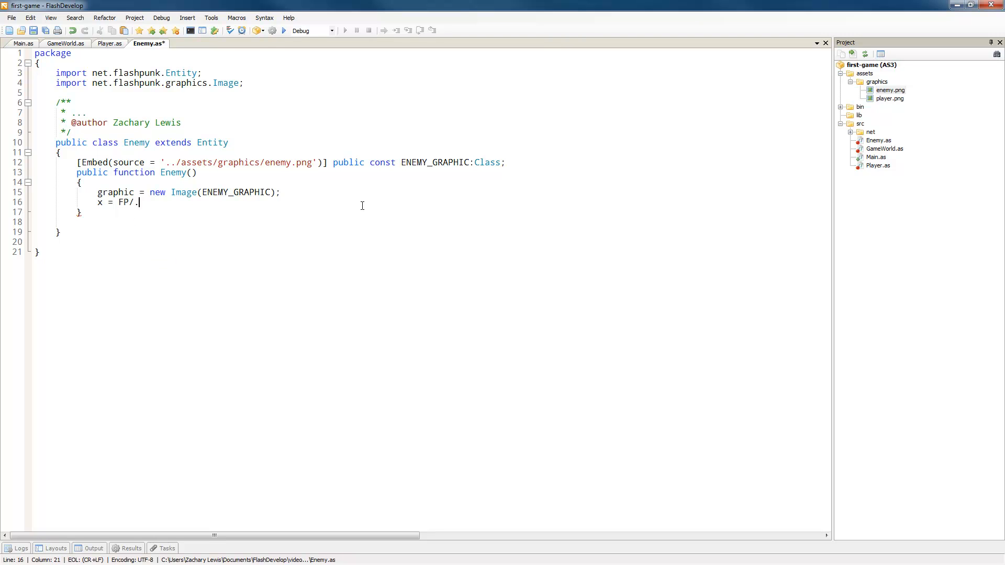
{"action": "key", "text": "BackSpace"}
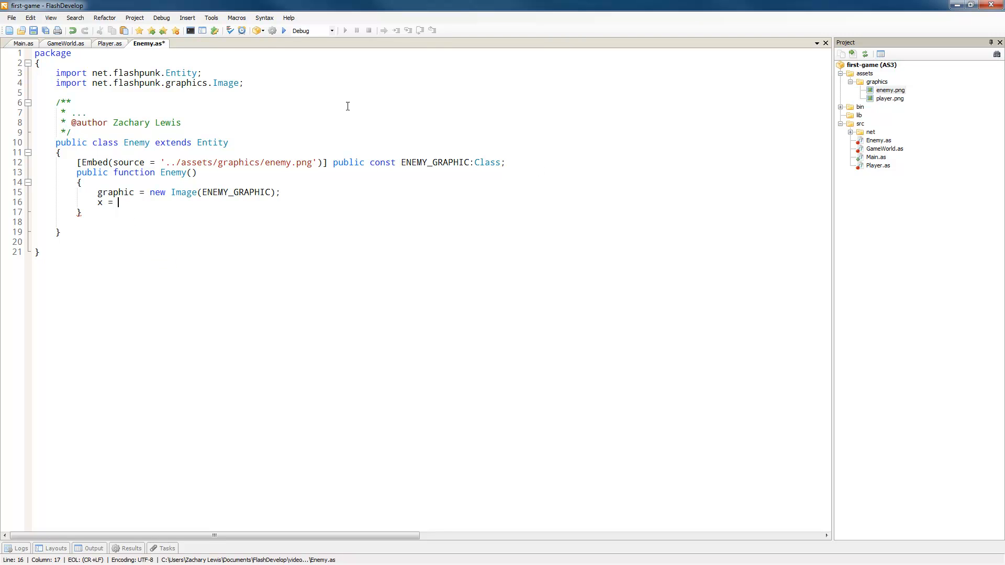
{"action": "type", "text": "import"}
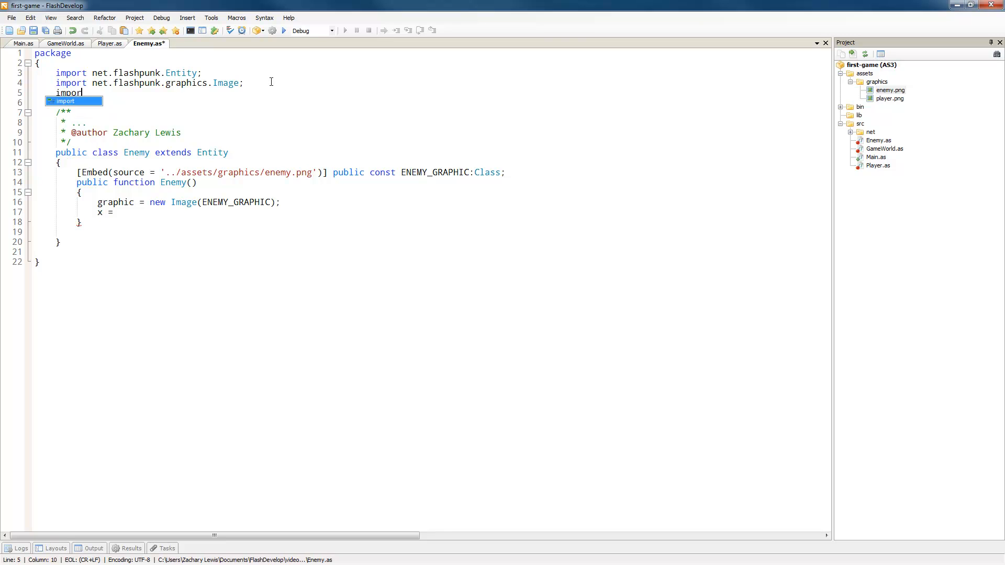
{"action": "type", "text": "net.flashpunk.FP;"}
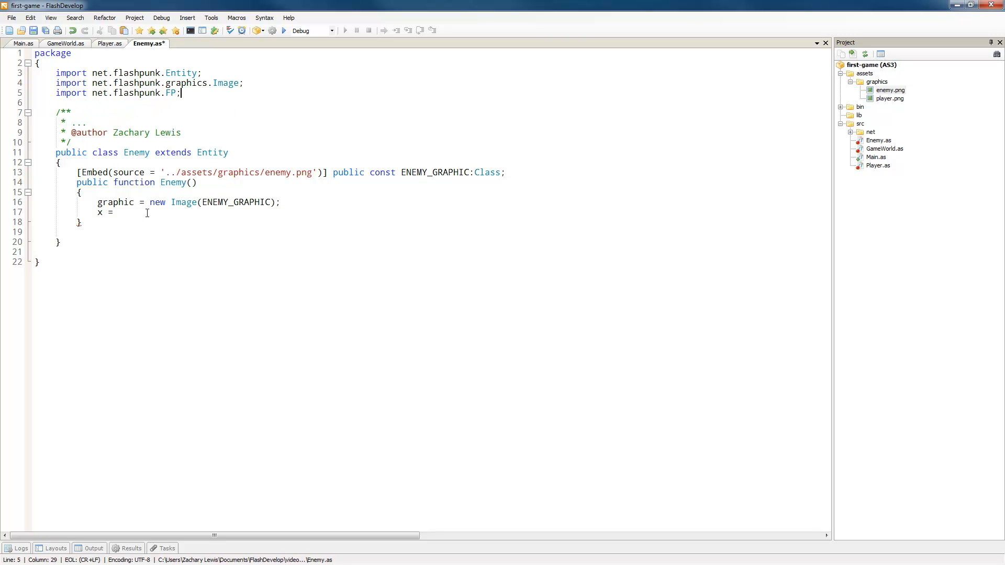
{"action": "type", "text": "FP.rand(FP.screen.width);"}
{"action": "type", "text": "y = FP."}
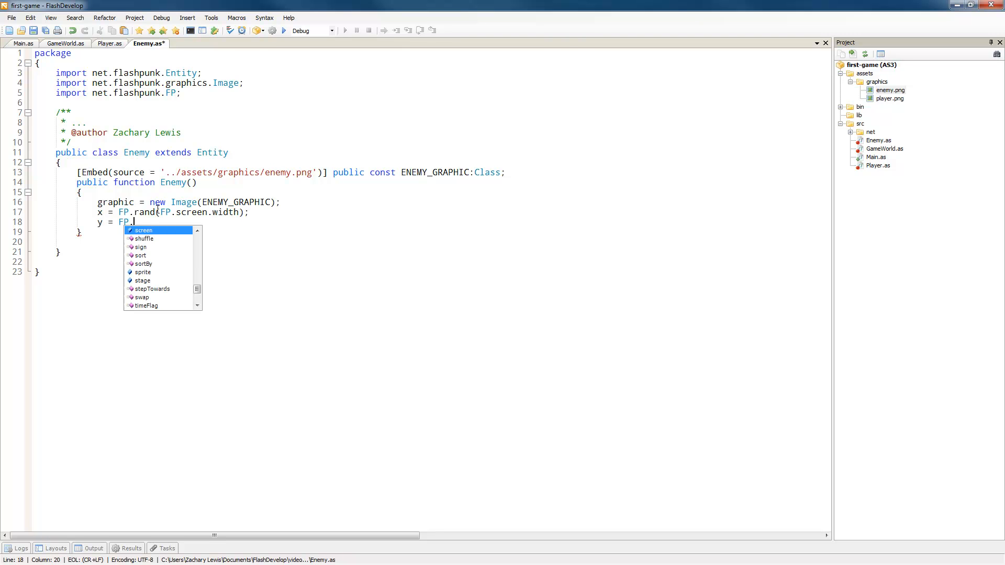
{"action": "type", "text": "rand(FP."}
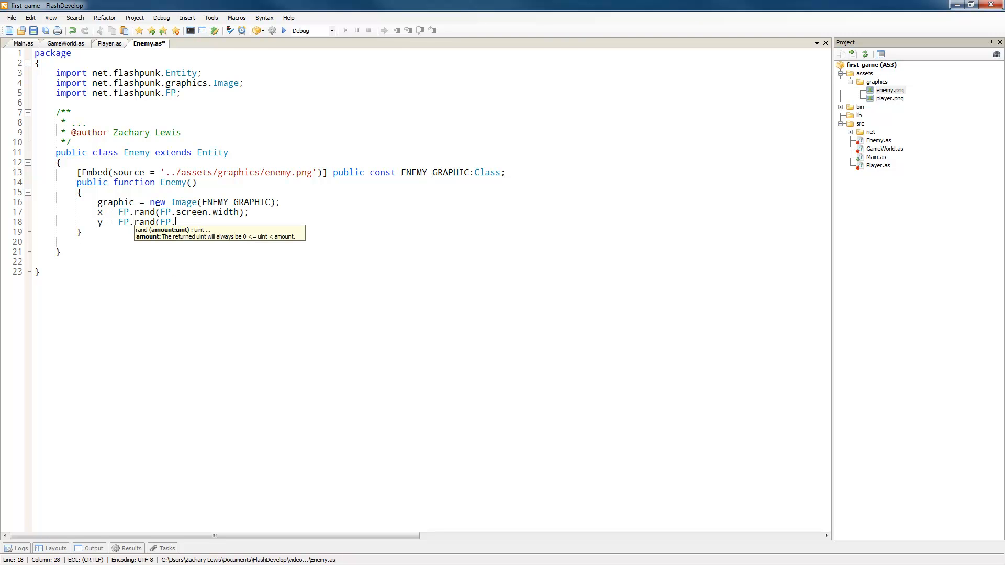
- Set y = FP.rand(FP.screen.height) and add new Enemy instances in GameWorld
{"action": "type", "text": "screen.height)"}
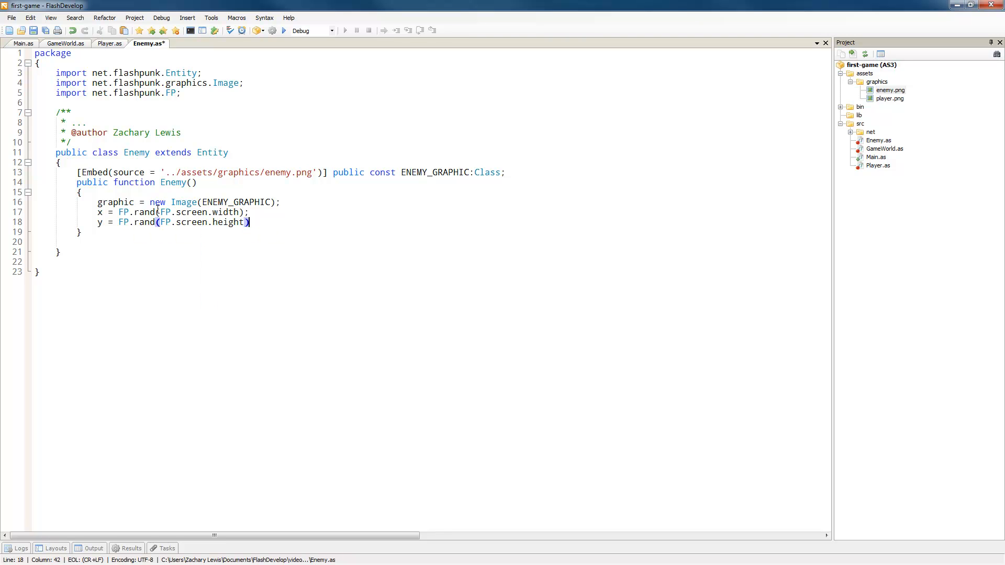
{"action": "type", "text": ";"}
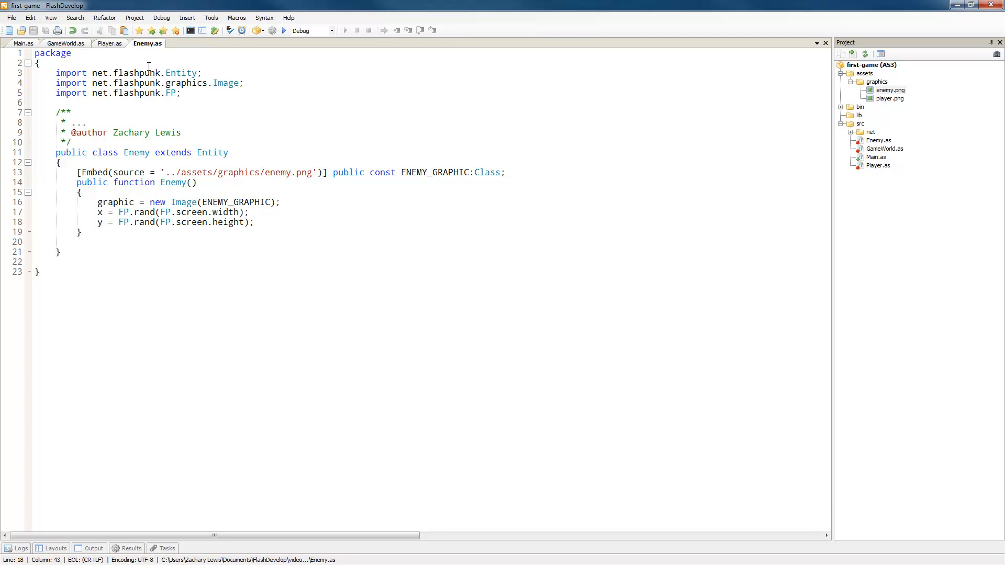
{"action": "left_click", "coordinate": [102, 43]}
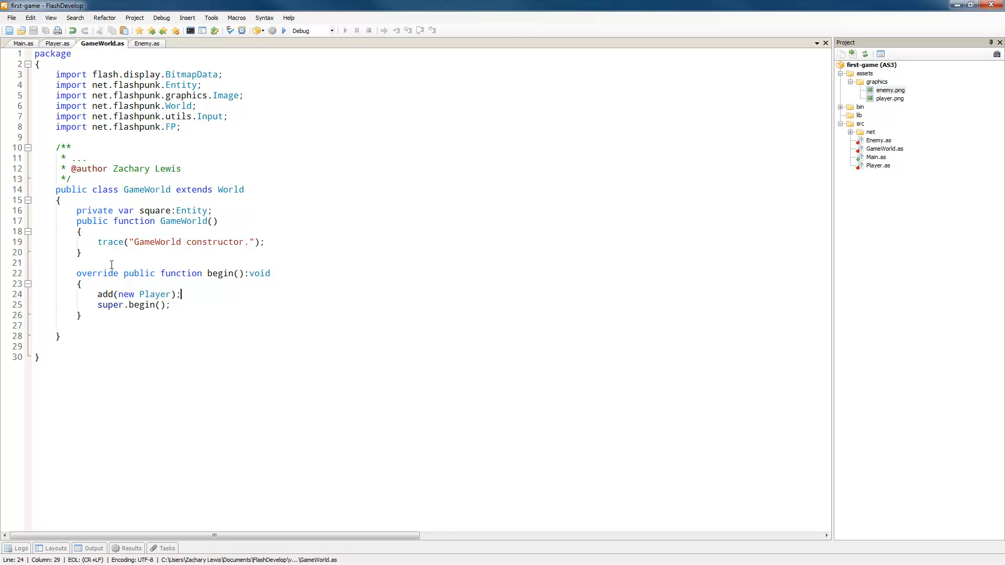
{"action": "type", "text": "add"}
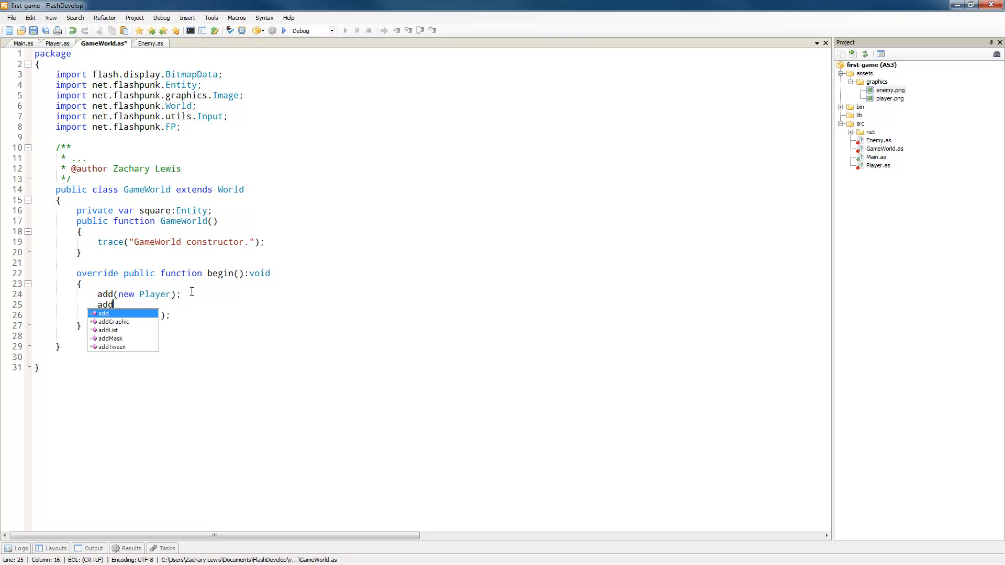
{"action": "type", "text": "(new Enemy"}
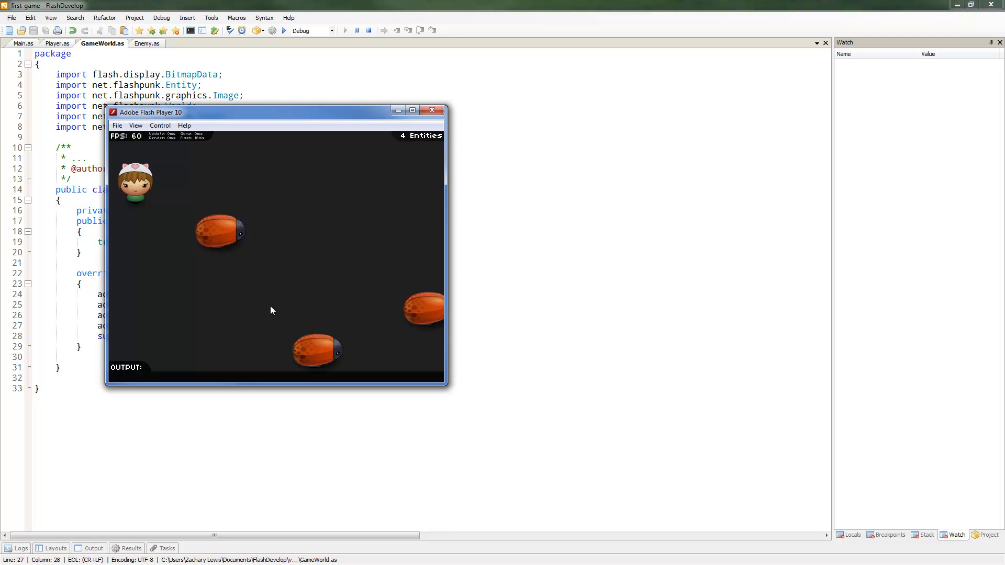
{"action": "left_click_drag", "start_coordinate": [269, 111], "coordinate": [282, 114]}
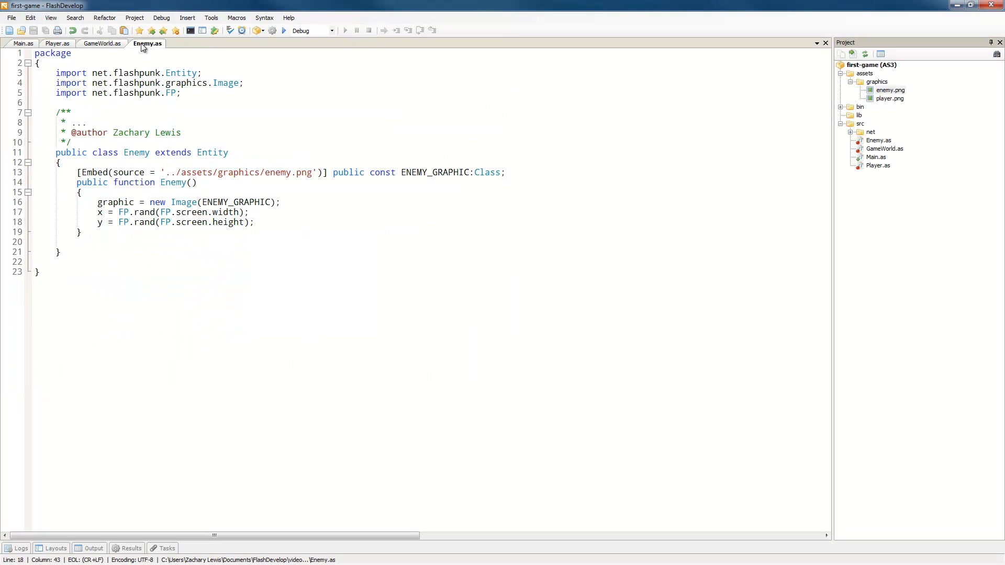
- Set Enemy's type to "enemy" and add a first setHitbox call with height 40
{"action": "type", "text": "t"}
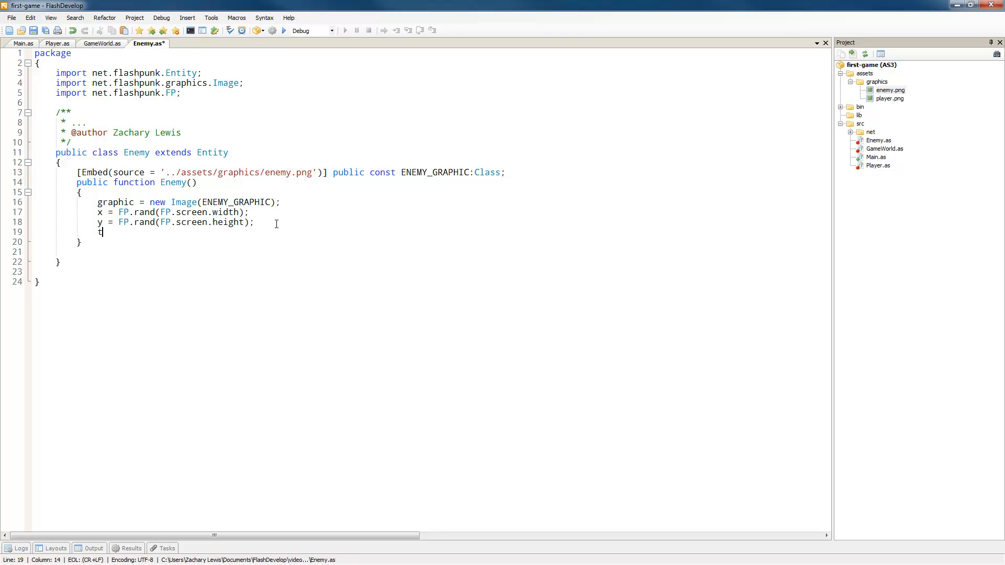
{"action": "type", "text": "ype = \""}
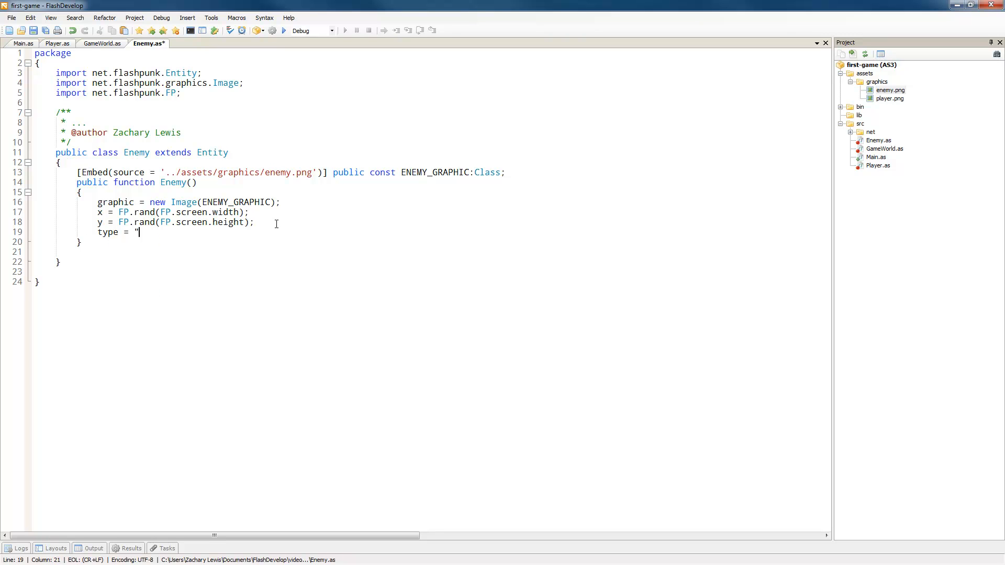
{"action": "type", "text": "enemy\";"}
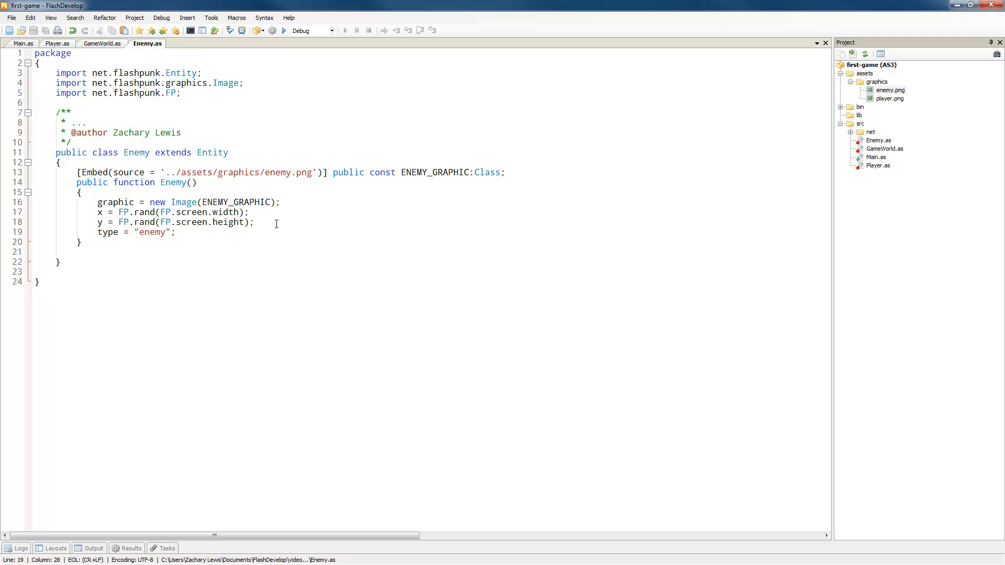
{"action": "mouse_move", "coordinate": [185, 232]}
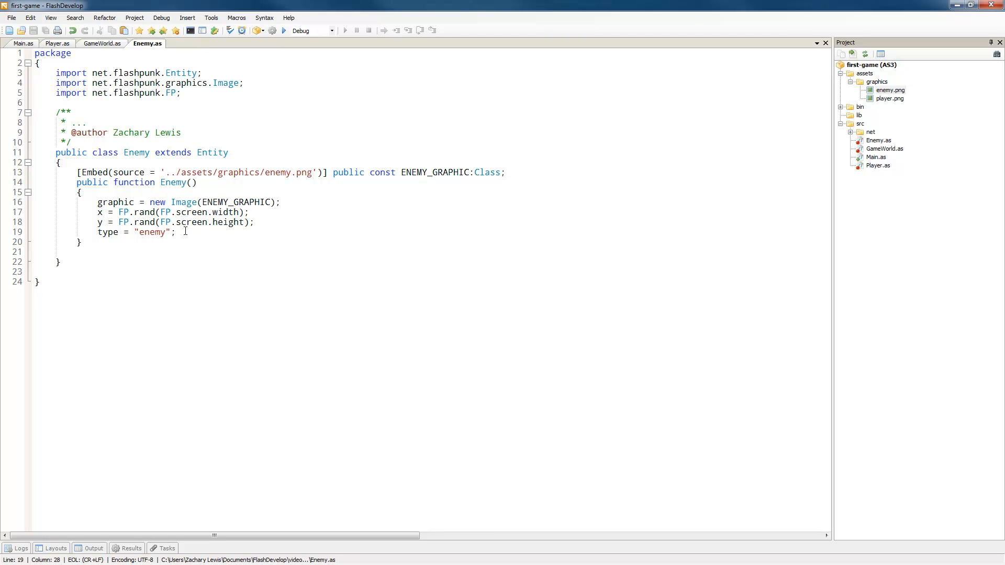
{"action": "type", "text": "setHitbox("}
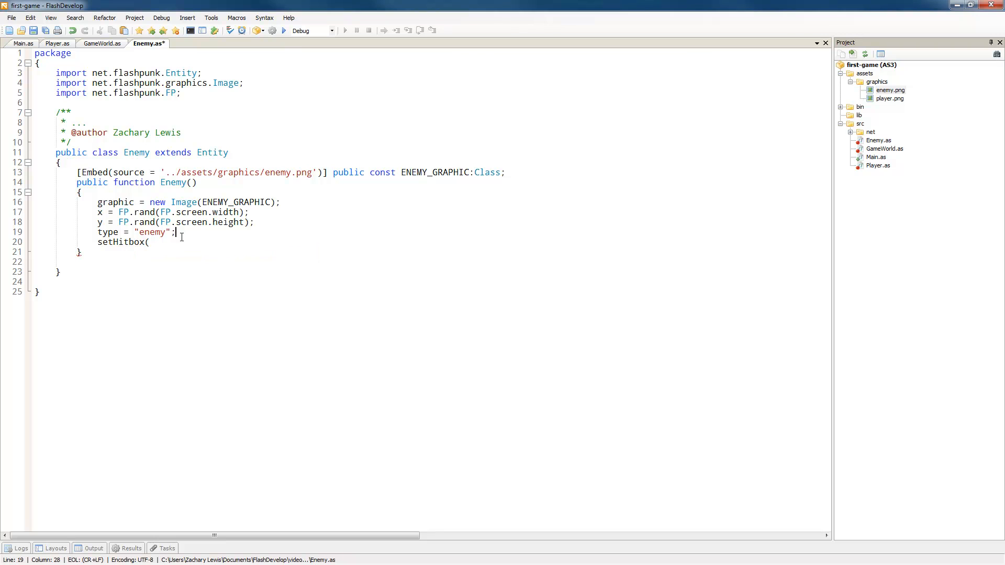
{"action": "type", "text": "100"}
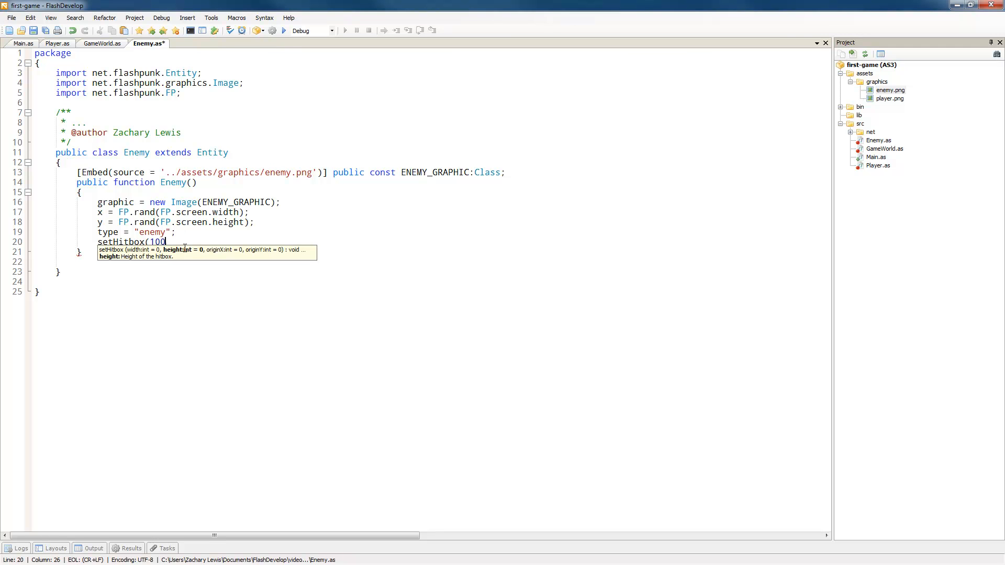
{"action": "type", "text": ","}
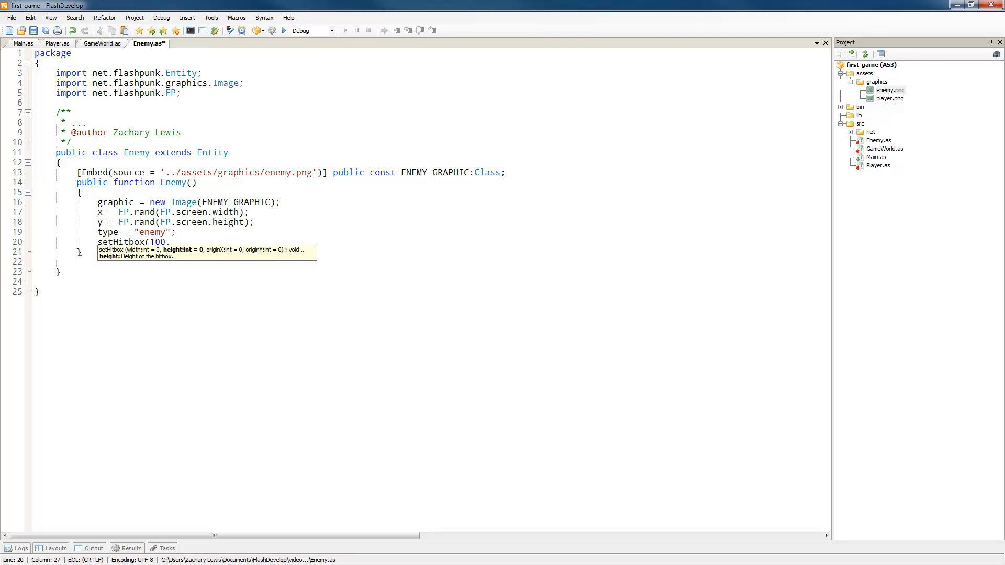
{"action": "type", "text": ",40"}
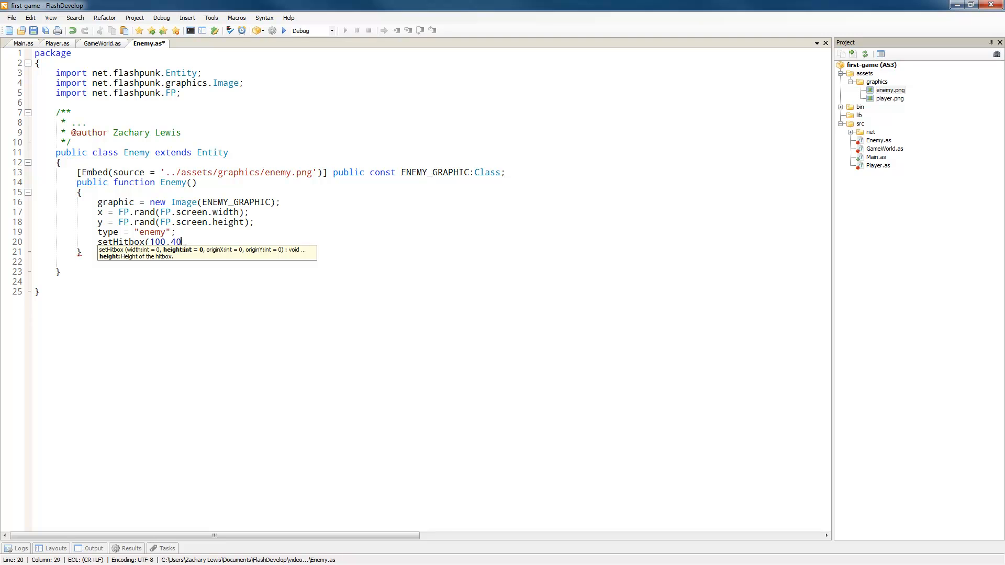
{"action": "type", "text": ",0"}
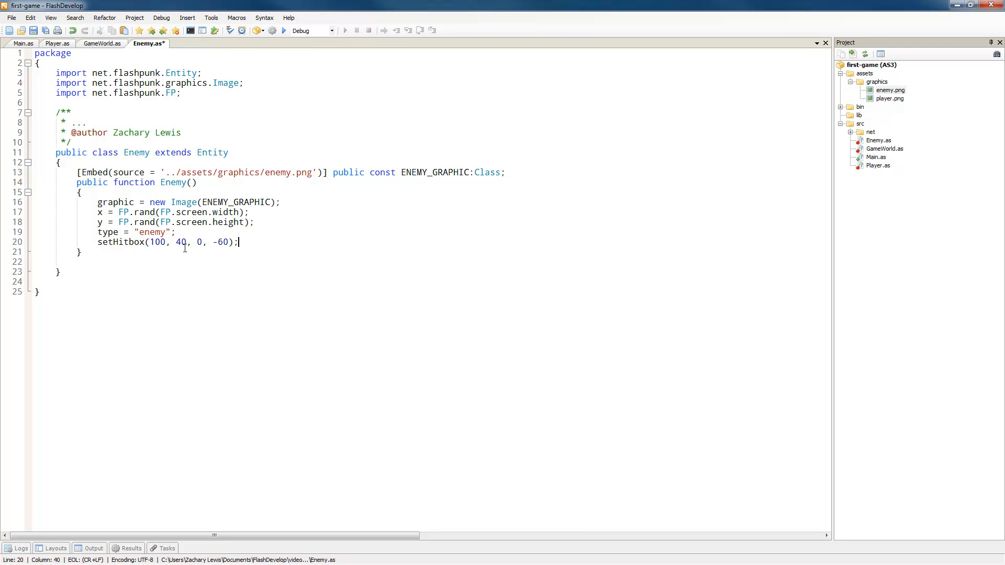
- Test the enemy hitbox, raise its height to 60, rerun, and close the game
{"action": "left_click", "coordinate": [283, 31]}
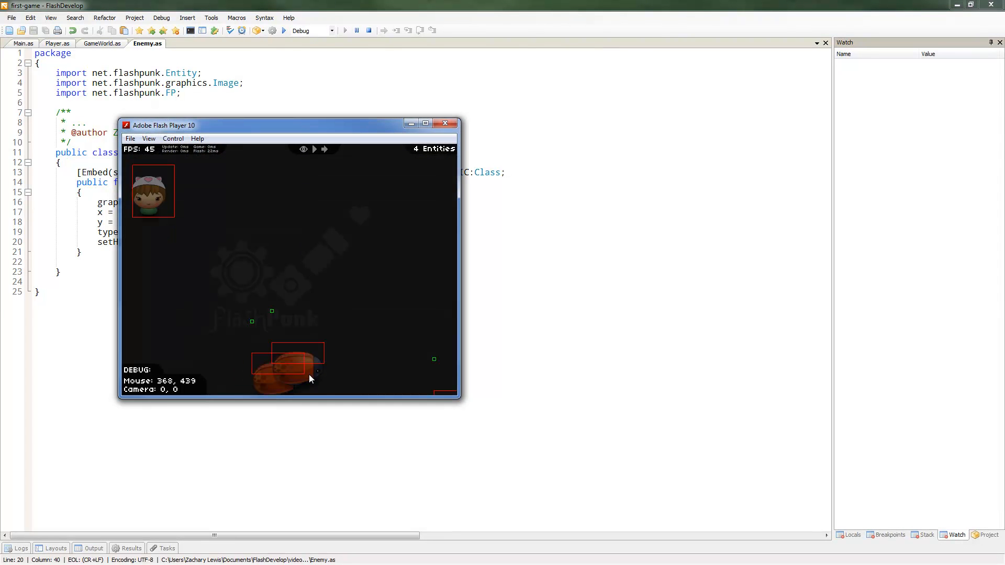
{"action": "mouse_move", "coordinate": [446, 133]}
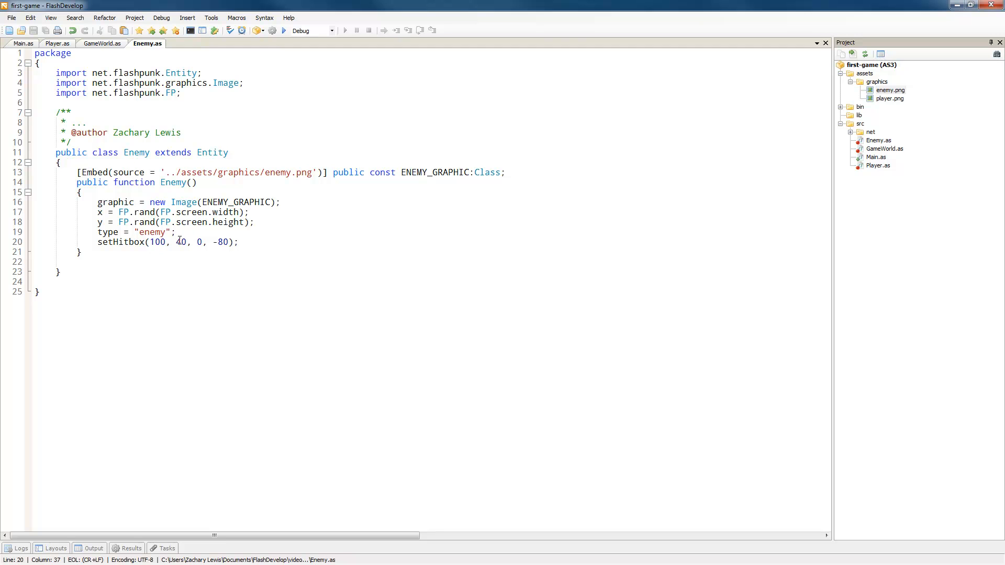
{"action": "double_click", "coordinate": [180, 243]}
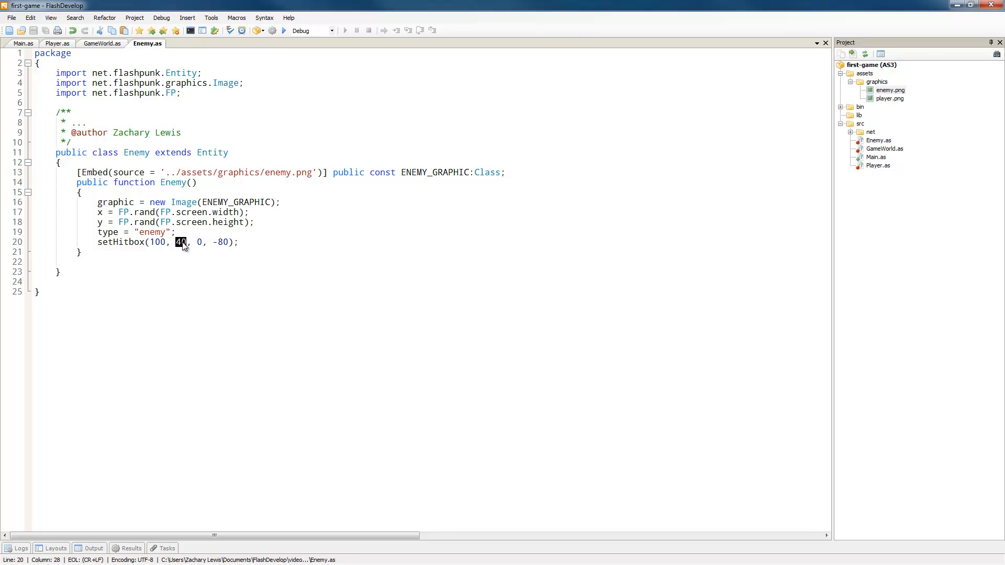
{"action": "left_click", "coordinate": [289, 30]}
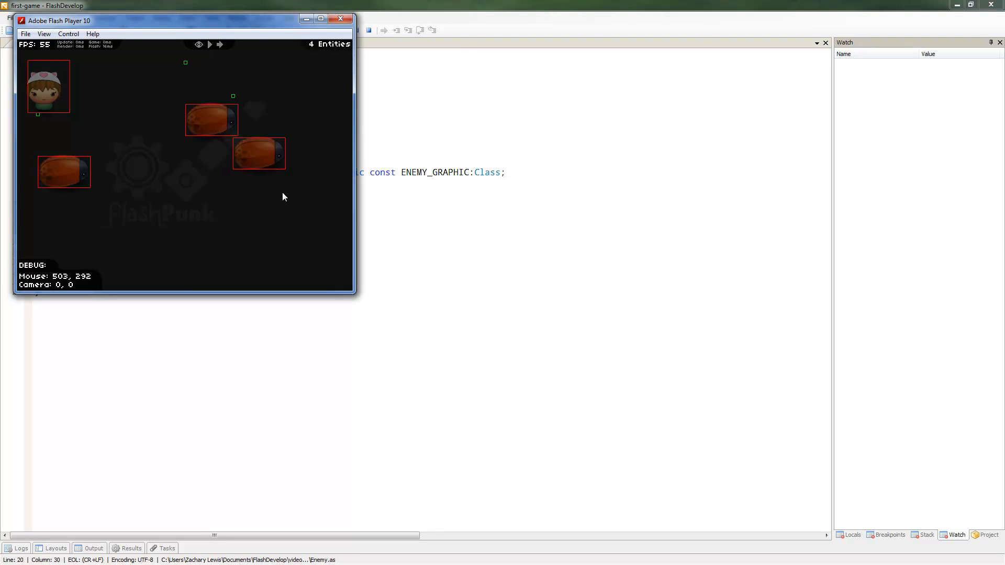
{"action": "mouse_move", "coordinate": [314, 209]}
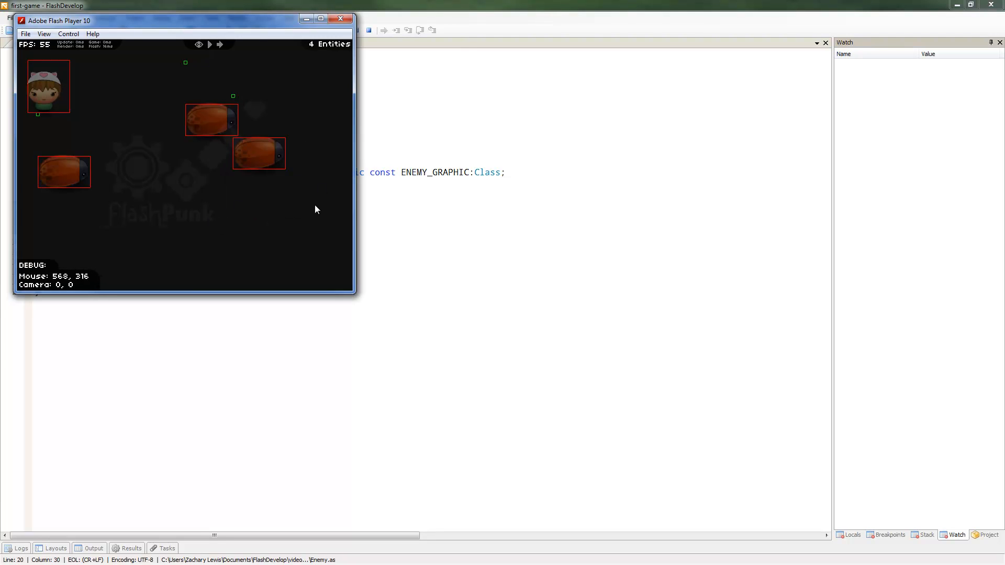
{"action": "mouse_move", "coordinate": [86, 203]}
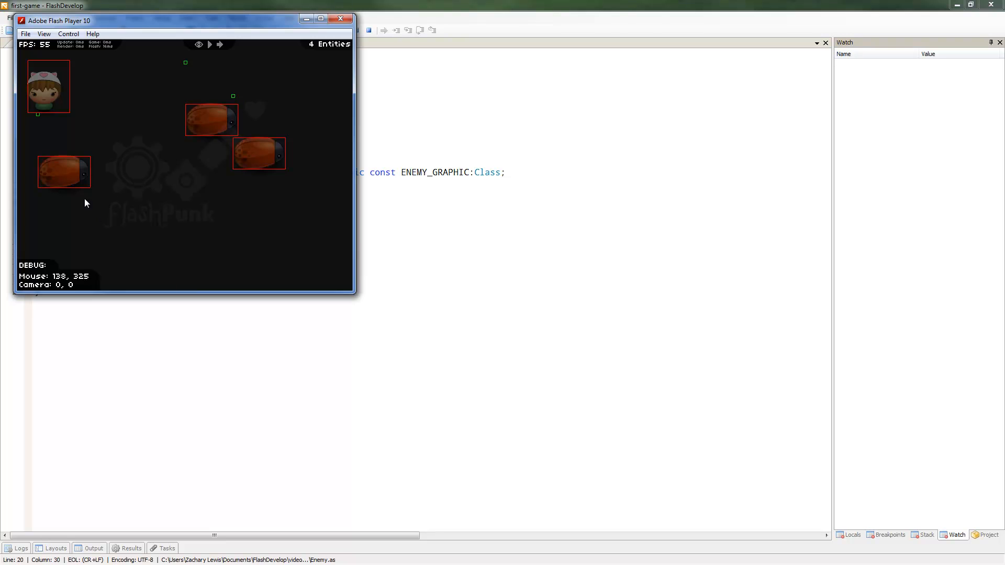
{"action": "mouse_move", "coordinate": [180, 177]}
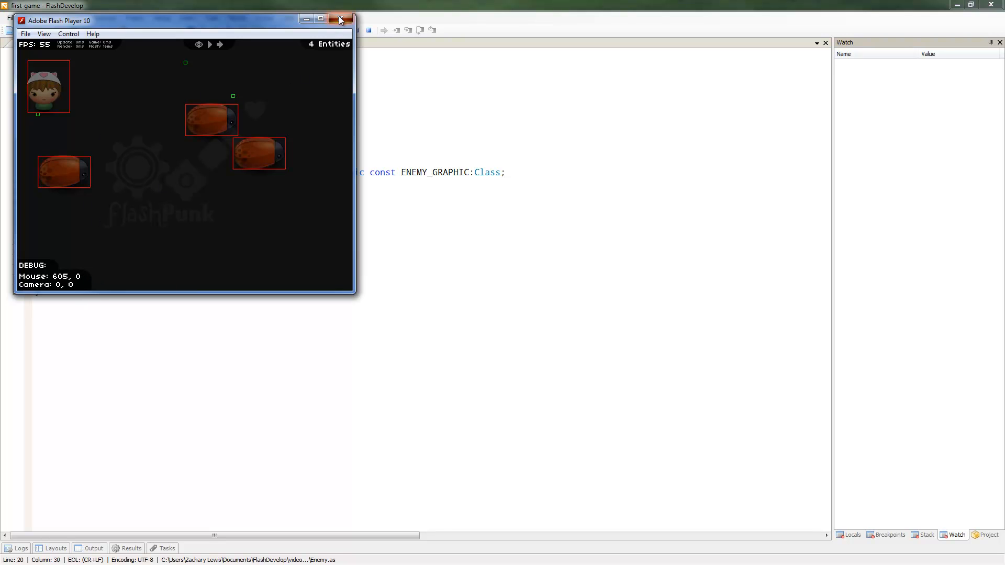
{"action": "left_click", "coordinate": [341, 19]}
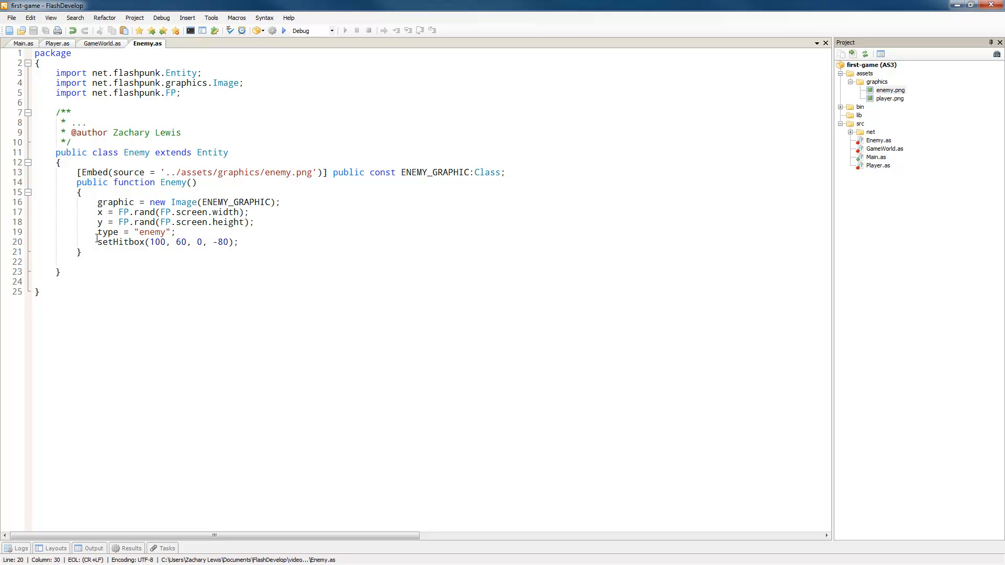
- In Player's update, tint the image red (0xff0000) when colliding with "enemy" at x, y
{"action": "left_click", "coordinate": [57, 43]}
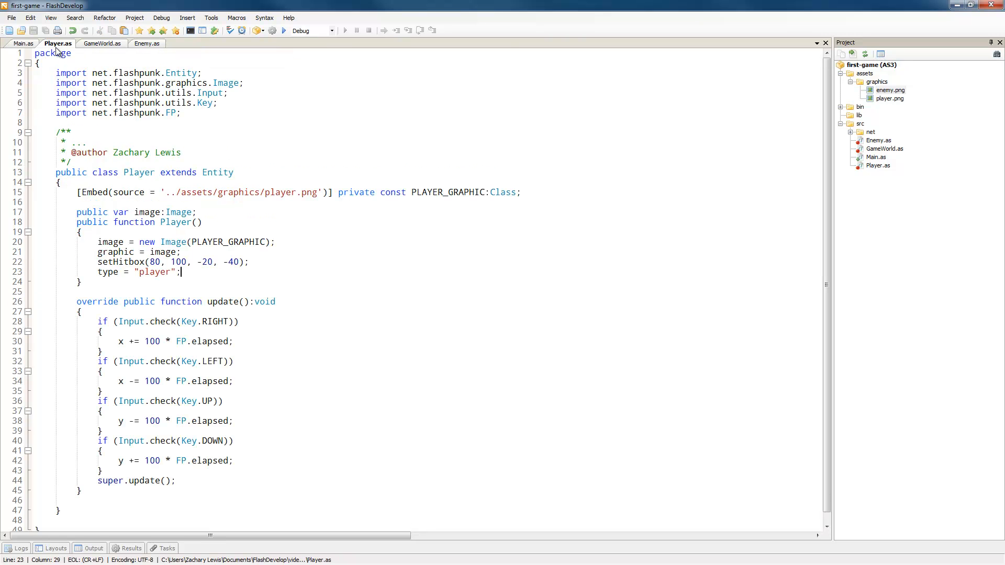
{"action": "scroll", "scroll_direction": "down", "scroll_amount": 3}
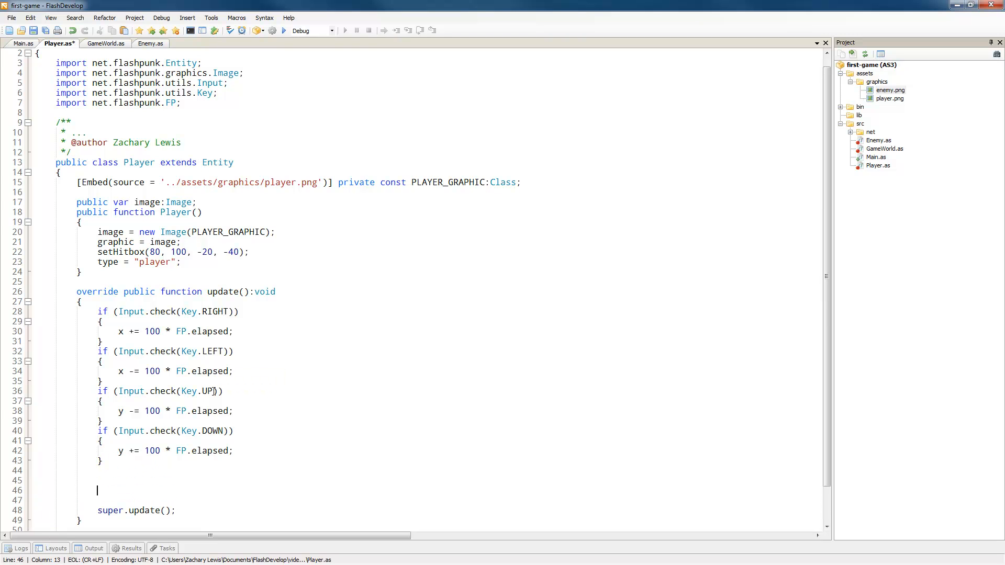
{"action": "type", "text": "if(co"}
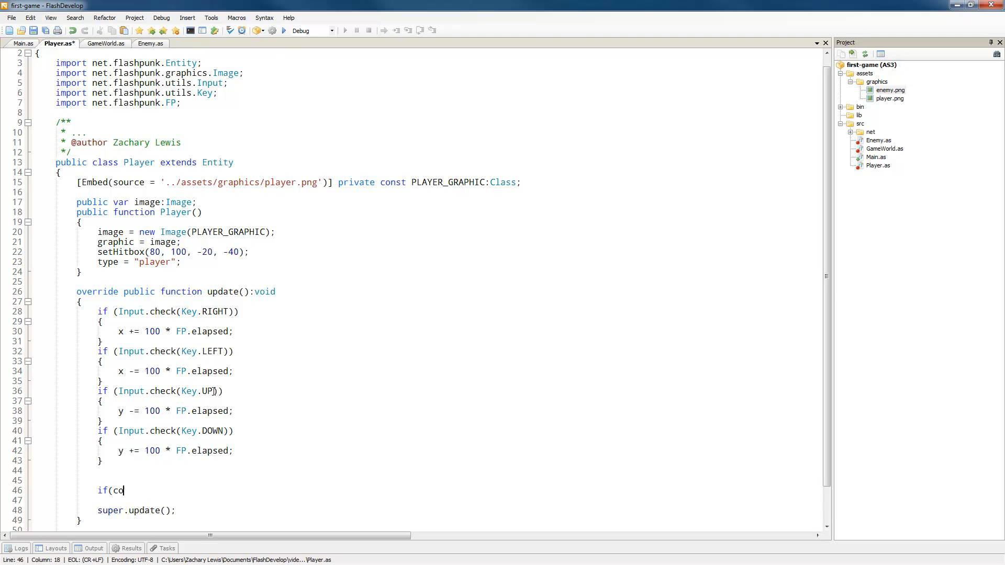
{"action": "type", "text": "llide"}
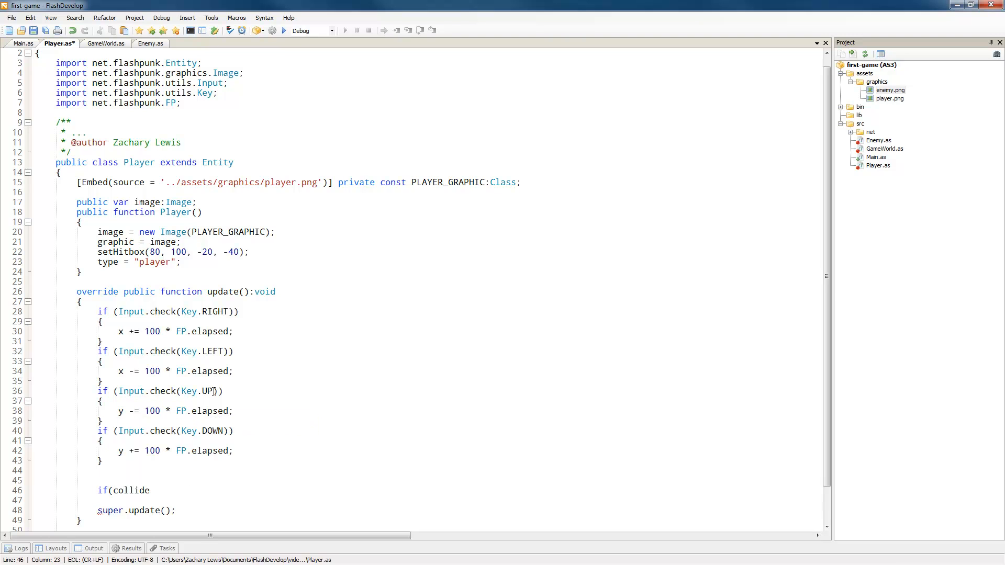
{"action": "type", "text": "("}
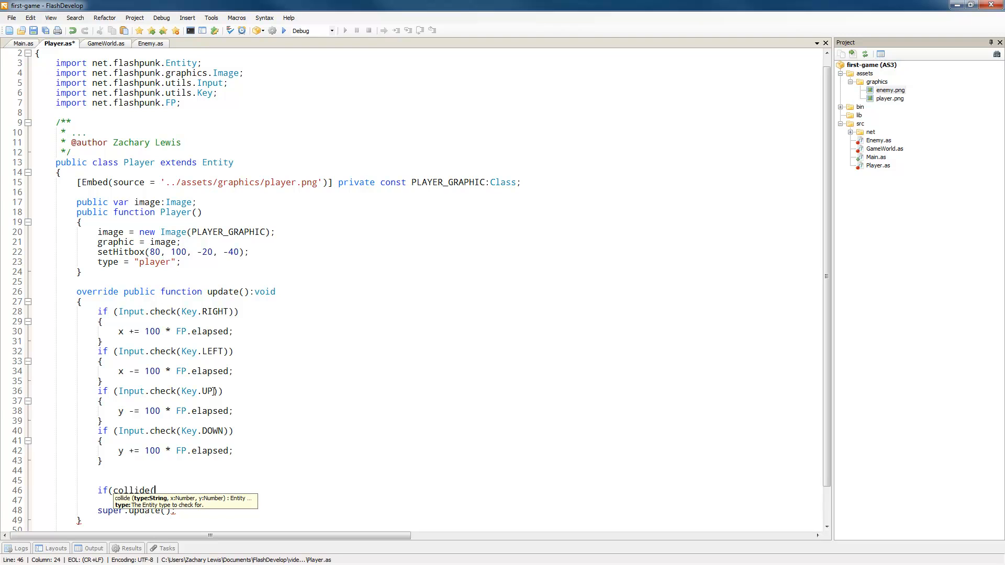
{"action": "type", "text": "\"enemy\""}
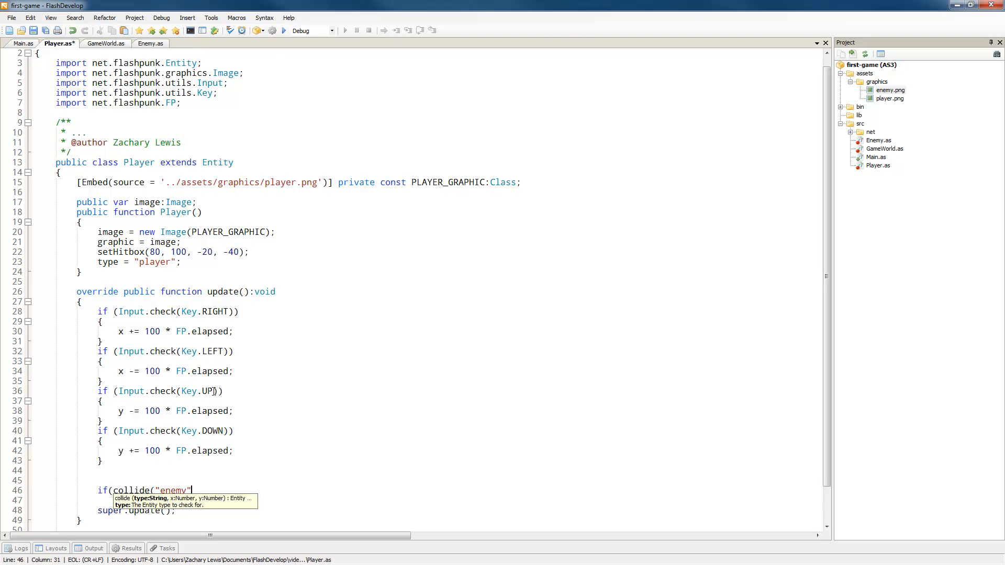
{"action": "type", "text": ",x,y)"}
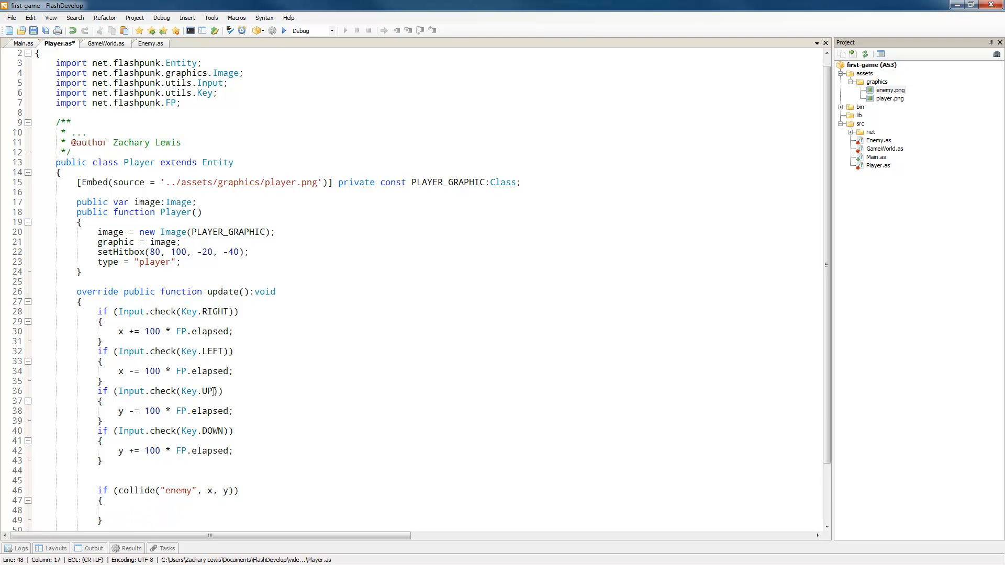
{"action": "type", "text": "imag"}
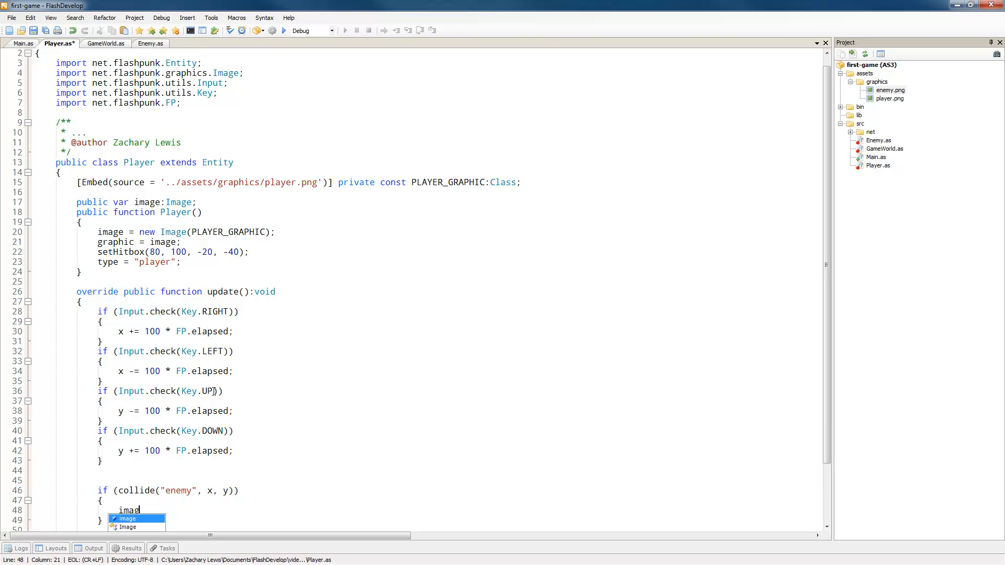
{"action": "type", "text": ".color ="}
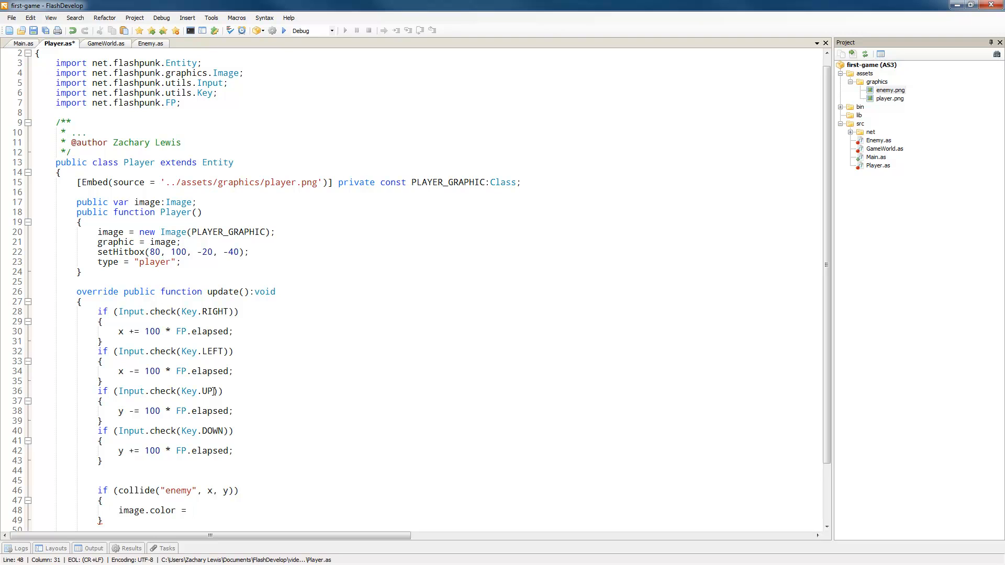
{"action": "type", "text": "0xff0000;"}
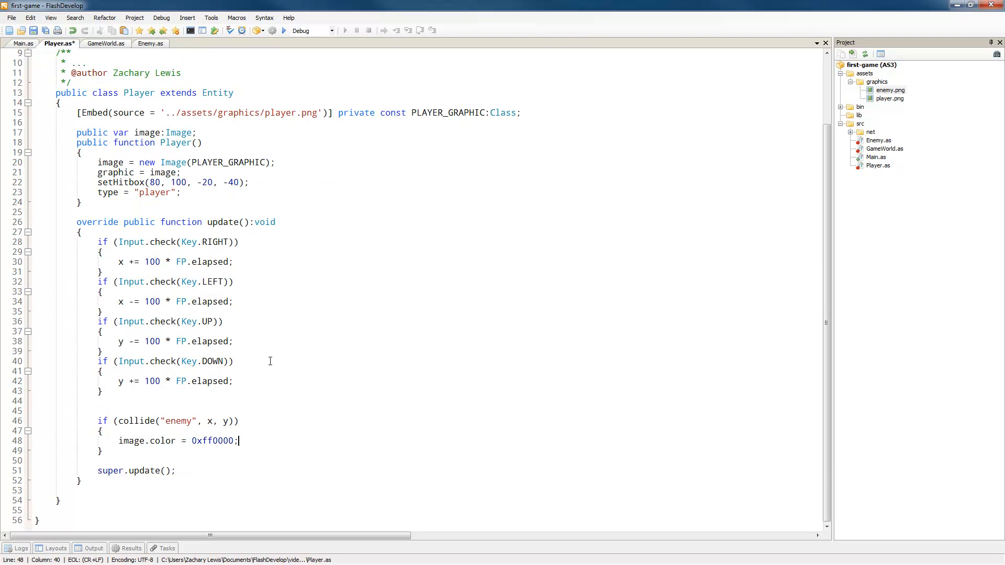
- Reset image.color to white 0xffffff otherwise, and launch the game
{"action": "type", "text": "else"}
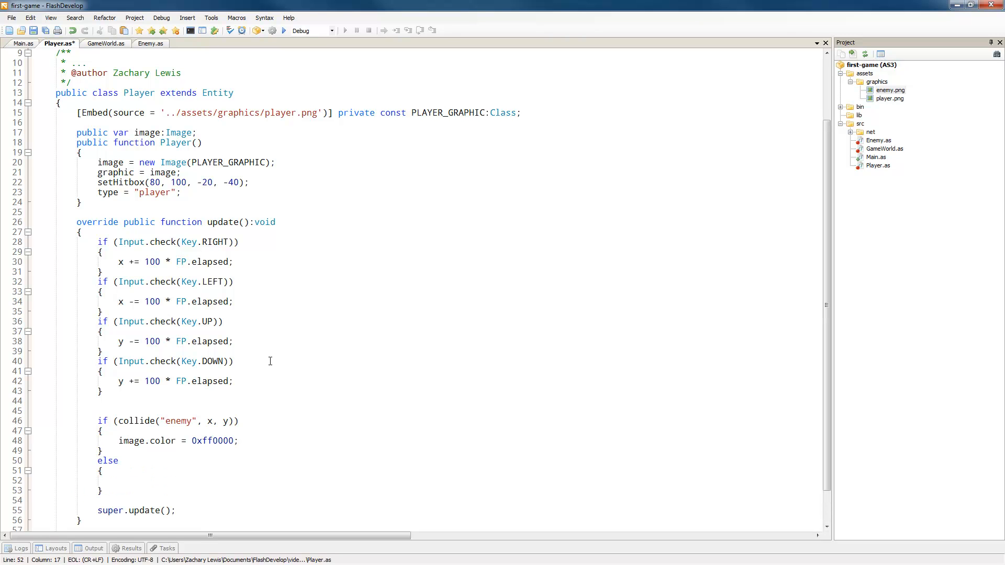
{"action": "type", "text": "image.color = 0"}
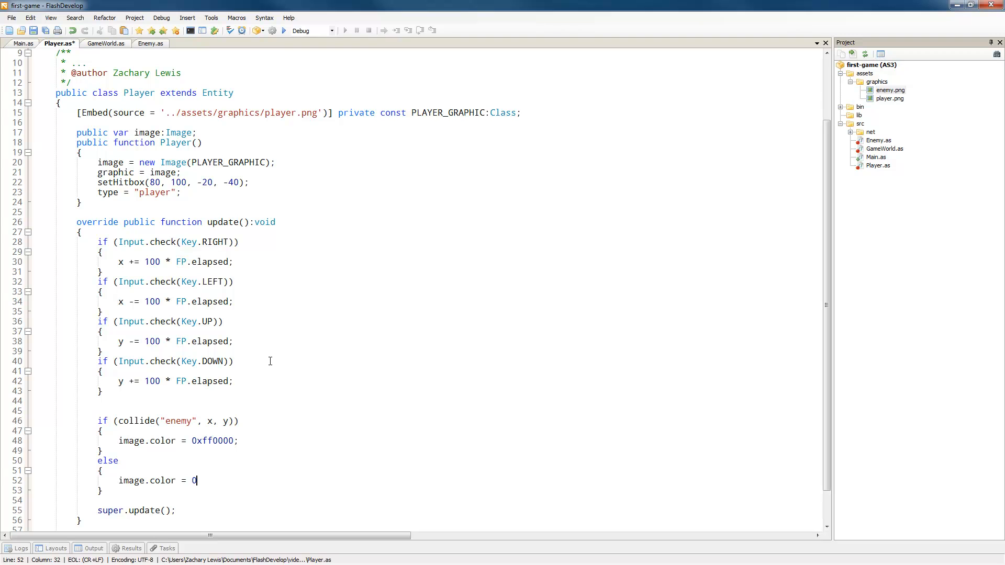
{"action": "type", "text": "xffffff;"}
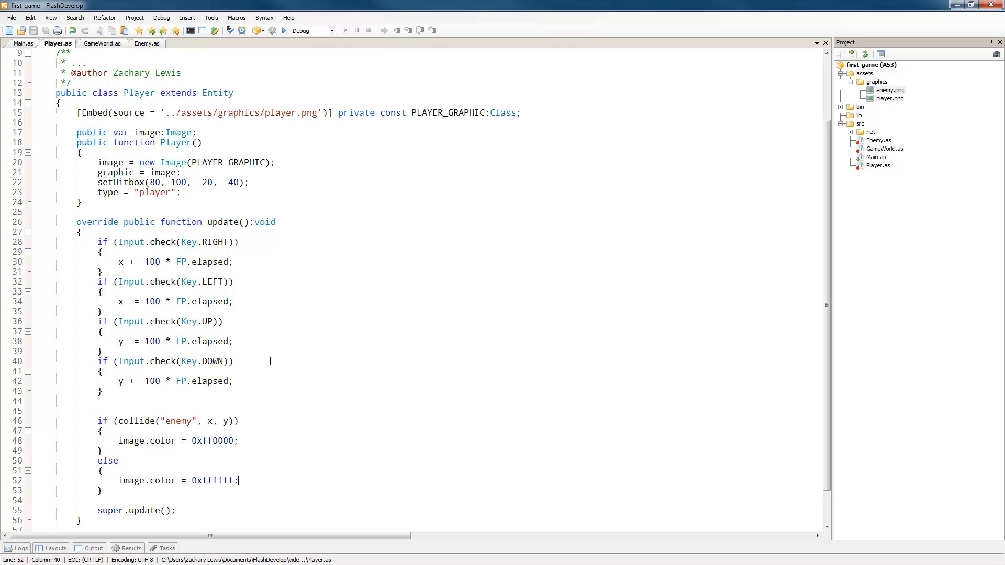
{"action": "left_click", "coordinate": [283, 30]}
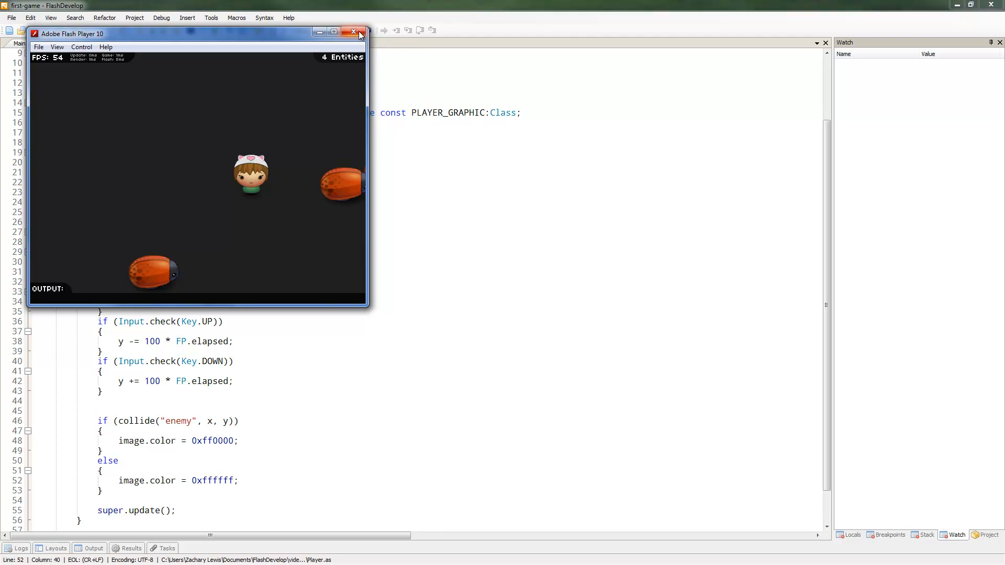
- Comment out FP.console.enable() in Main.as and rerun the game without the console
{"action": "left_click", "coordinate": [354, 32]}
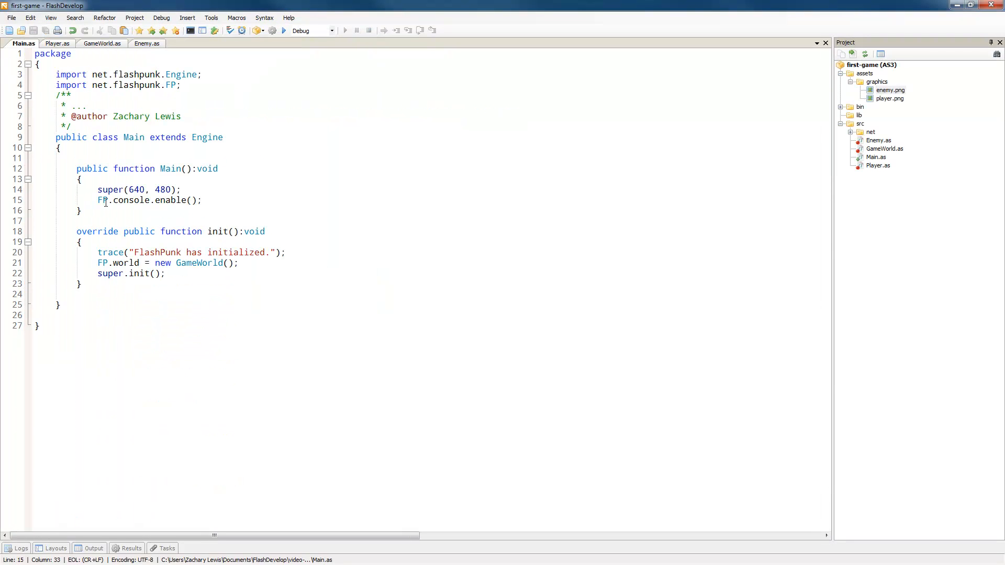
{"action": "type", "text": "//"}
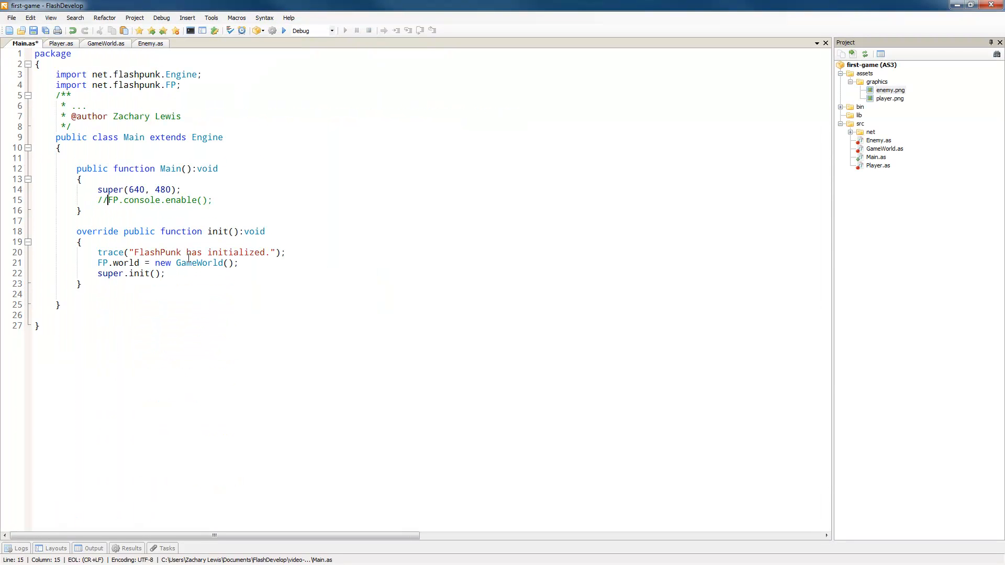
{"action": "left_click", "coordinate": [283, 31]}
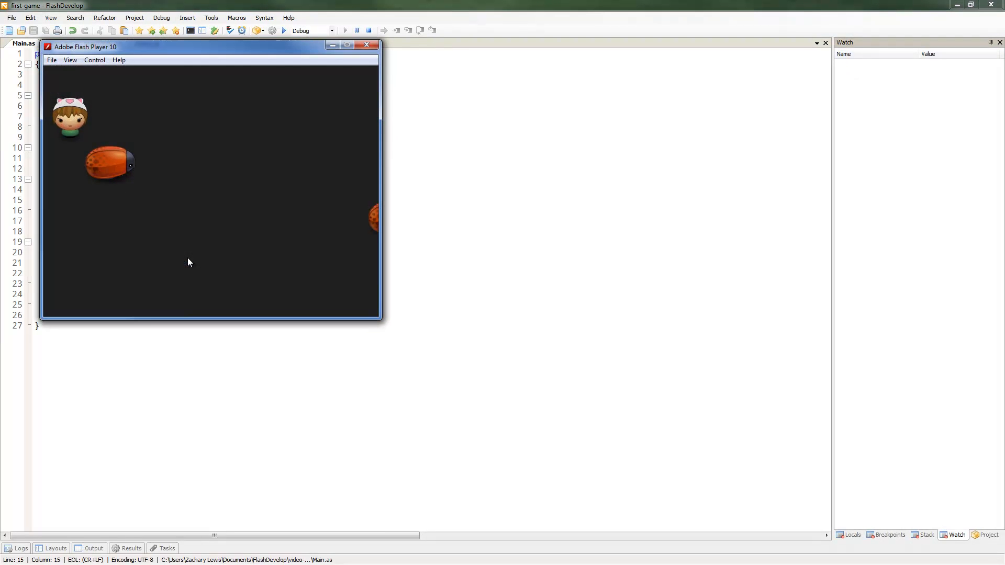